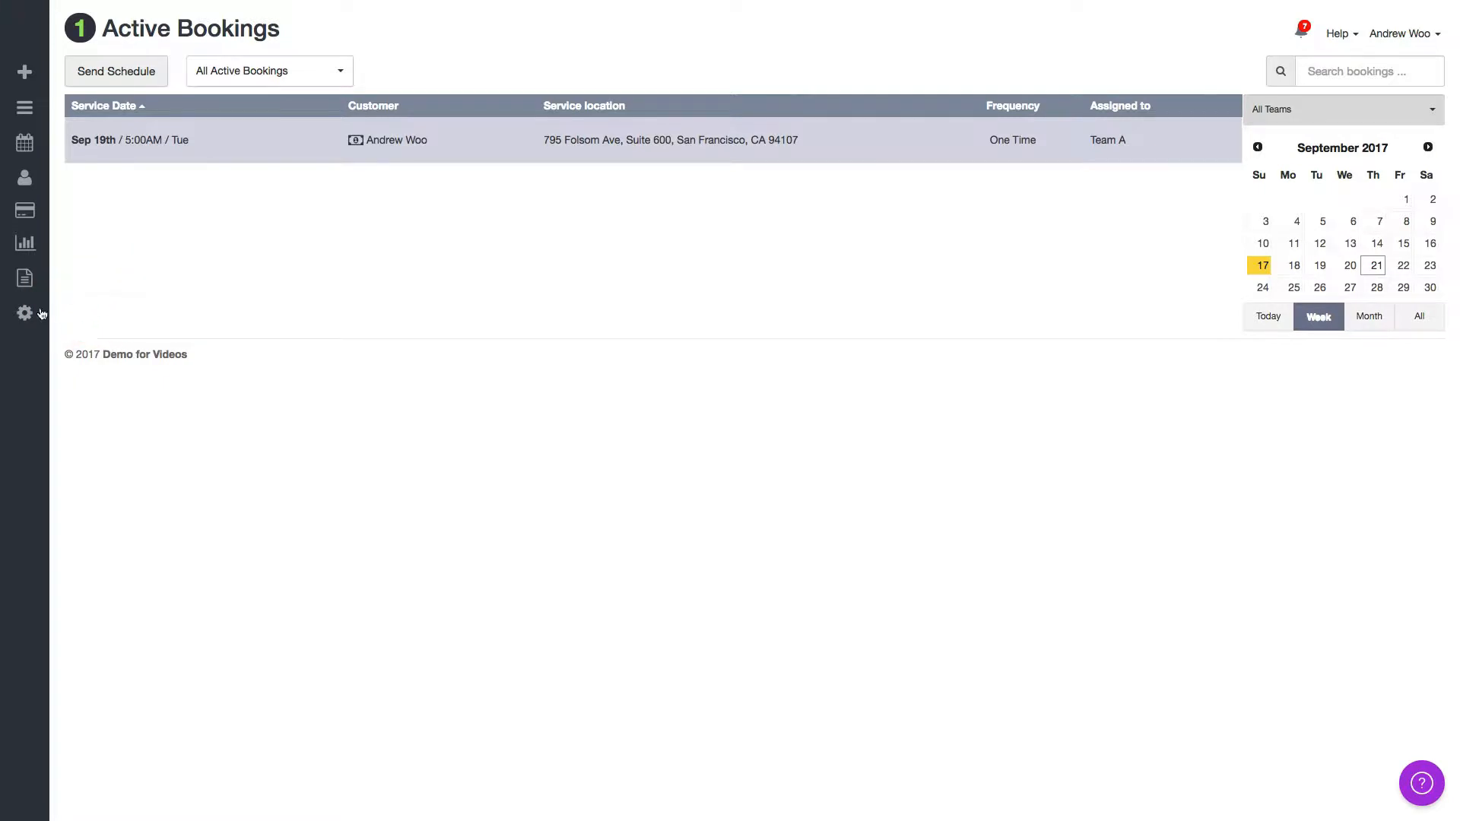
Show Batman's Team Availability calendar for September 2017 with the settings sidebar collapsed
{"action": "left_click", "coordinate": [25, 314]}
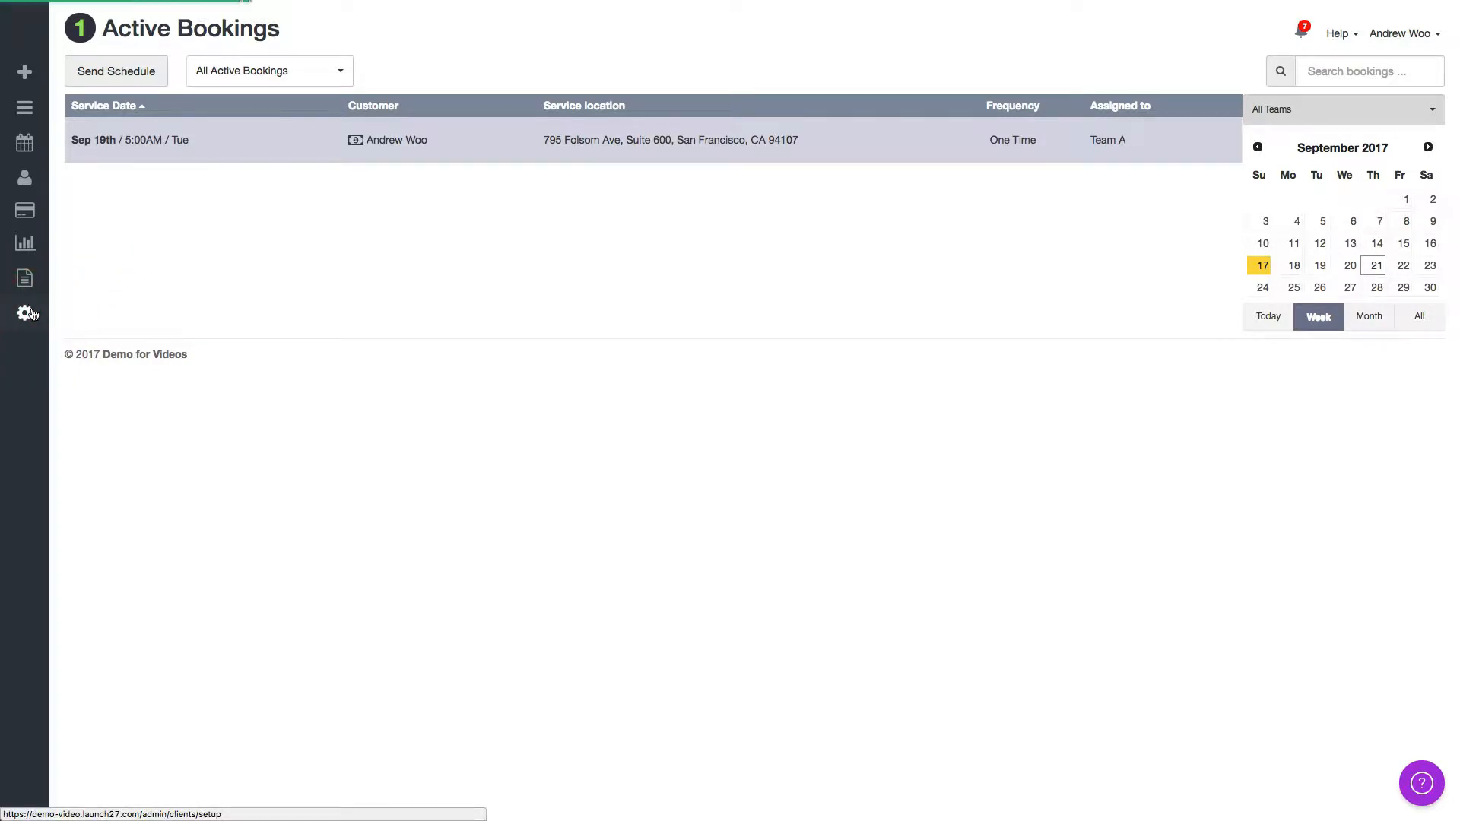
{"action": "left_click", "coordinate": [24, 314]}
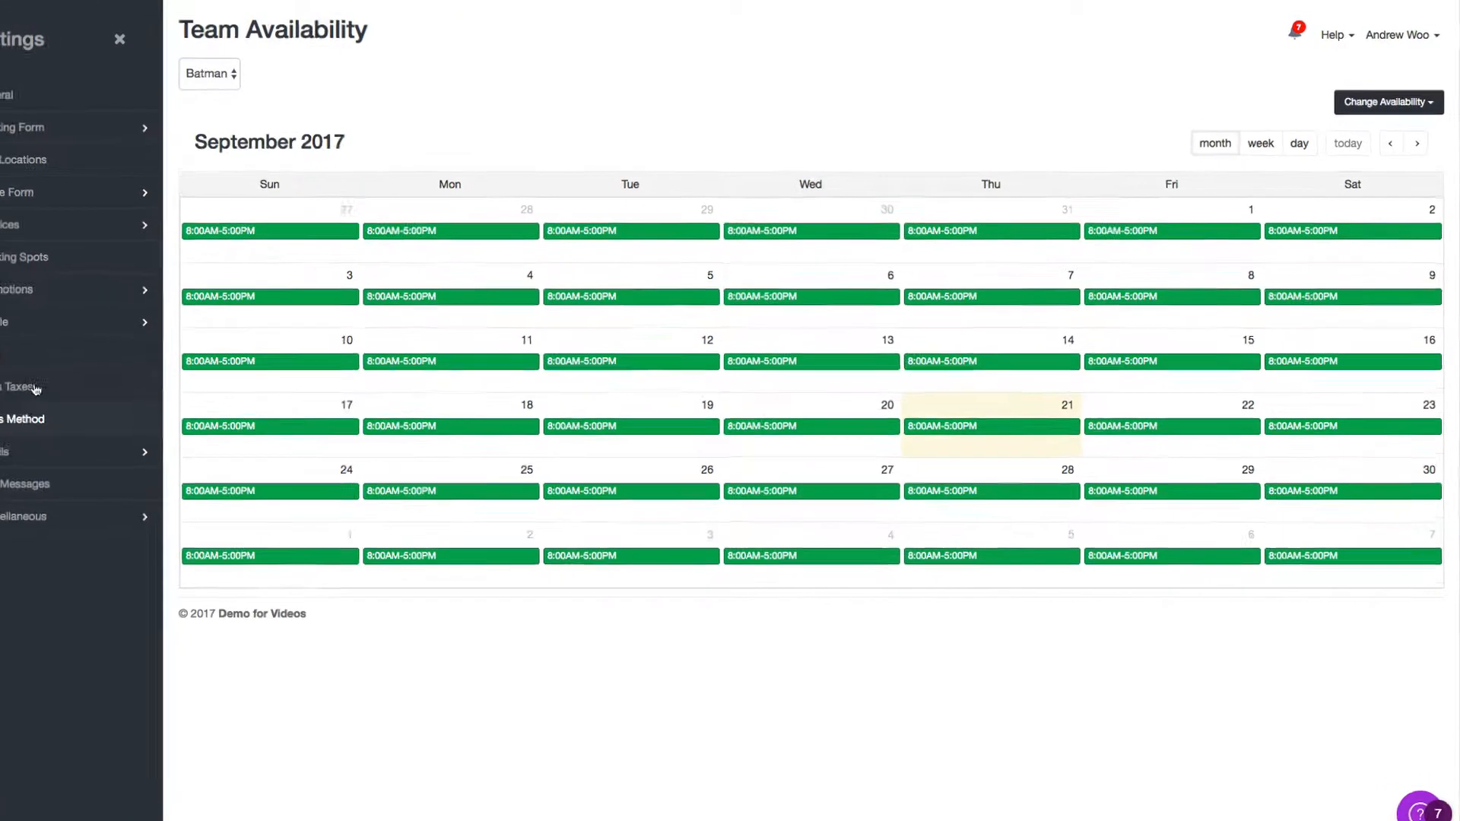
{"action": "left_click", "coordinate": [117, 39]}
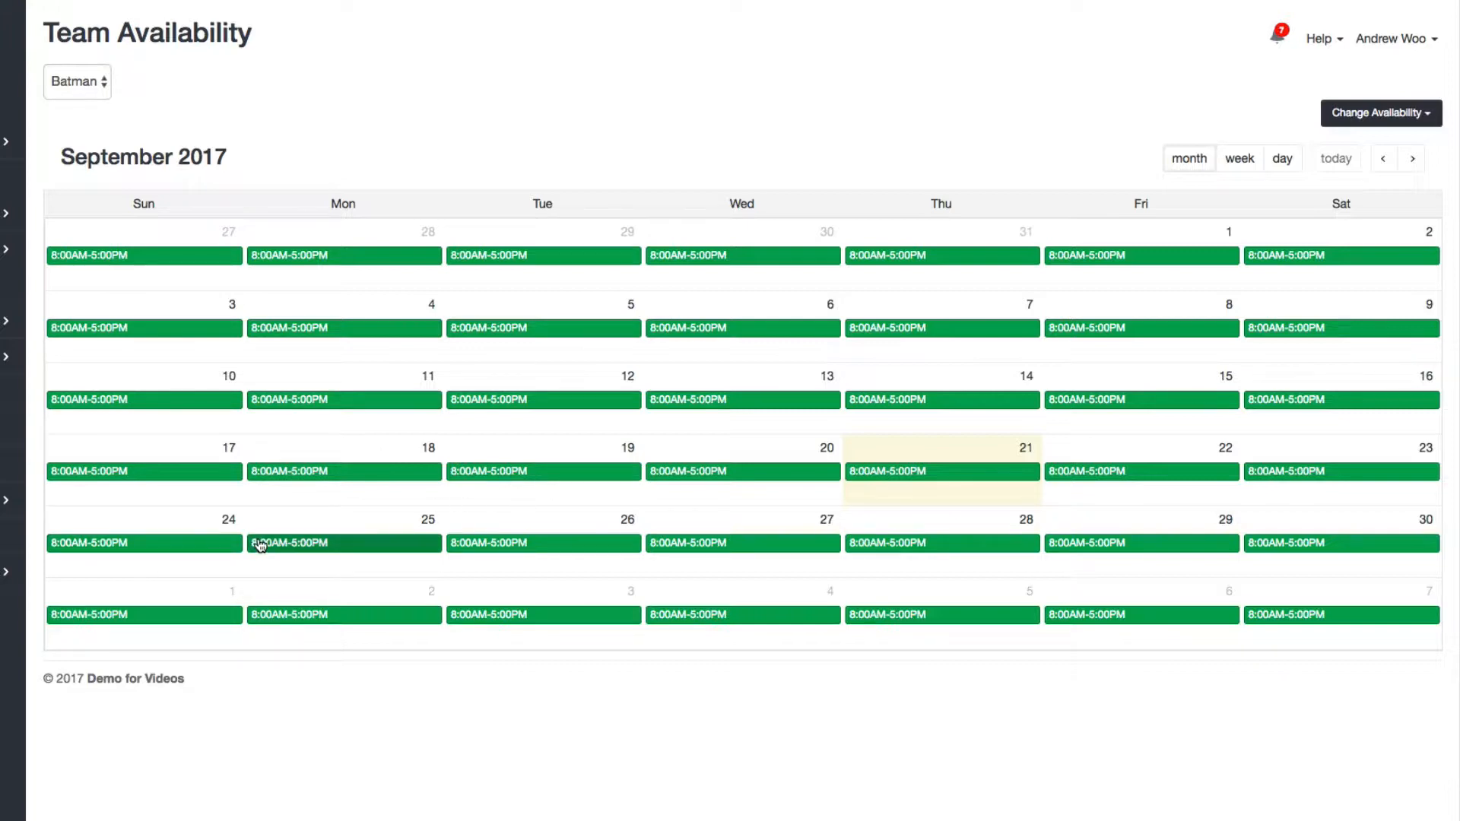
{"action": "mouse_move", "coordinate": [223, 529]}
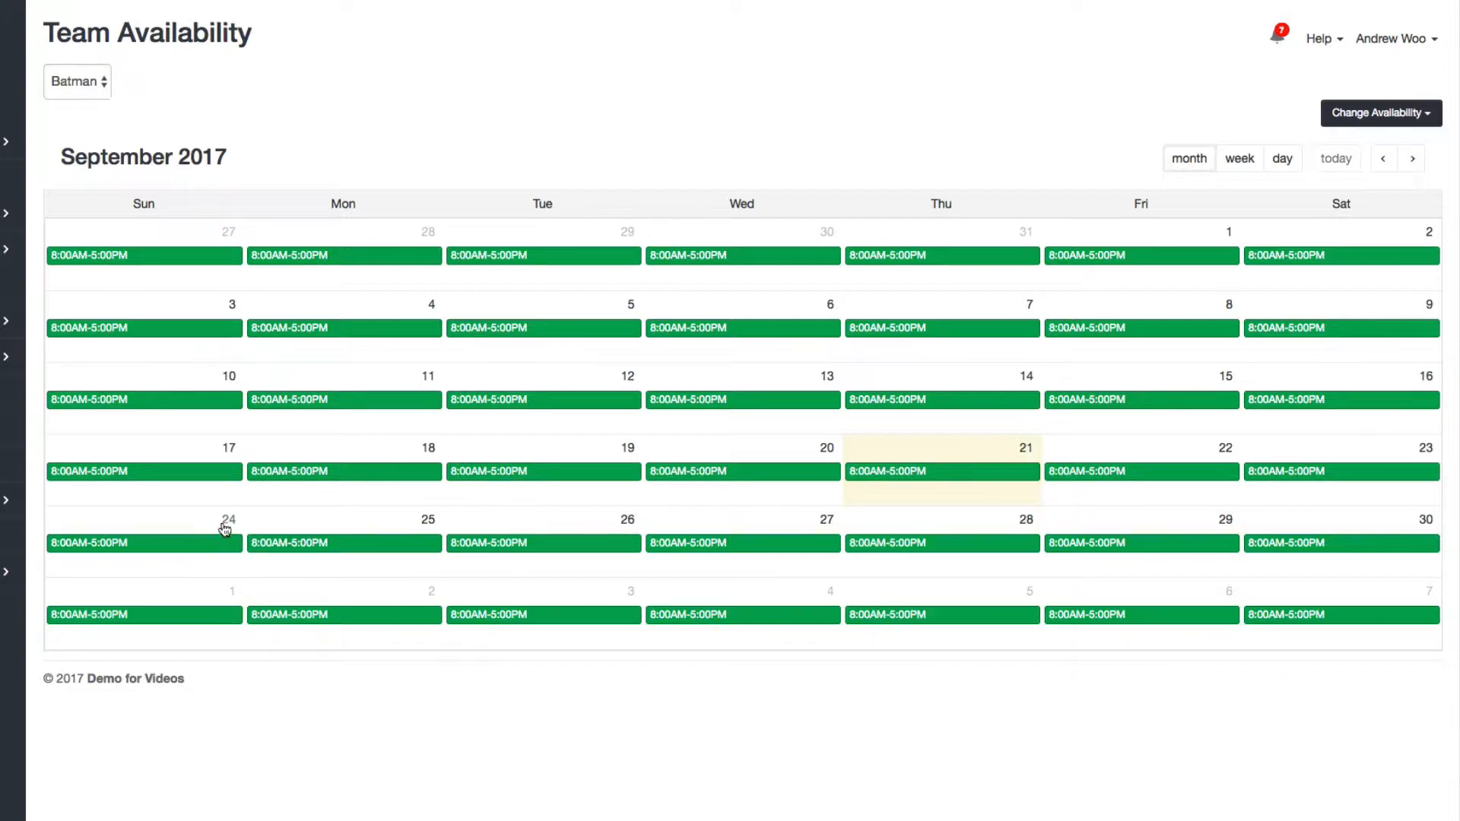
Start a time-off request for Batman from 09/24/2017 to 09/30/2017
{"action": "left_click", "coordinate": [1381, 112]}
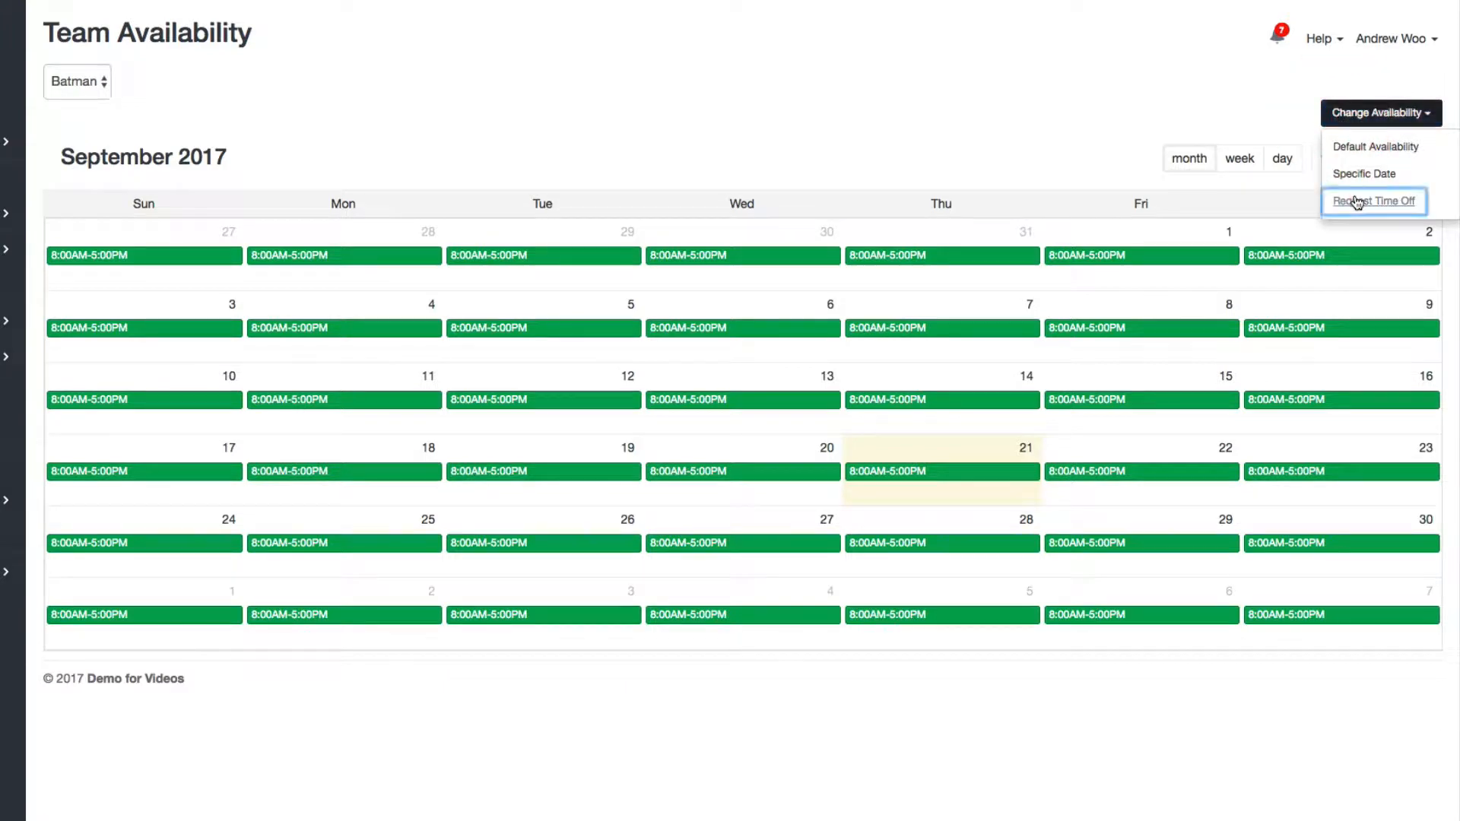
{"action": "left_click", "coordinate": [1373, 201]}
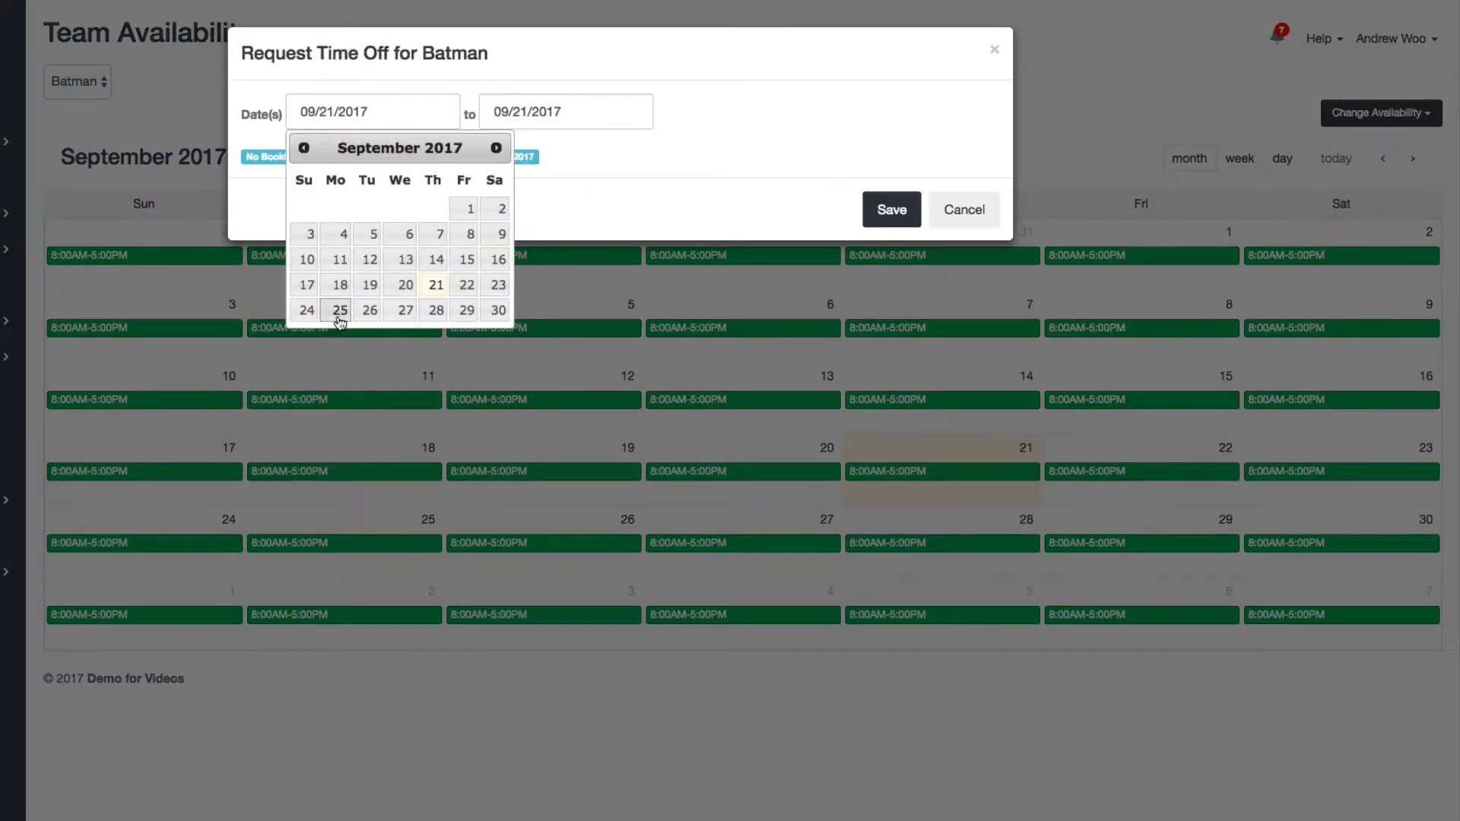
{"action": "left_click", "coordinate": [334, 311]}
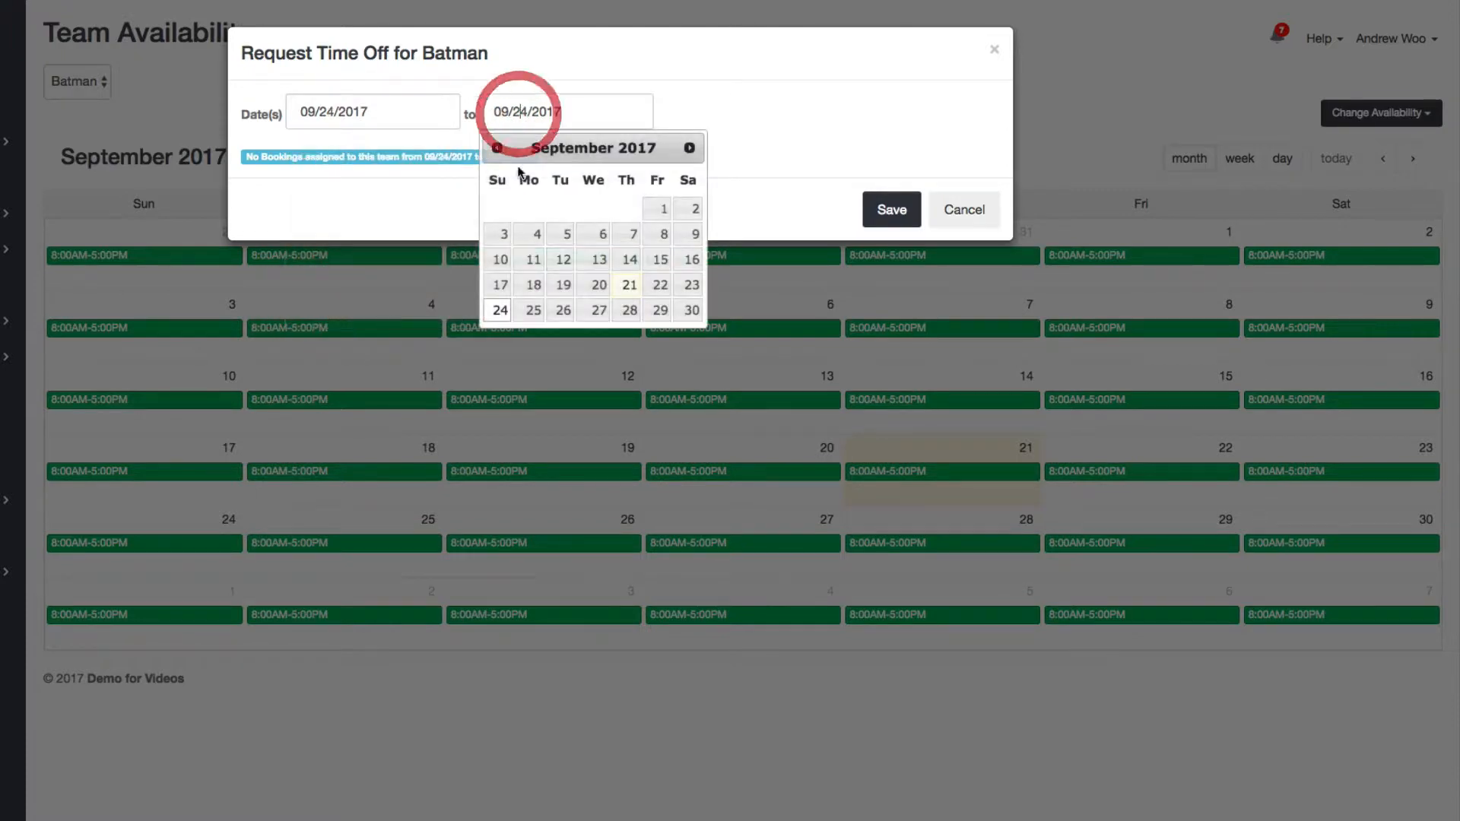
{"action": "left_click", "coordinate": [688, 311]}
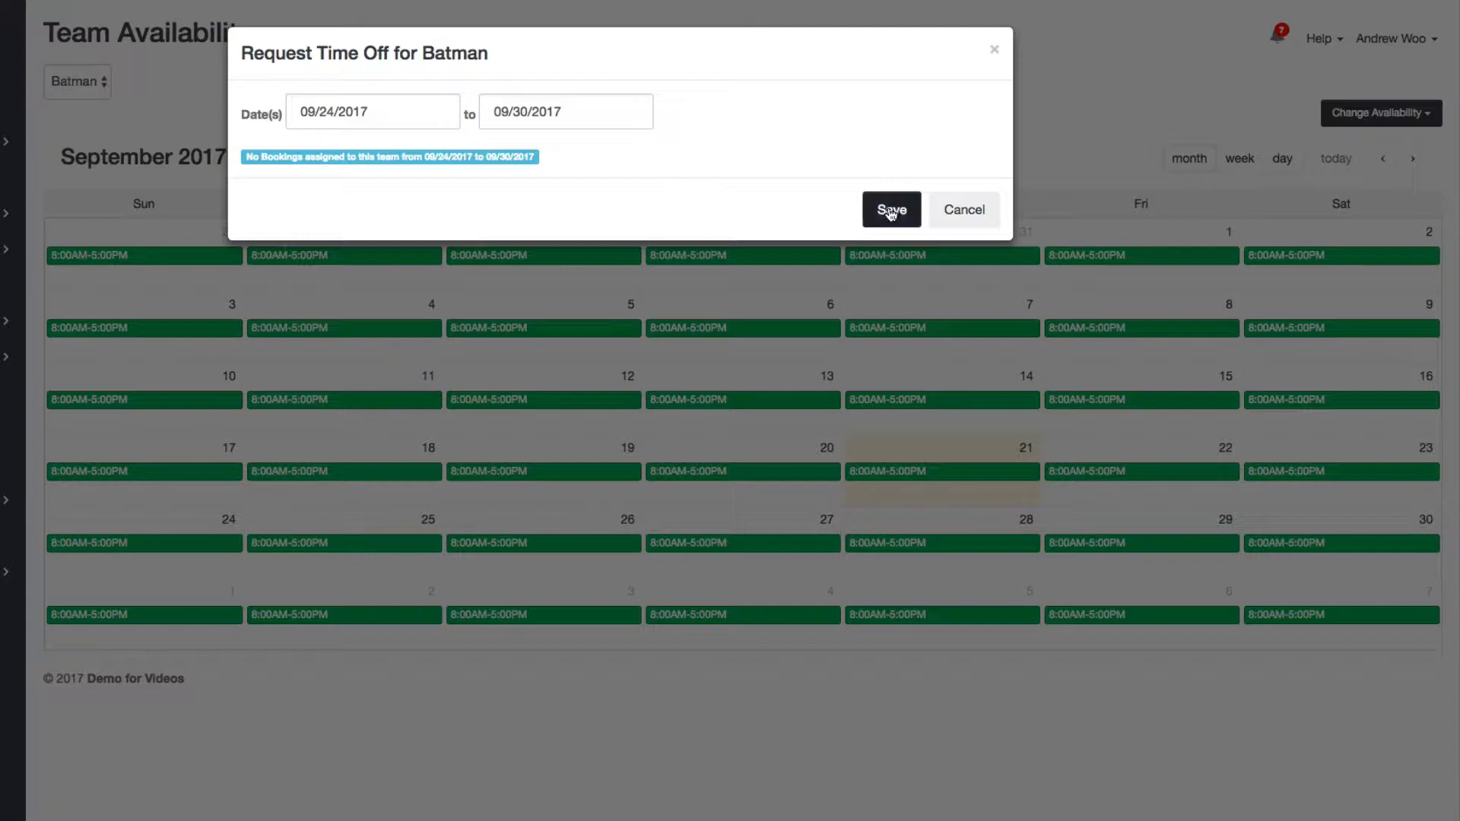
Save Batman's 09/24–09/30 time-off request and dismiss the success notification
{"action": "left_click", "coordinate": [891, 210]}
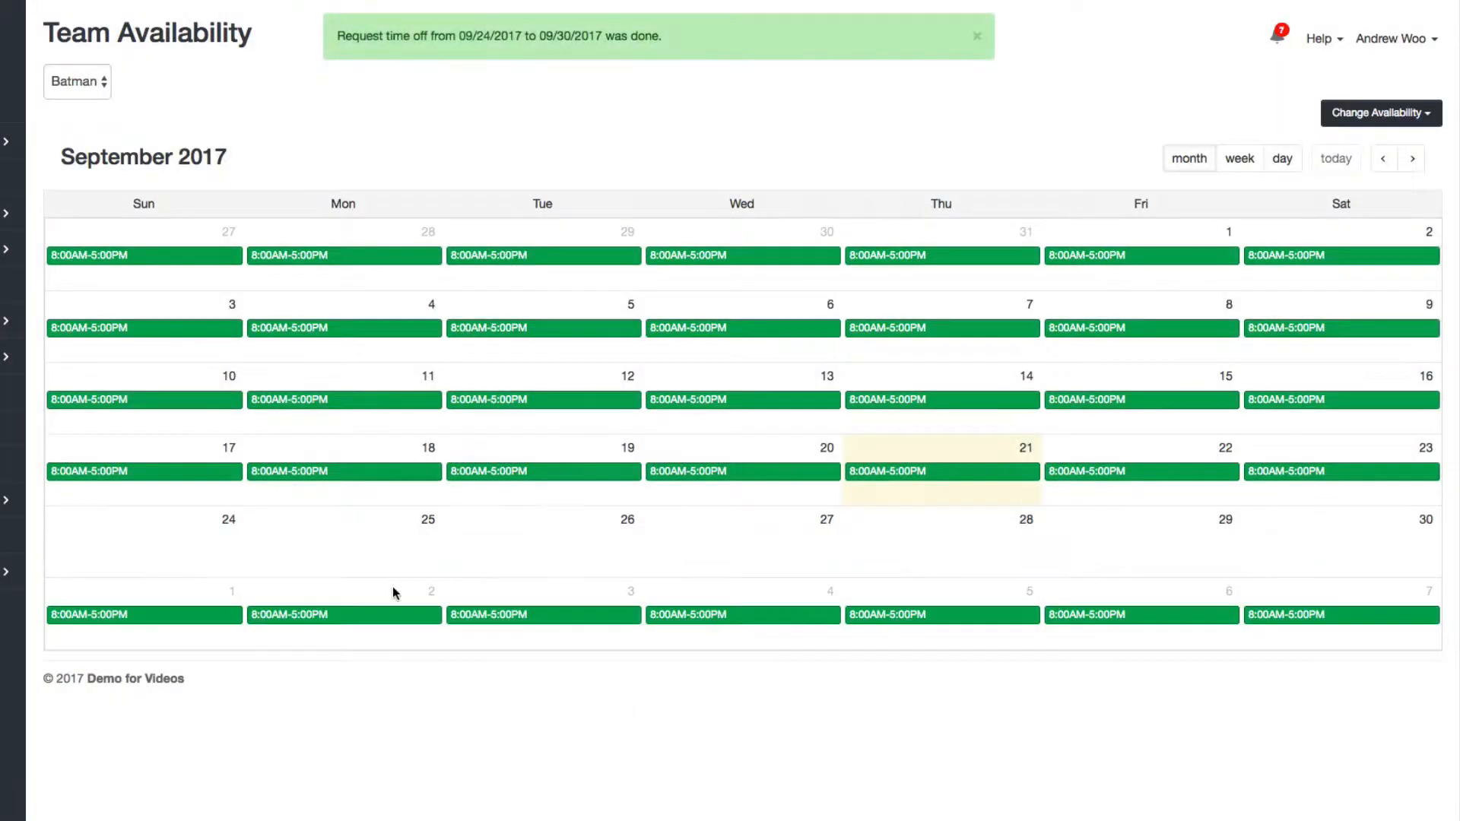
{"action": "mouse_move", "coordinate": [967, 523]}
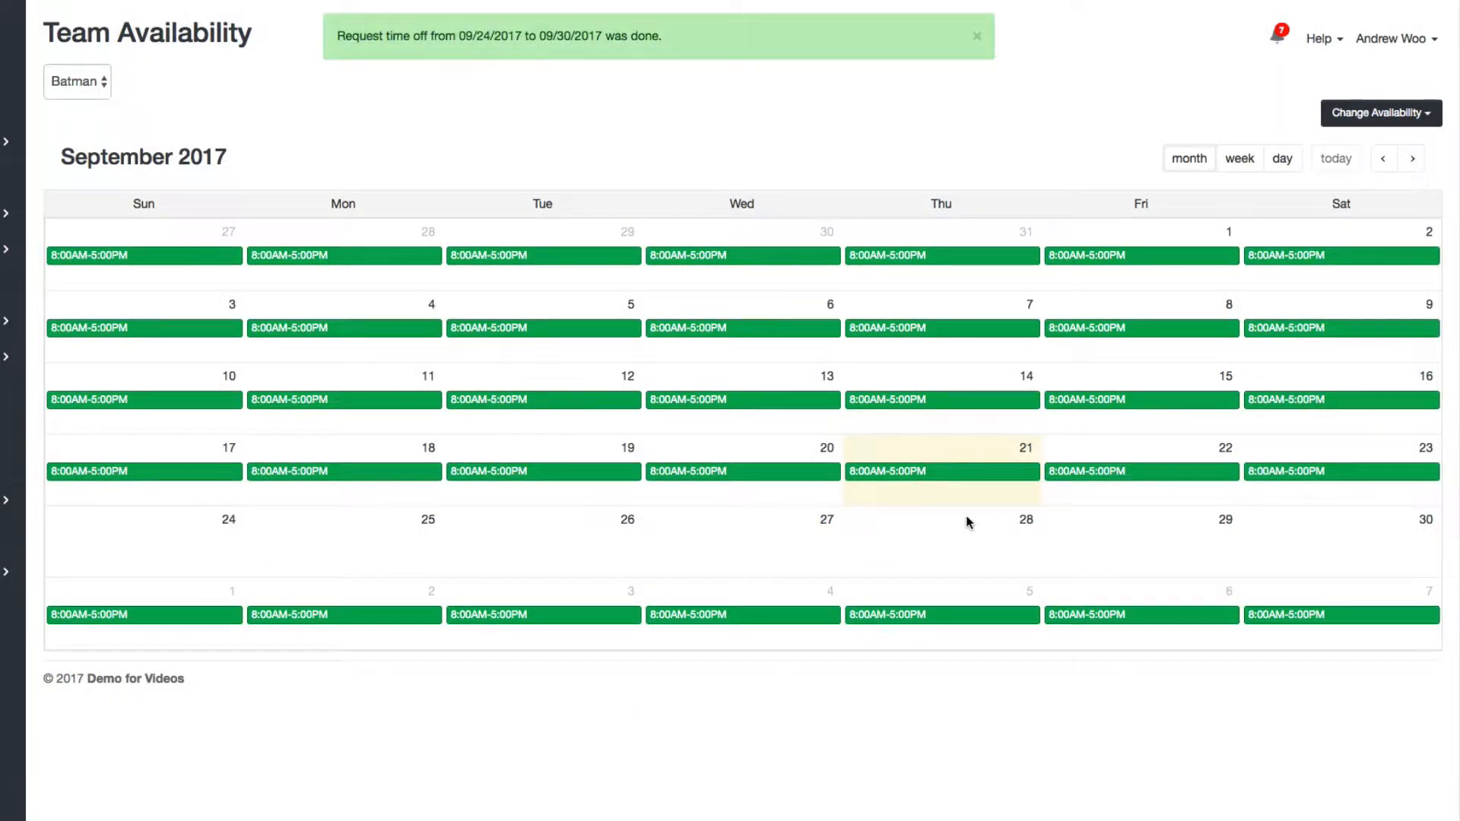
{"action": "left_click", "coordinate": [978, 36]}
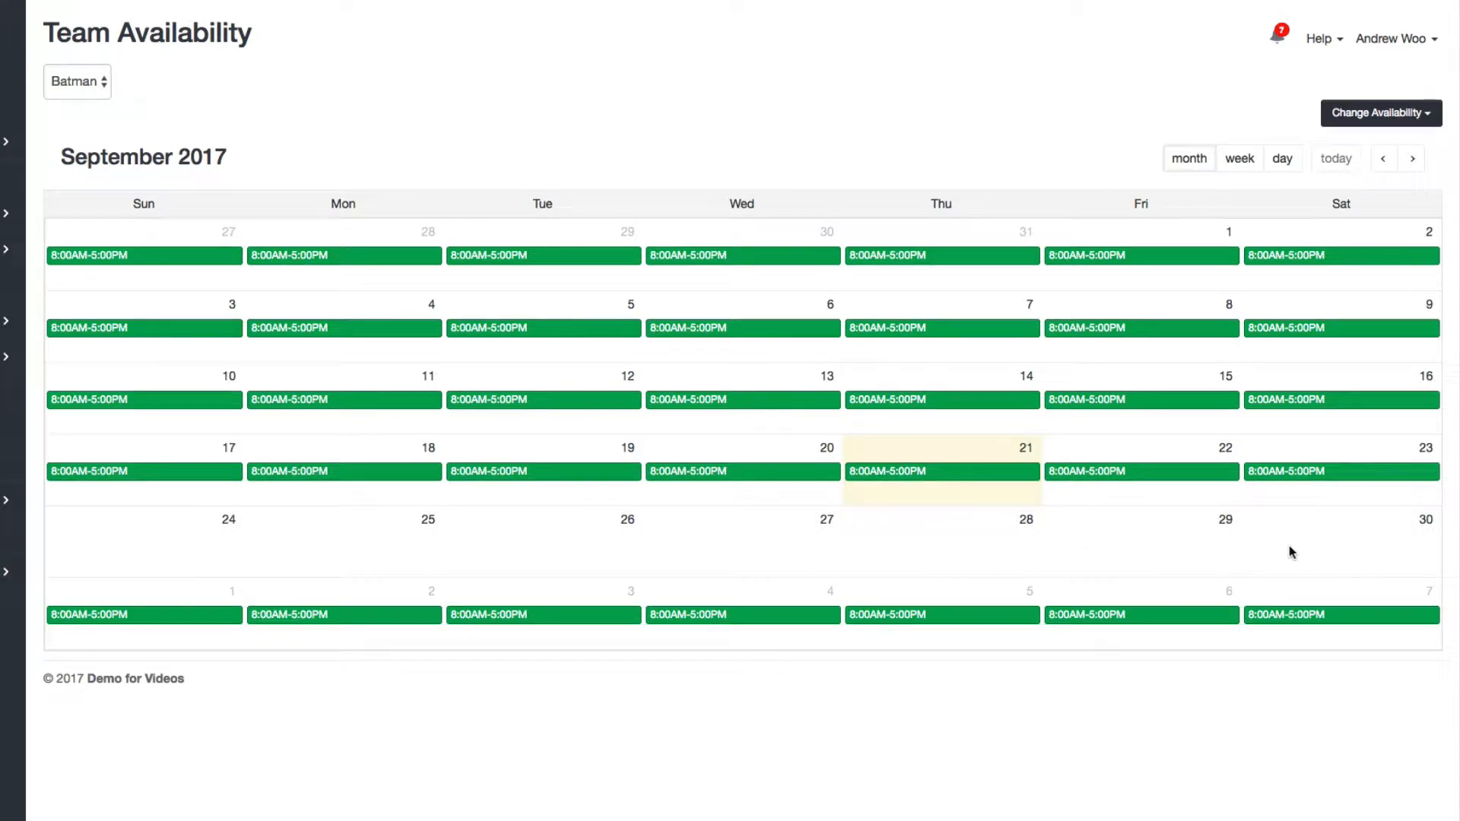
{"action": "mouse_move", "coordinate": [1348, 549]}
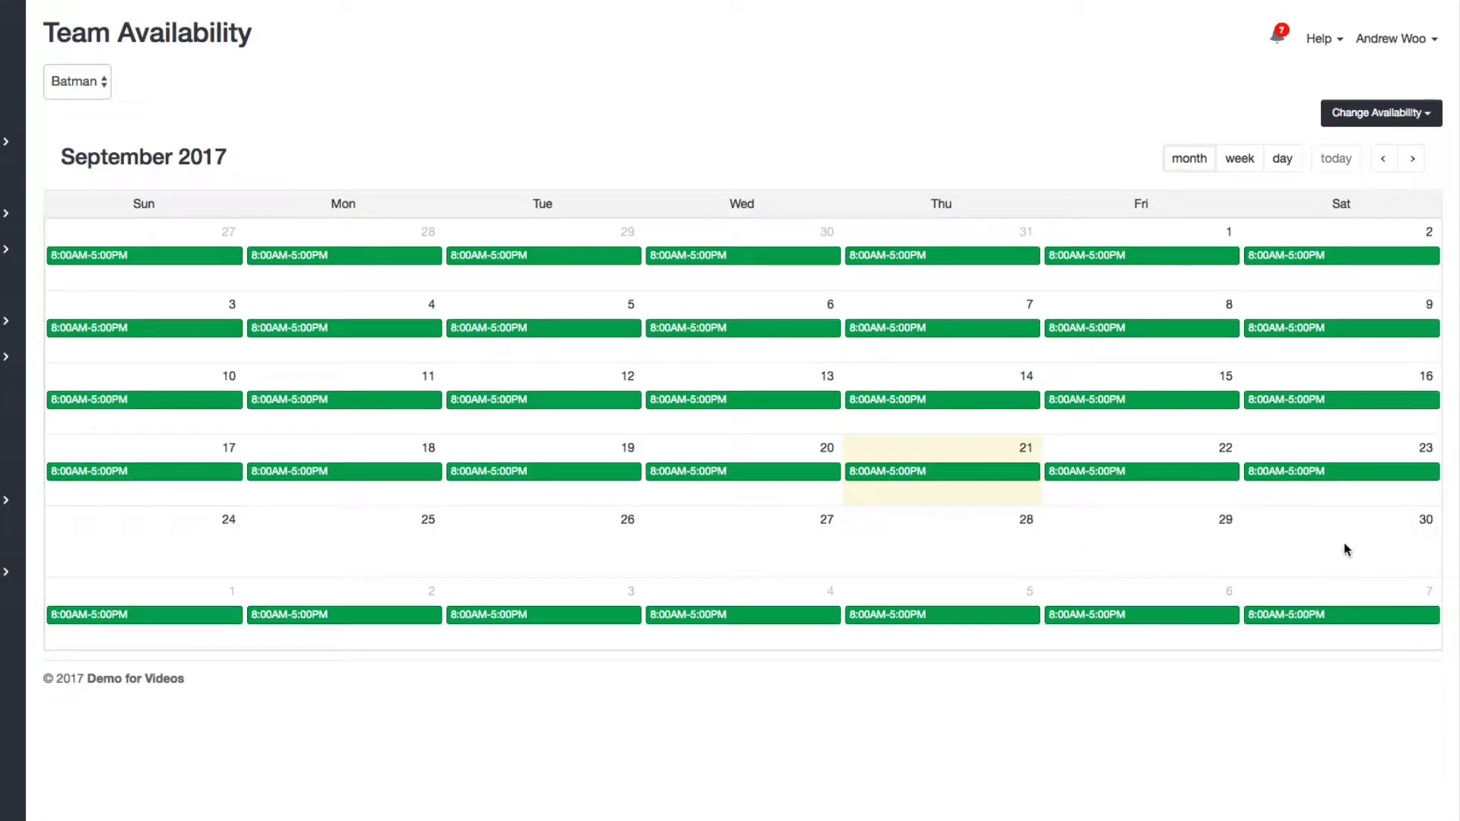
{"action": "mouse_move", "coordinate": [213, 553]}
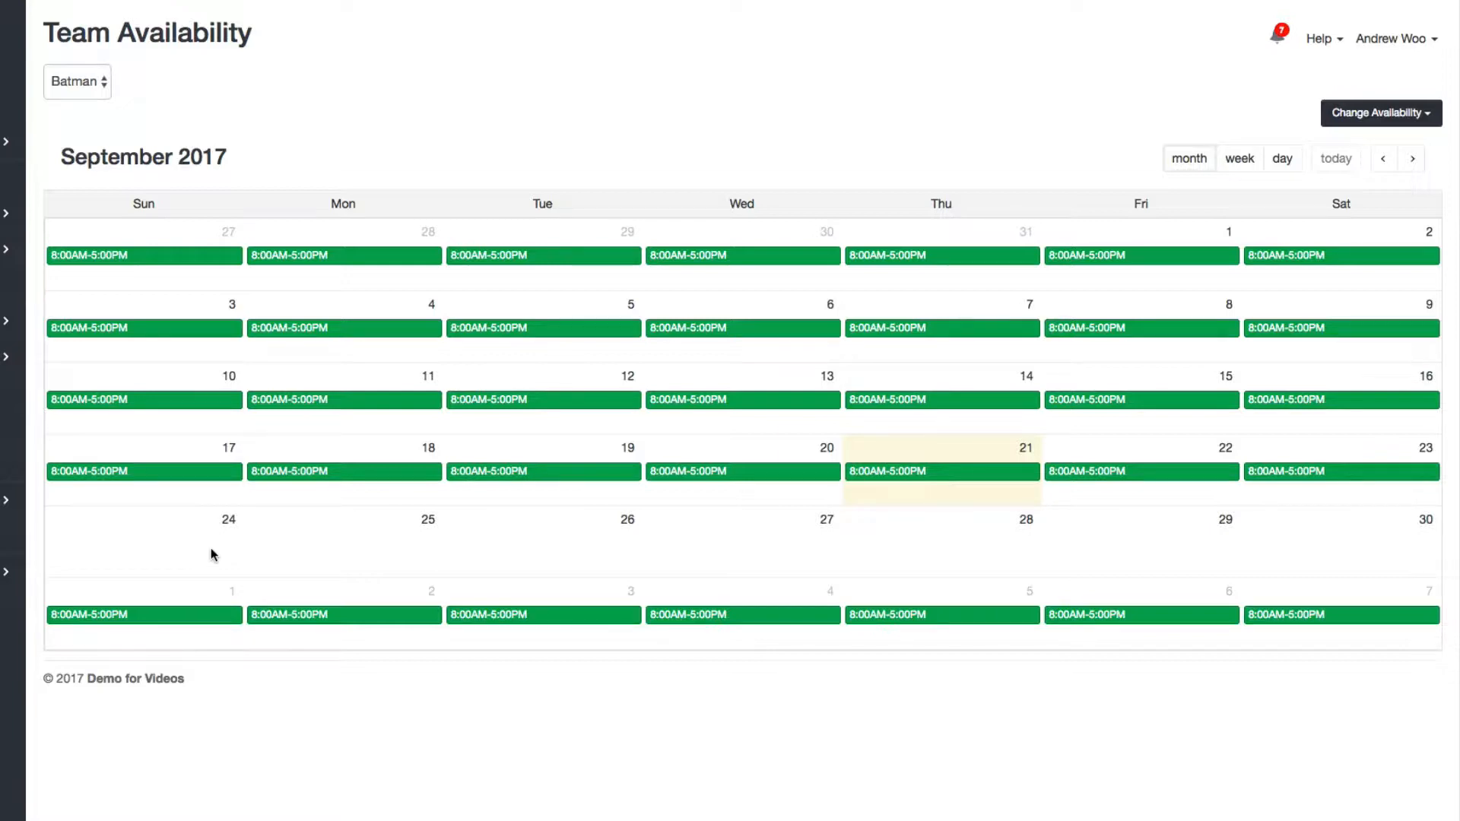
{"action": "mouse_move", "coordinate": [1207, 562]}
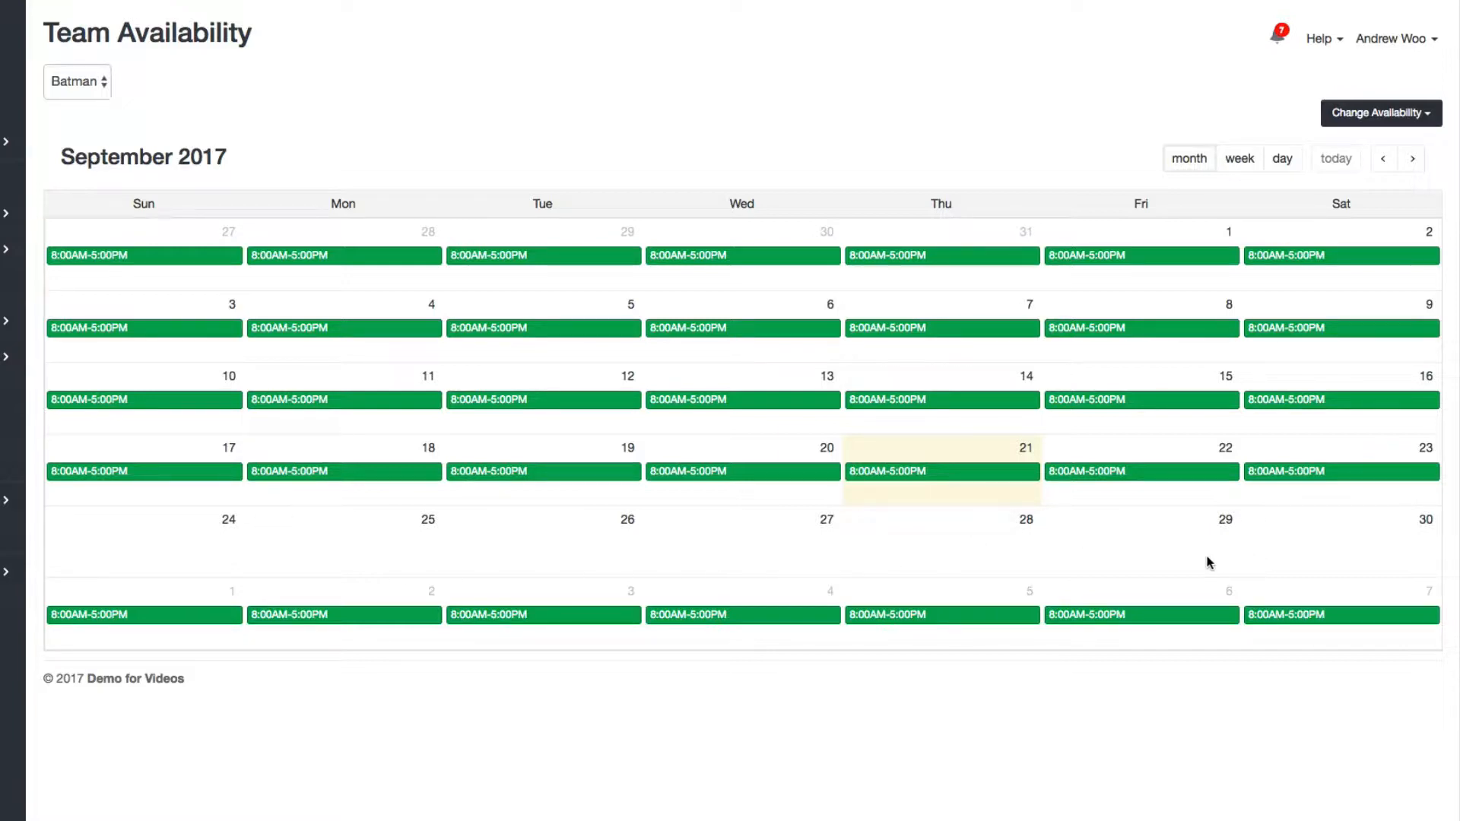
{"action": "mouse_move", "coordinate": [1171, 562]}
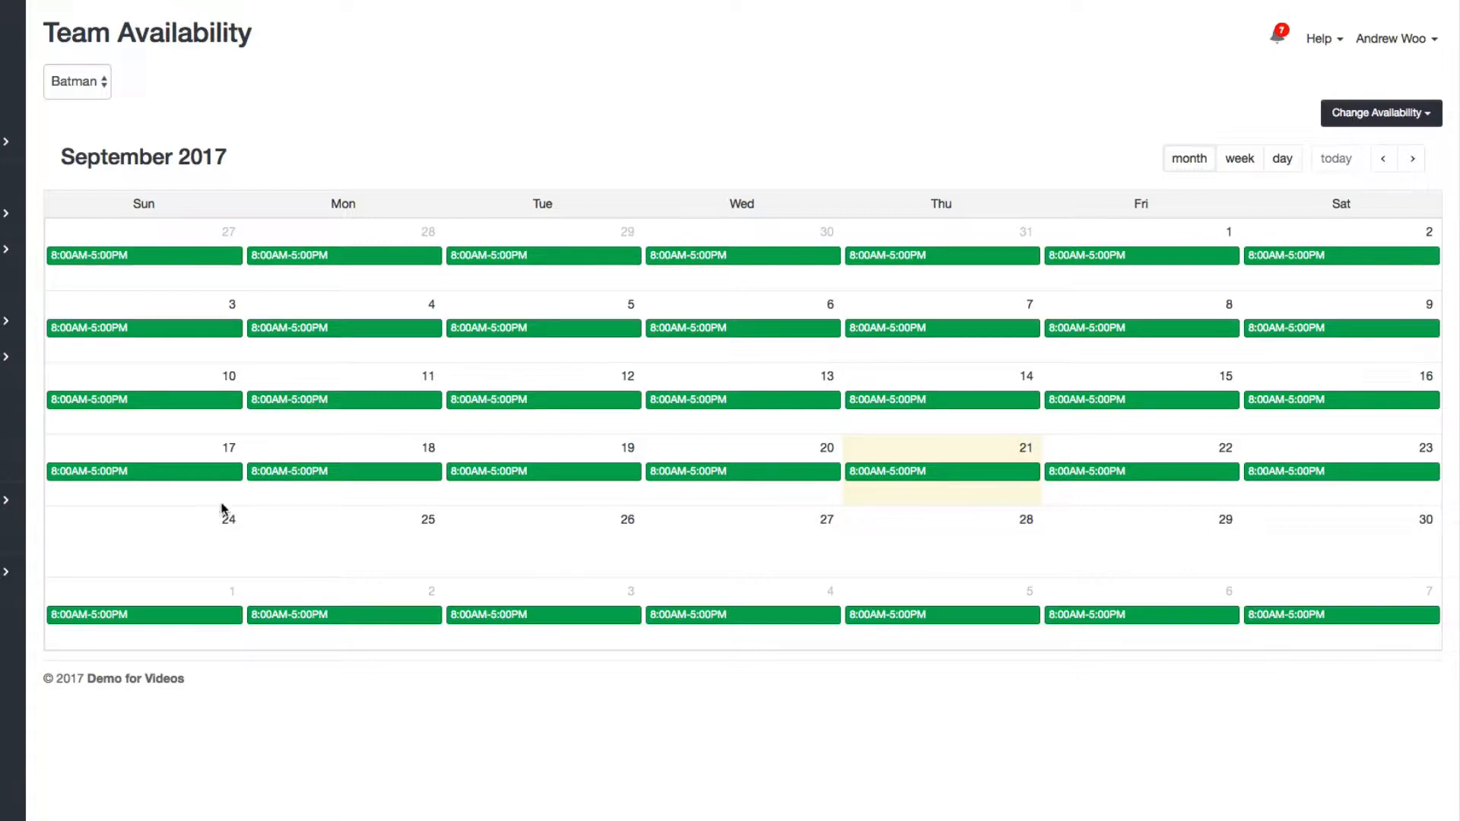
{"action": "mouse_move", "coordinate": [219, 97]}
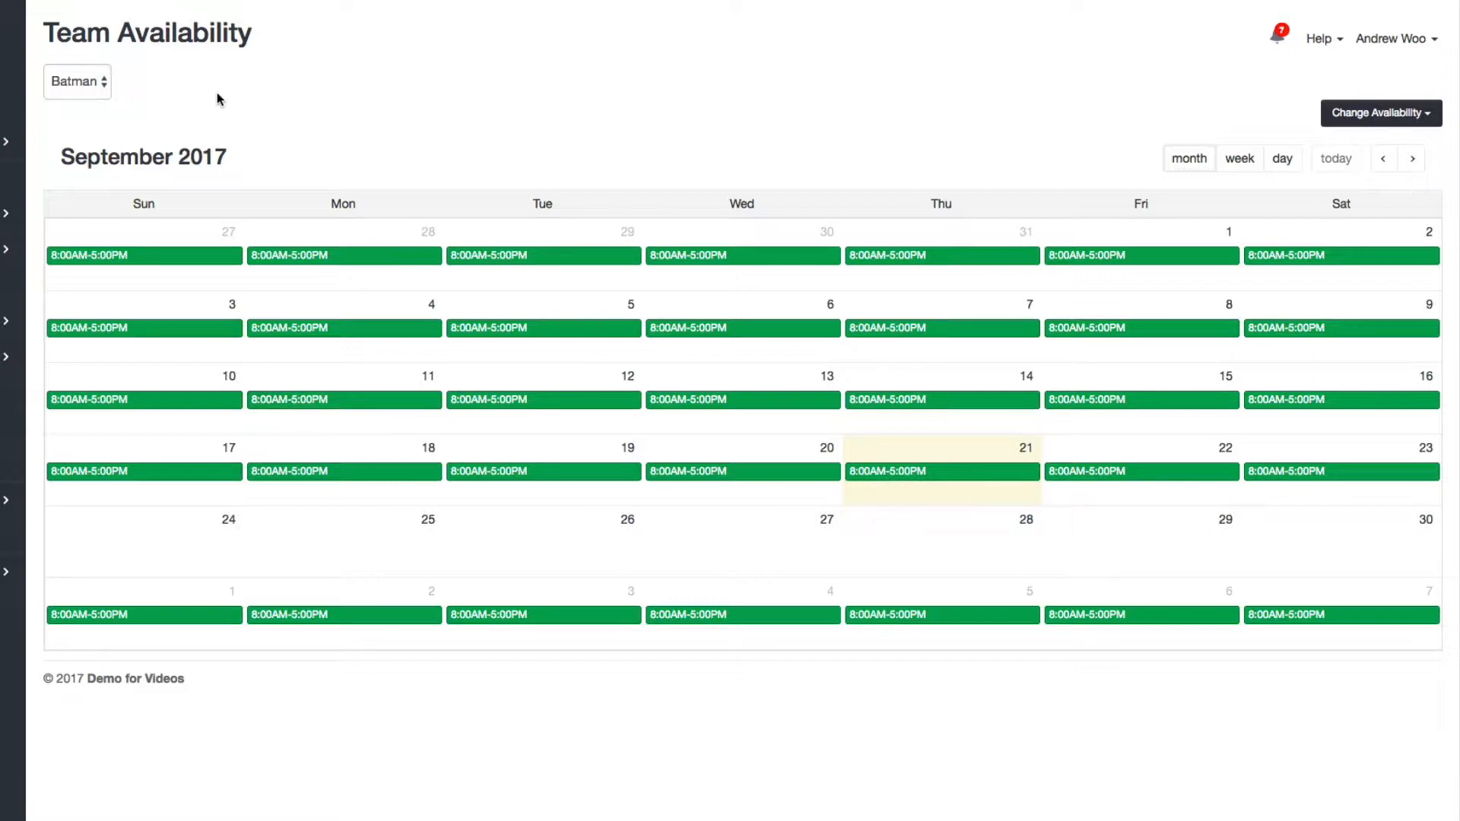
{"action": "mouse_move", "coordinate": [1073, 584]}
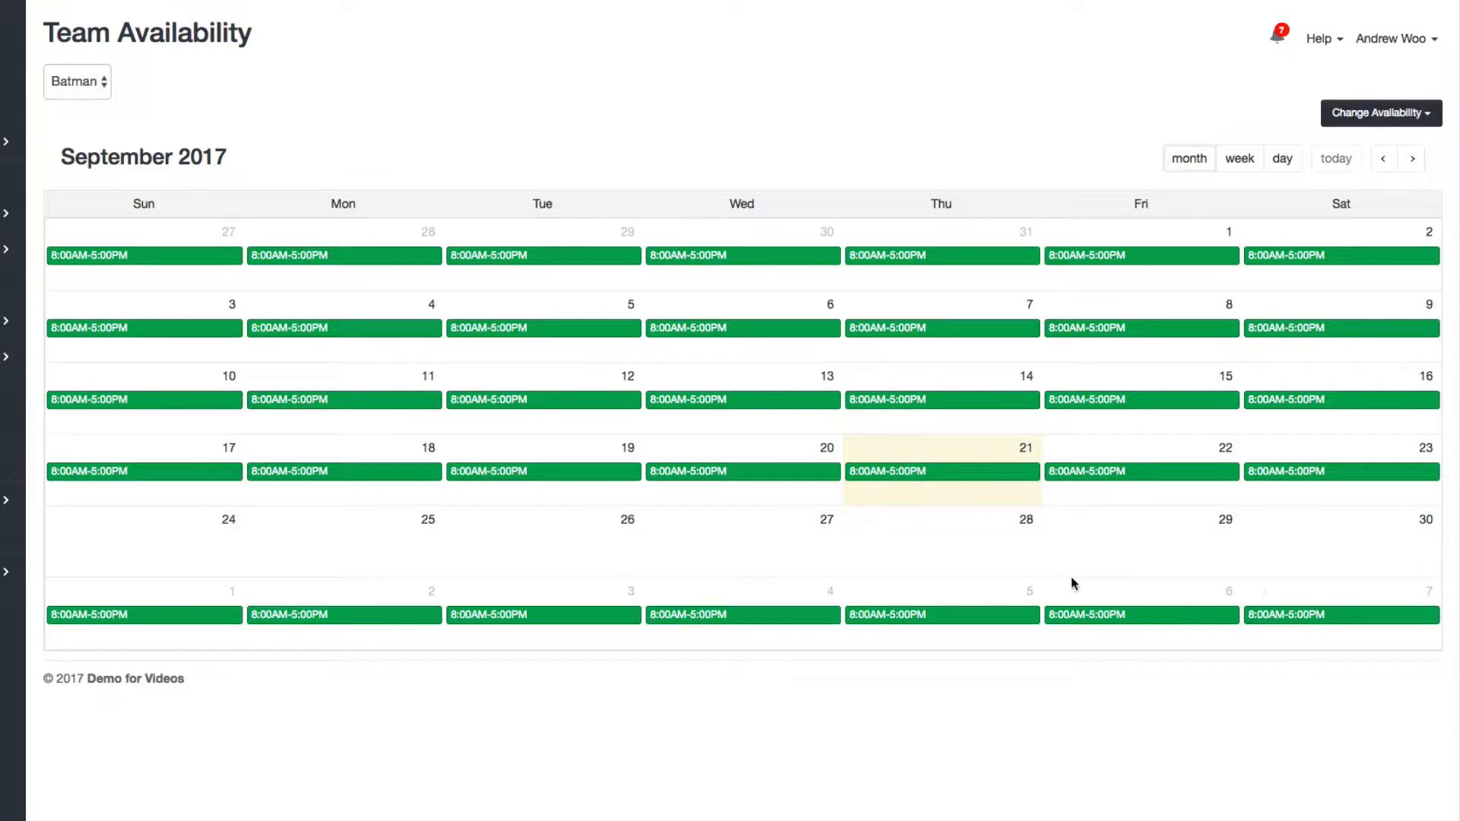
{"action": "mouse_move", "coordinate": [277, 91]}
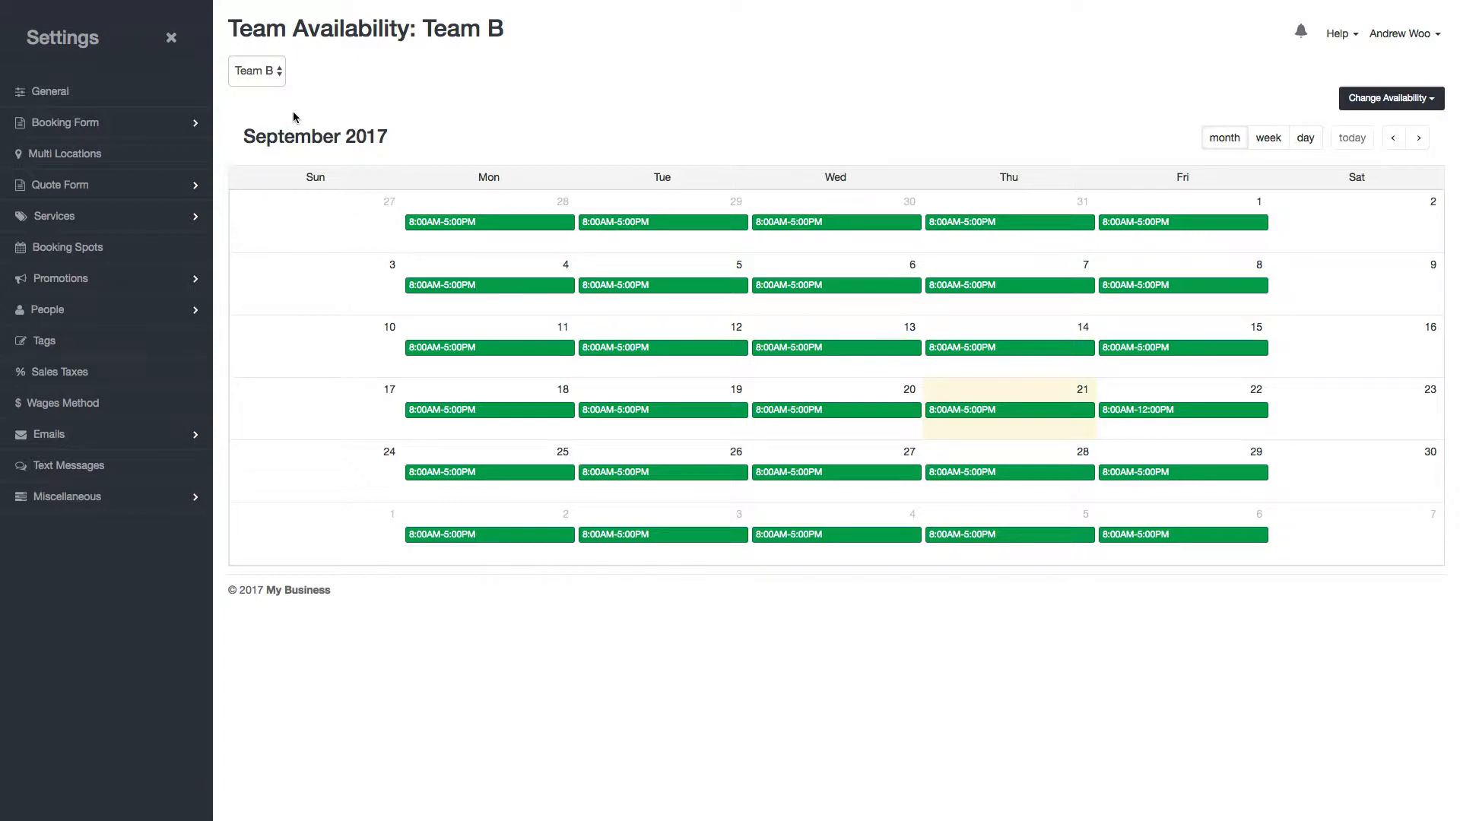
{"action": "mouse_move", "coordinate": [307, 179]}
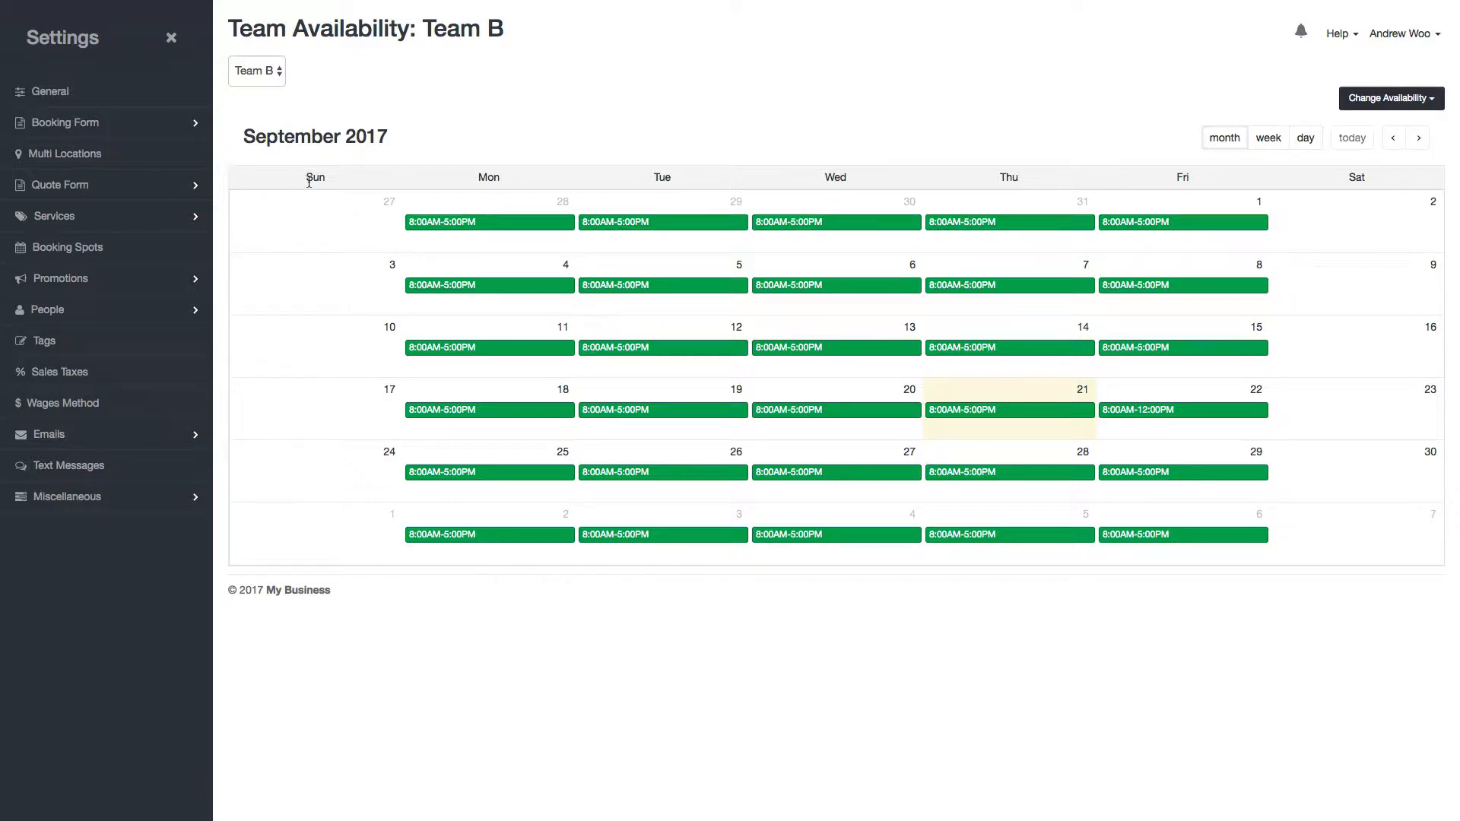
{"action": "mouse_move", "coordinate": [970, 130]}
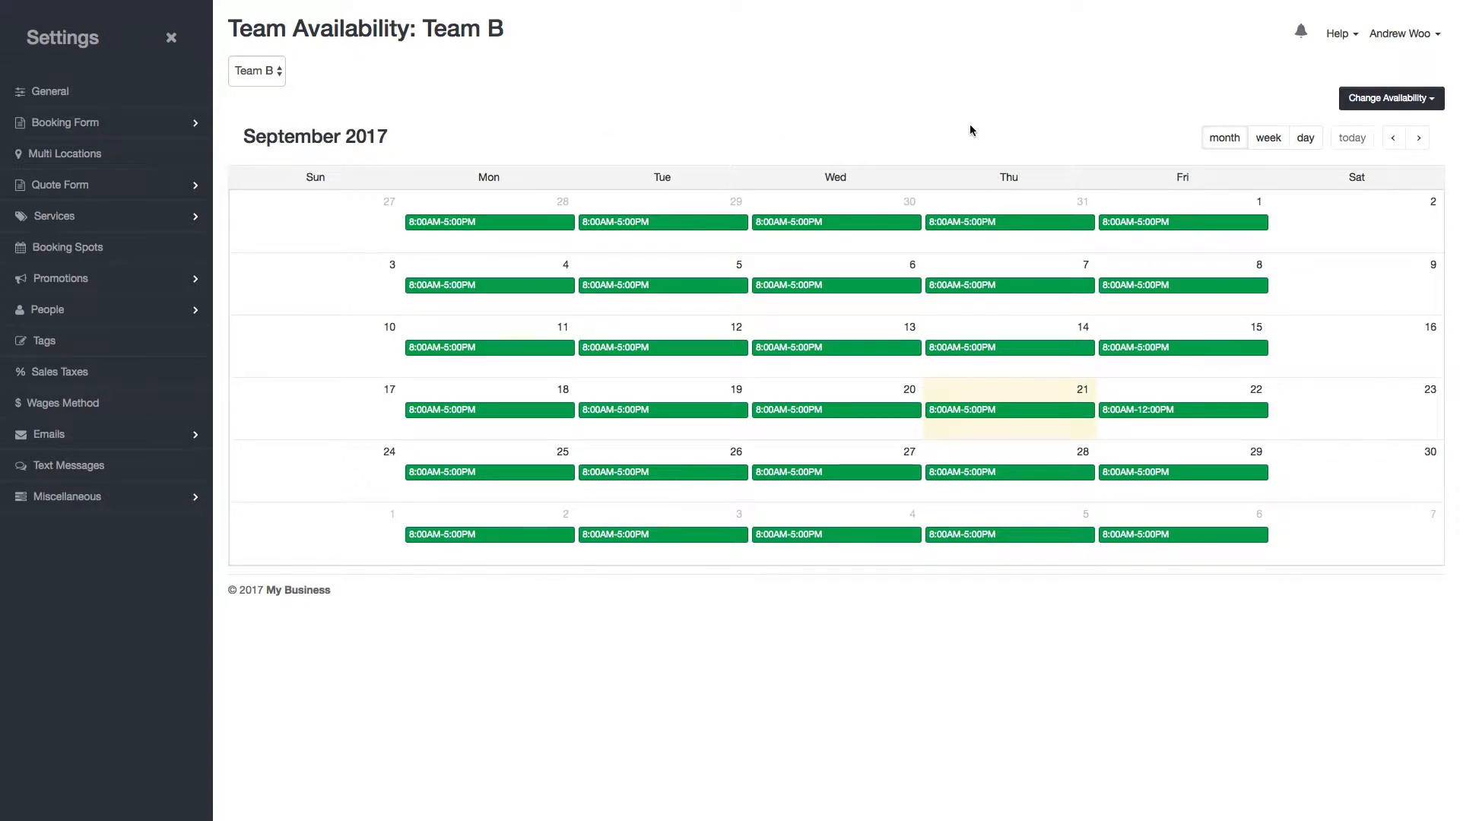
Bring up the Change Availability options for Team B's September 2017 calendar
{"action": "left_click", "coordinate": [1392, 97]}
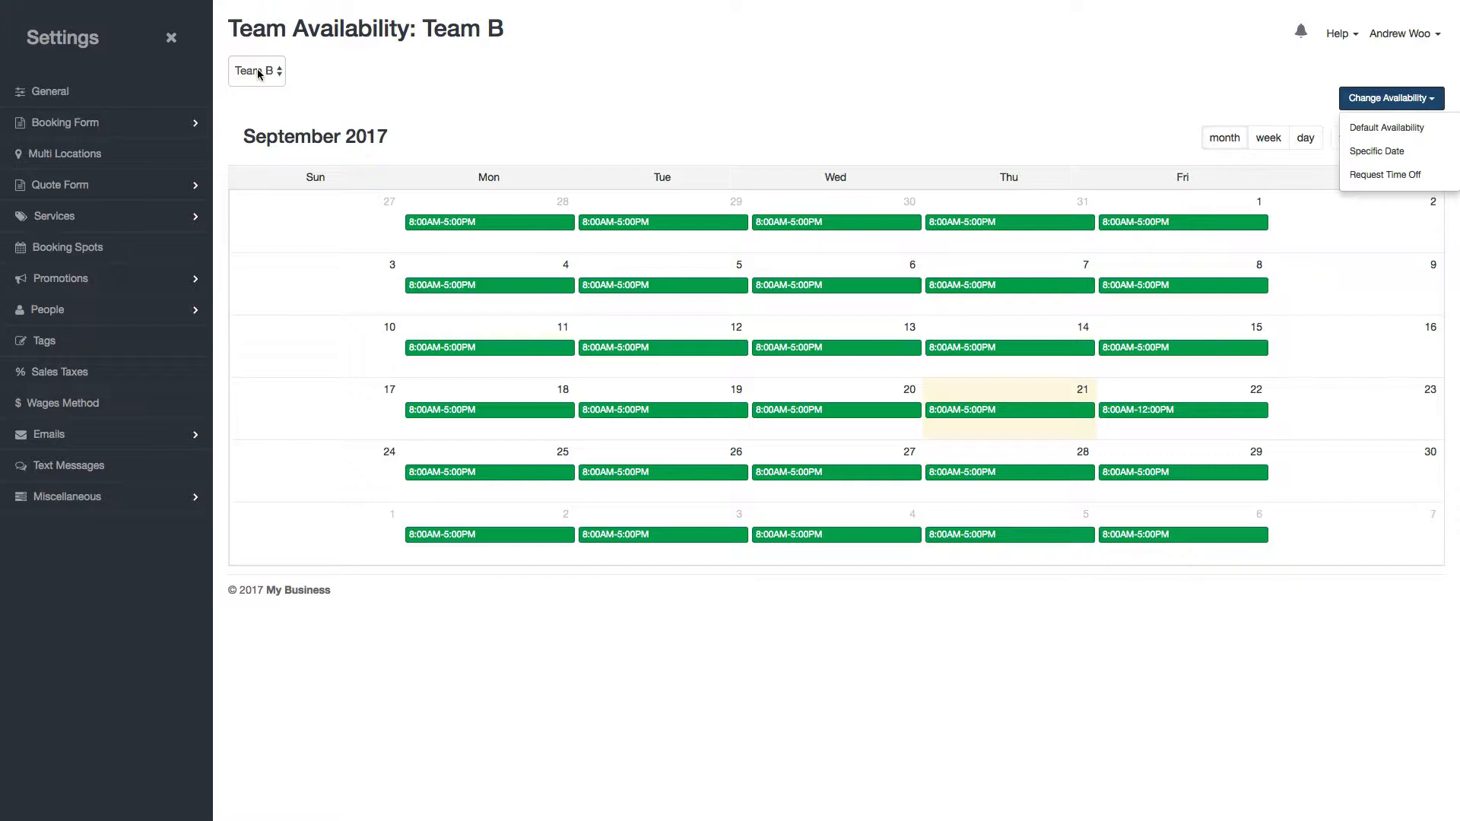
Request Team B time off 09/25/2017–09/29/2017 with a saved 'Vacation' note
{"action": "left_click", "coordinate": [1381, 173]}
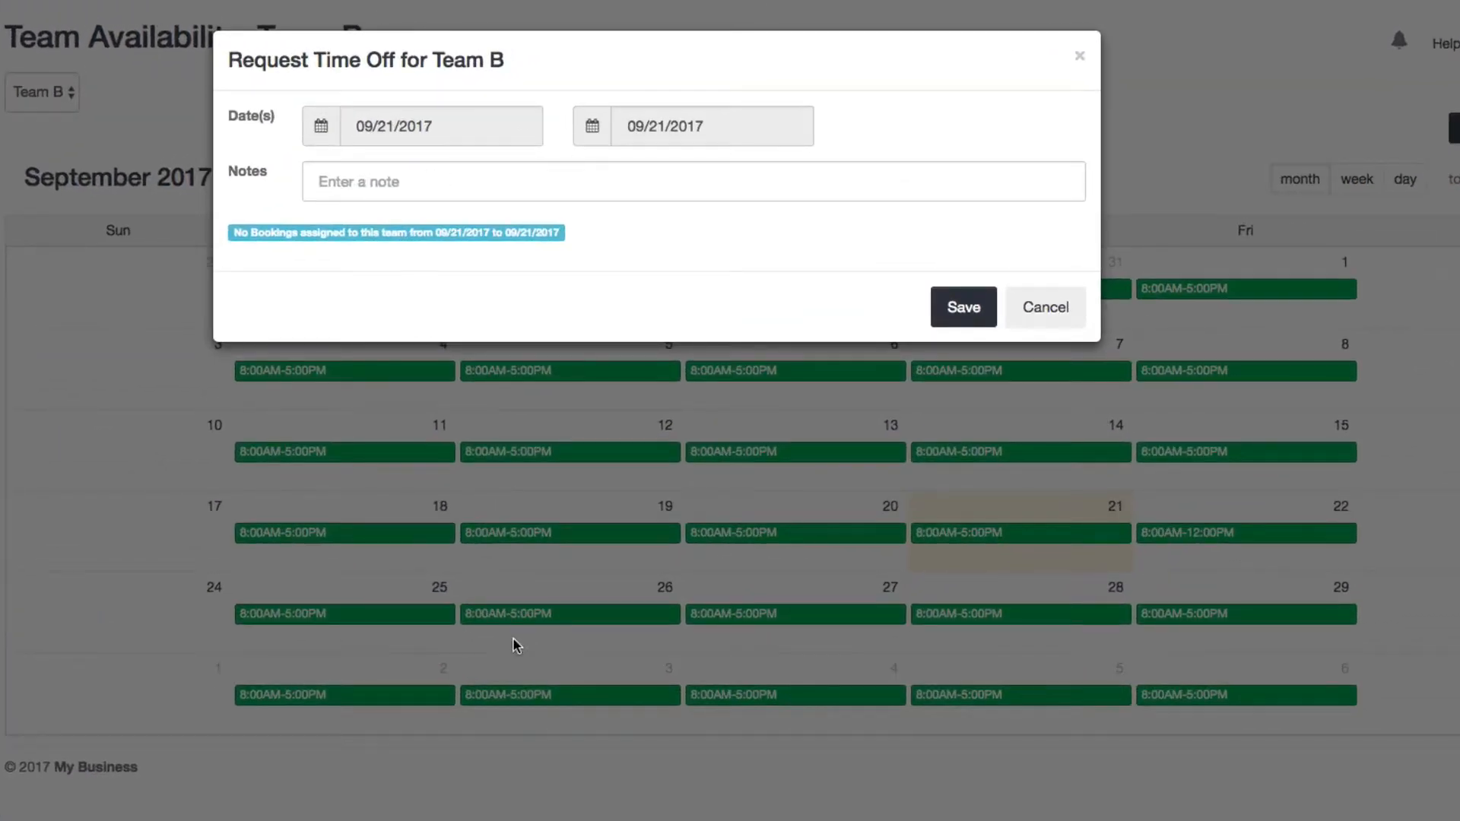
{"action": "mouse_move", "coordinate": [1347, 605]}
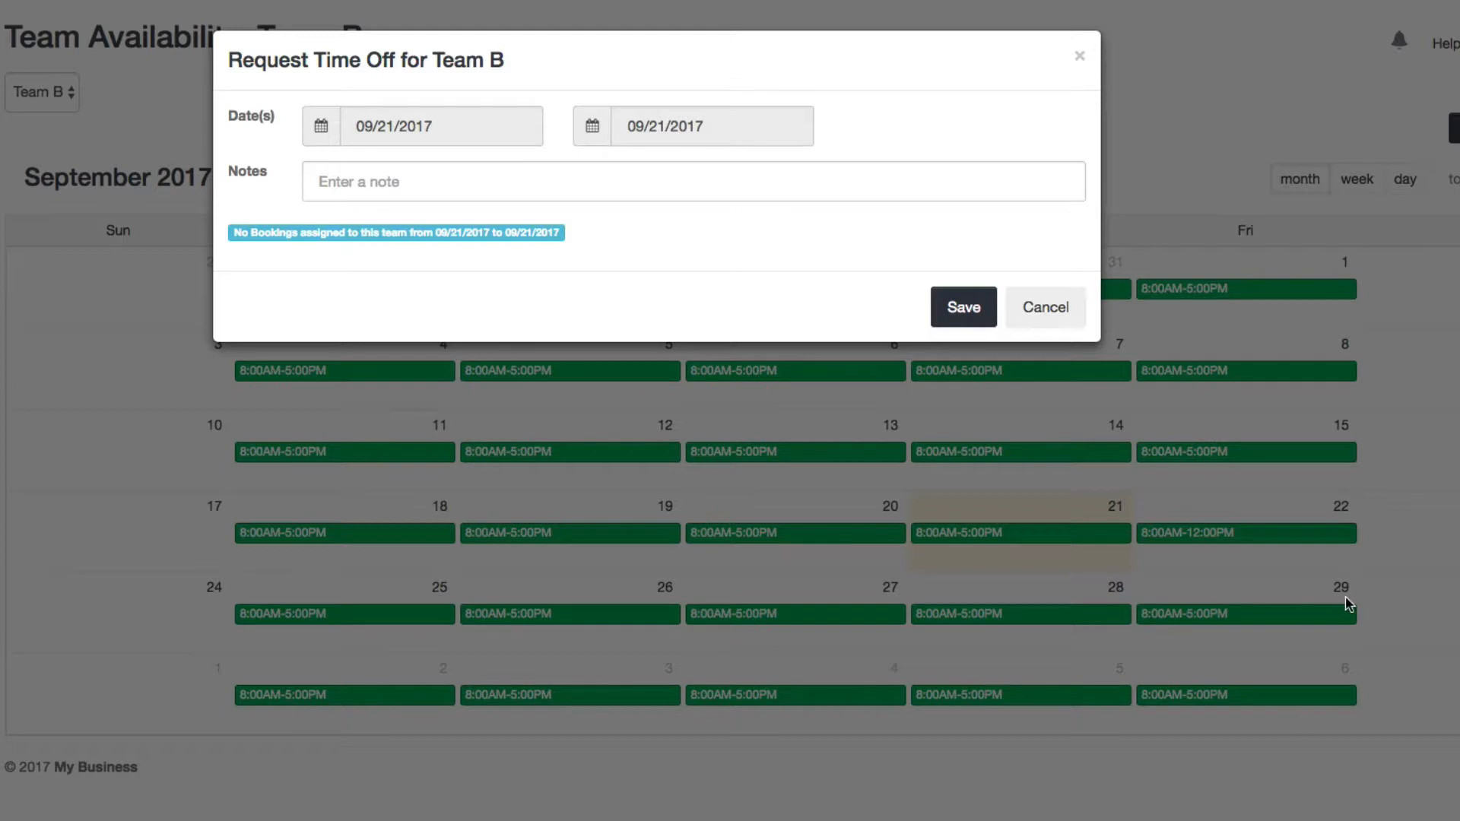
{"action": "left_click", "coordinate": [421, 125]}
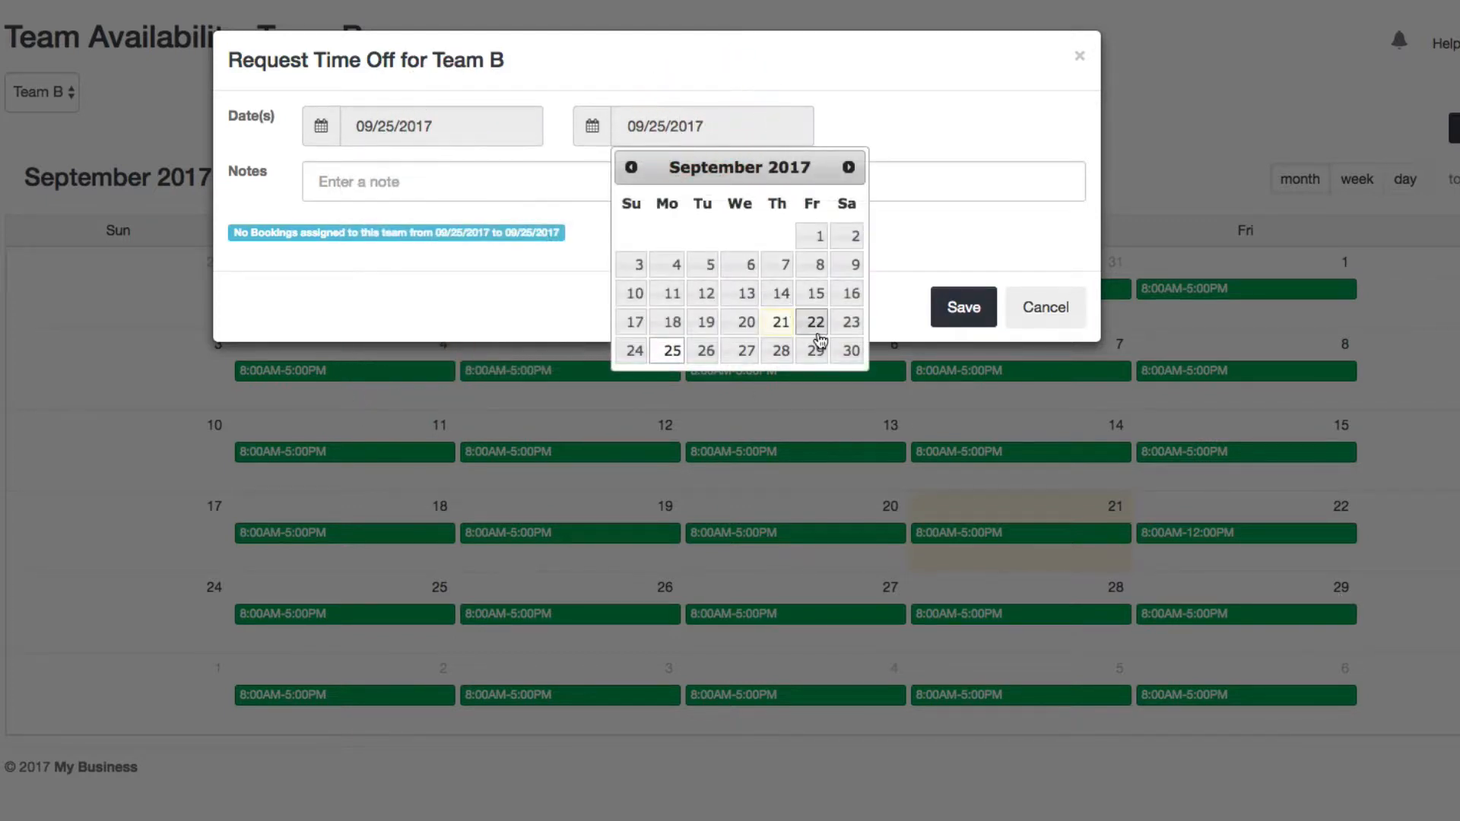
{"action": "left_click", "coordinate": [813, 350]}
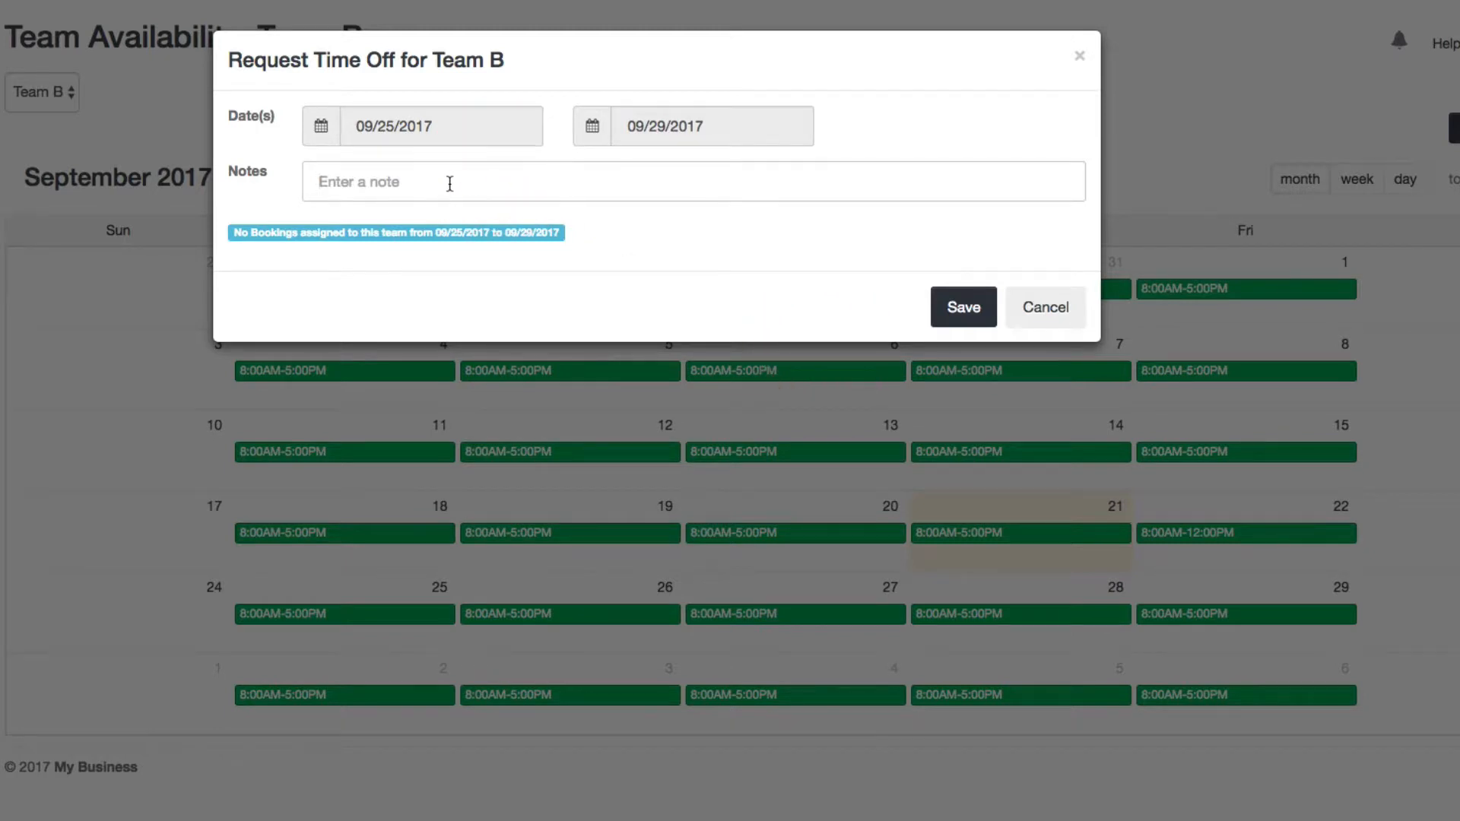
{"action": "mouse_move", "coordinate": [406, 209]}
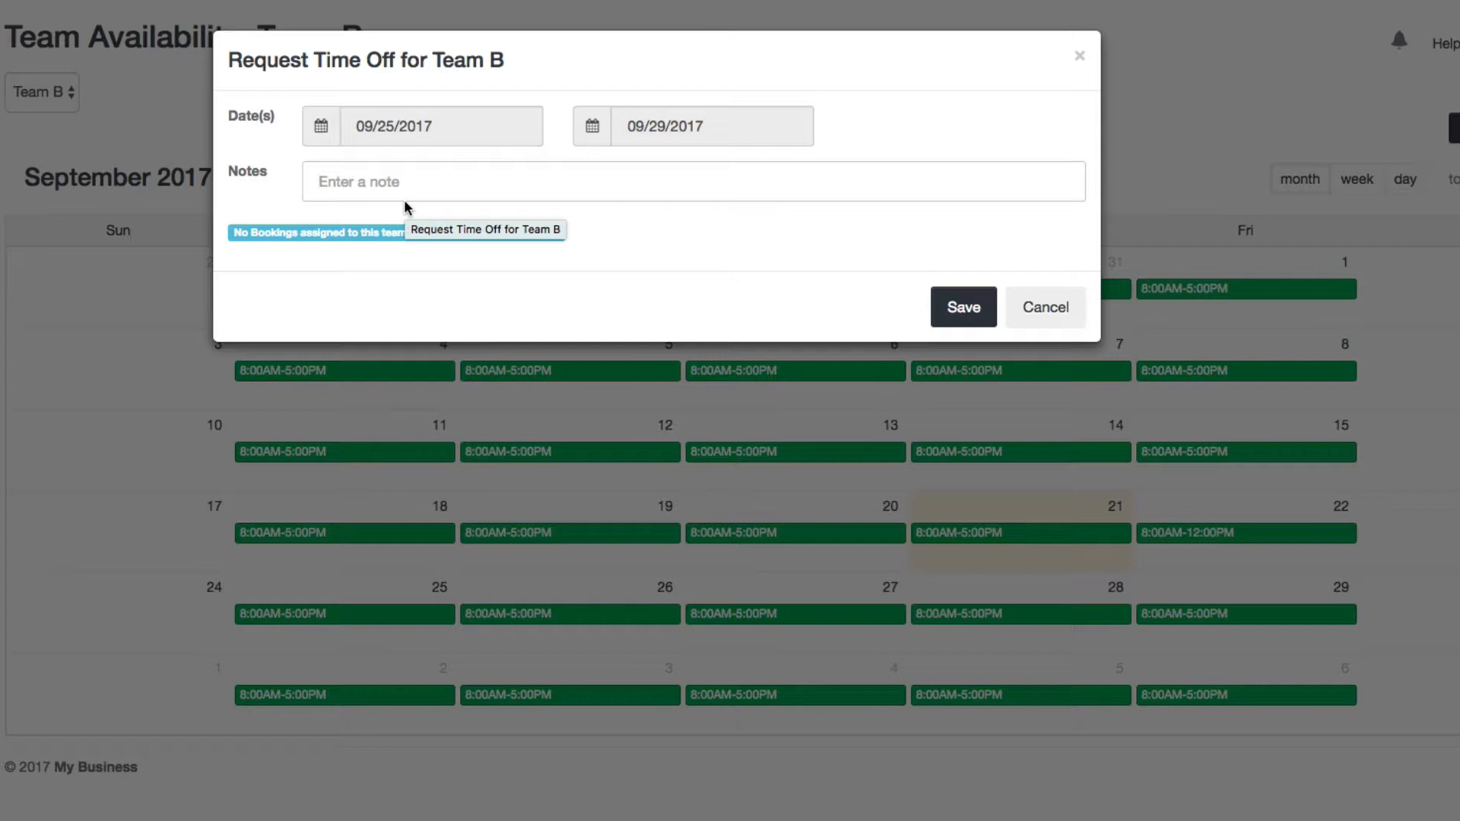
{"action": "type", "text": "v"}
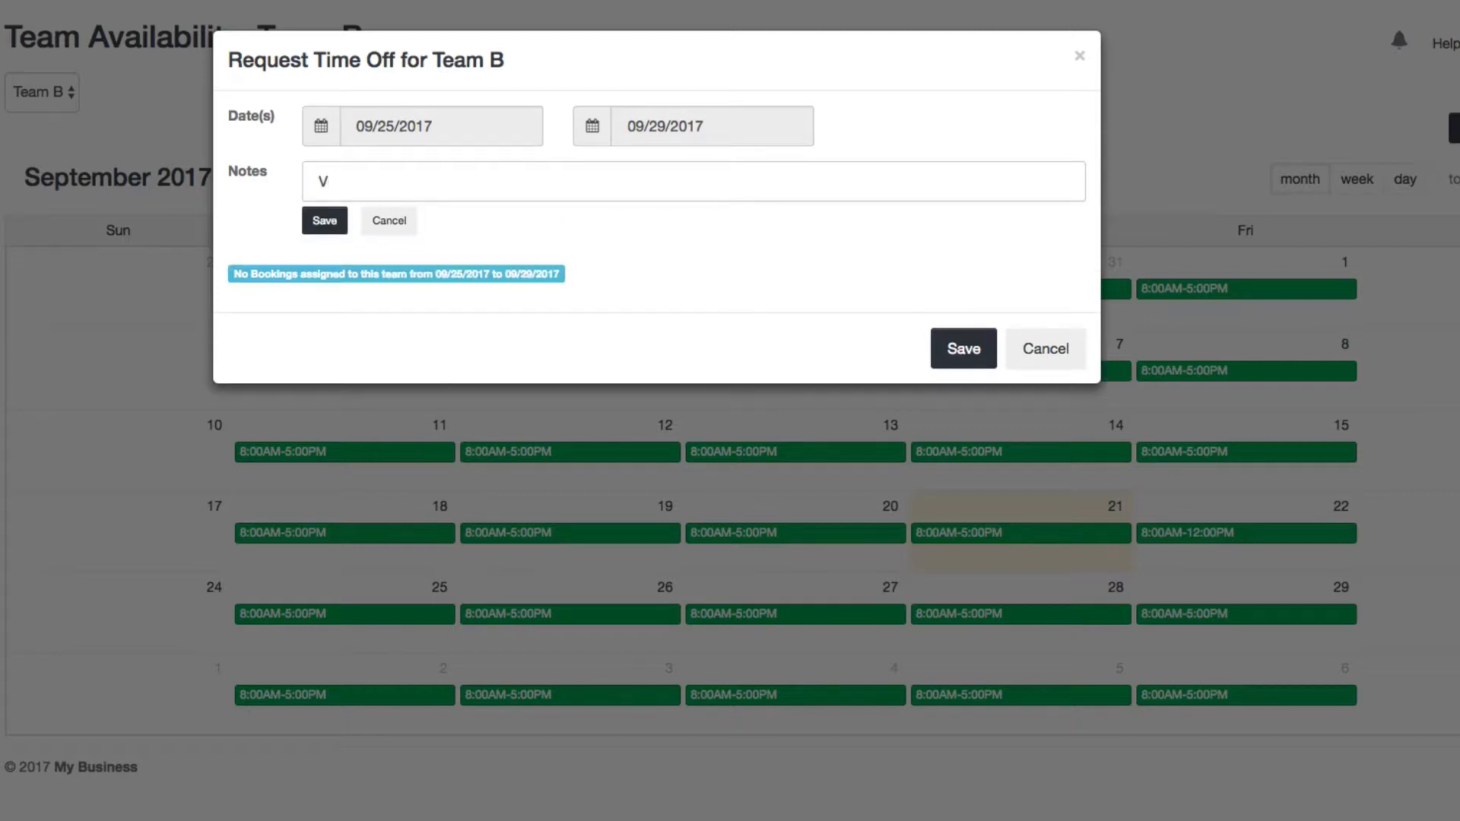
{"action": "type", "text": "acation"}
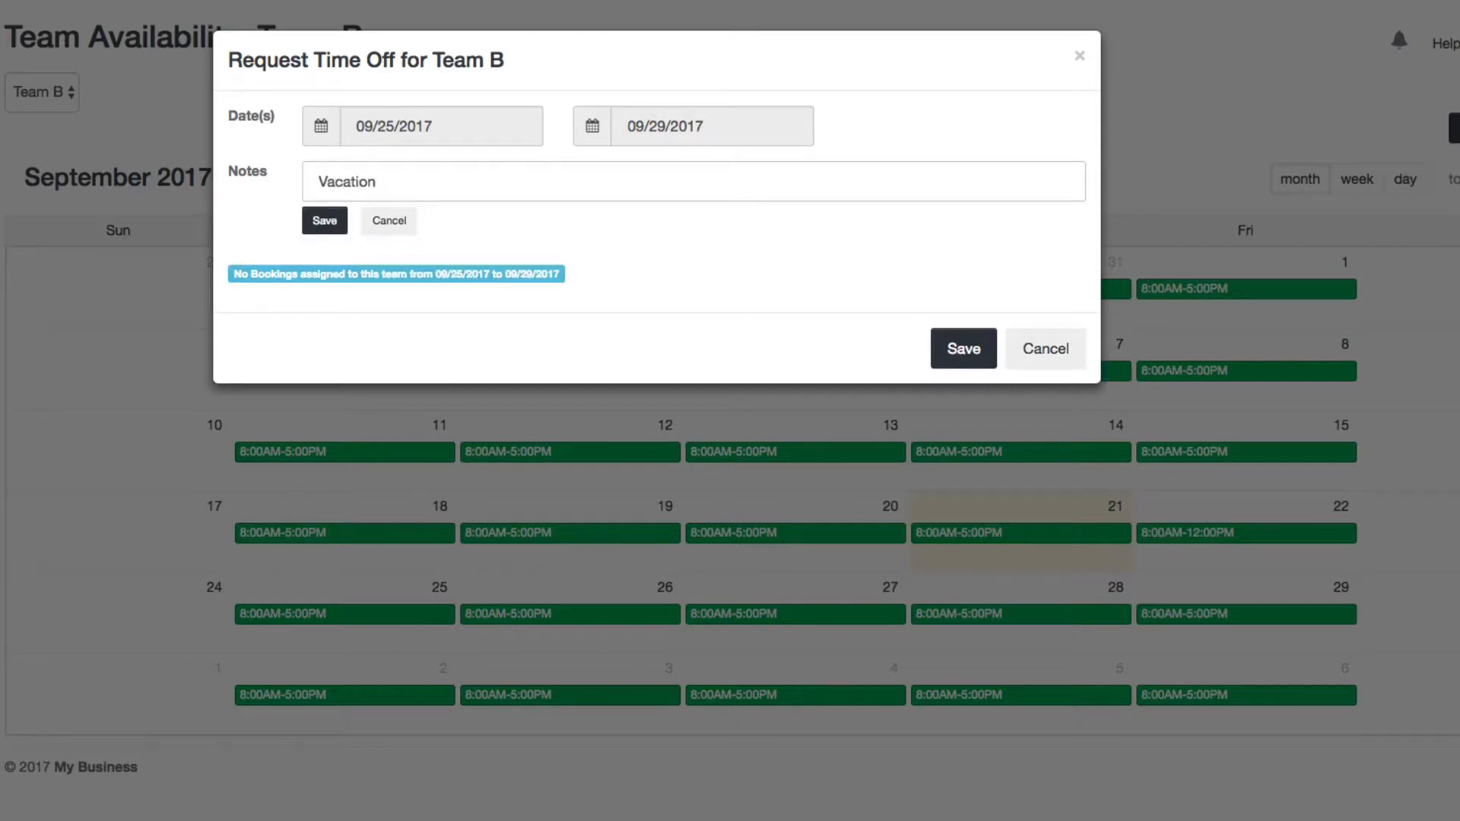
{"action": "mouse_move", "coordinate": [325, 232]}
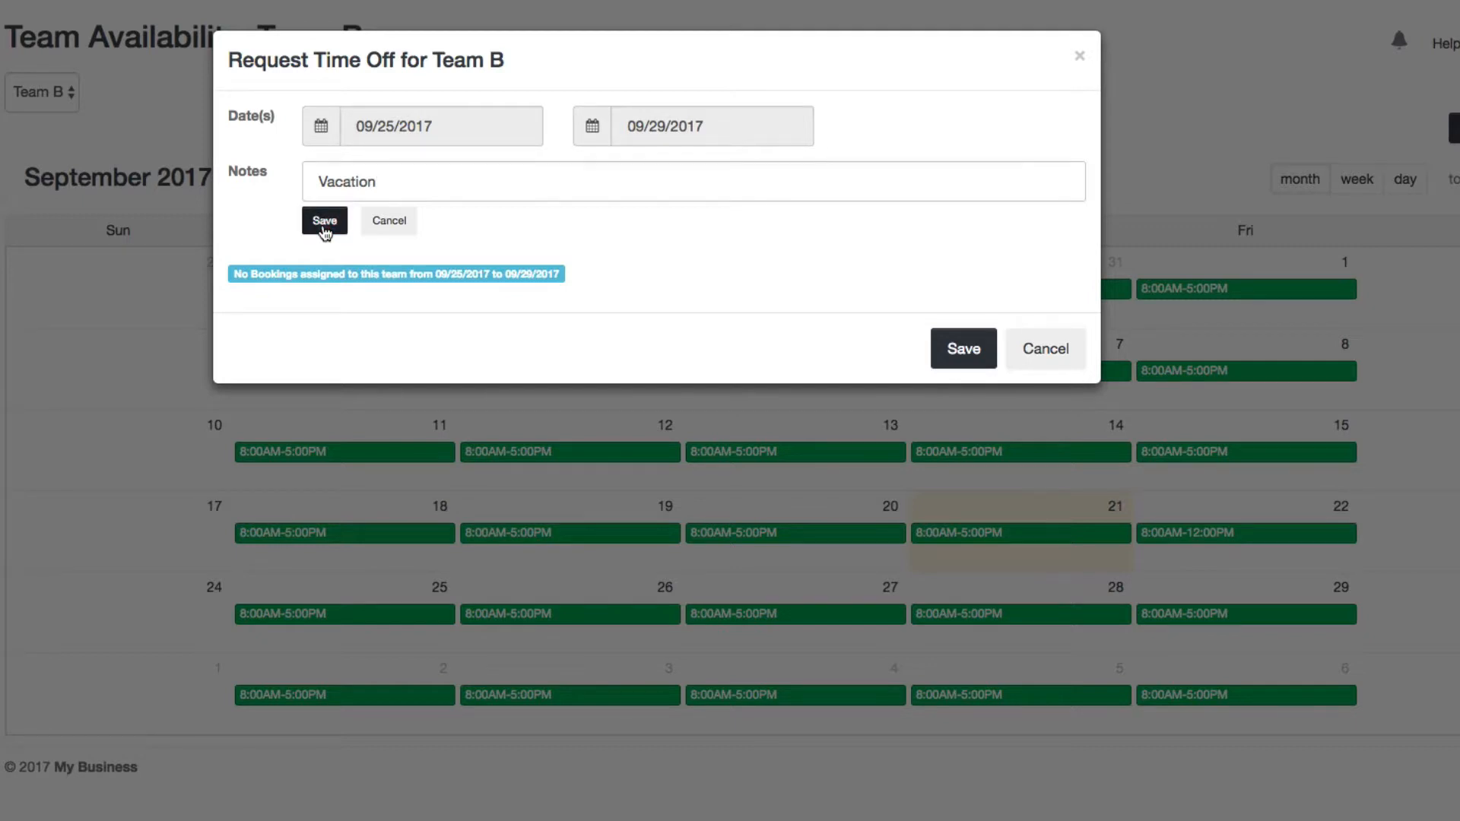
{"action": "left_click", "coordinate": [323, 222]}
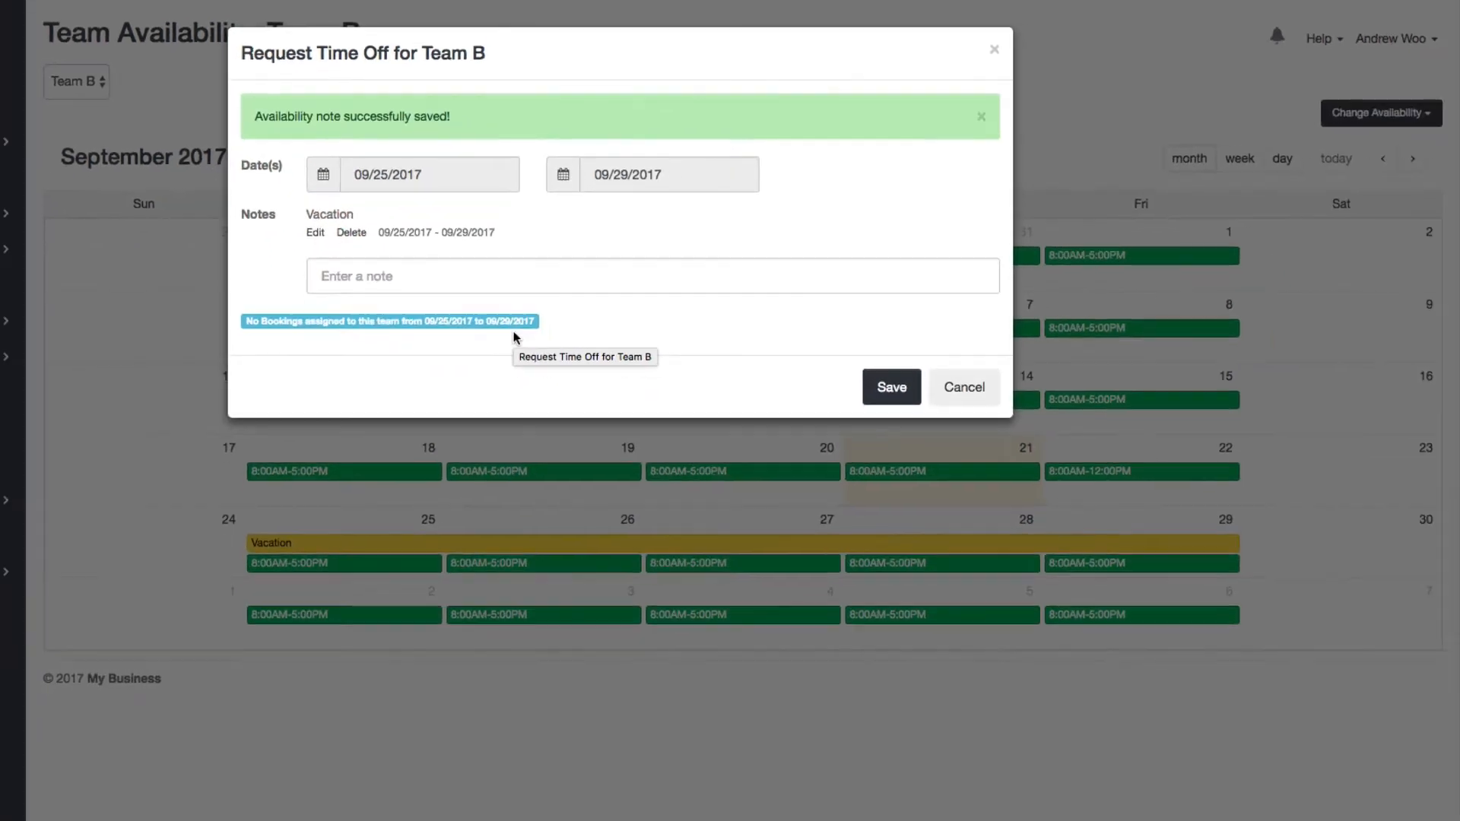
Submit Team B's 09/25–09/29 time-off request and dismiss the notification
{"action": "left_click", "coordinate": [891, 387]}
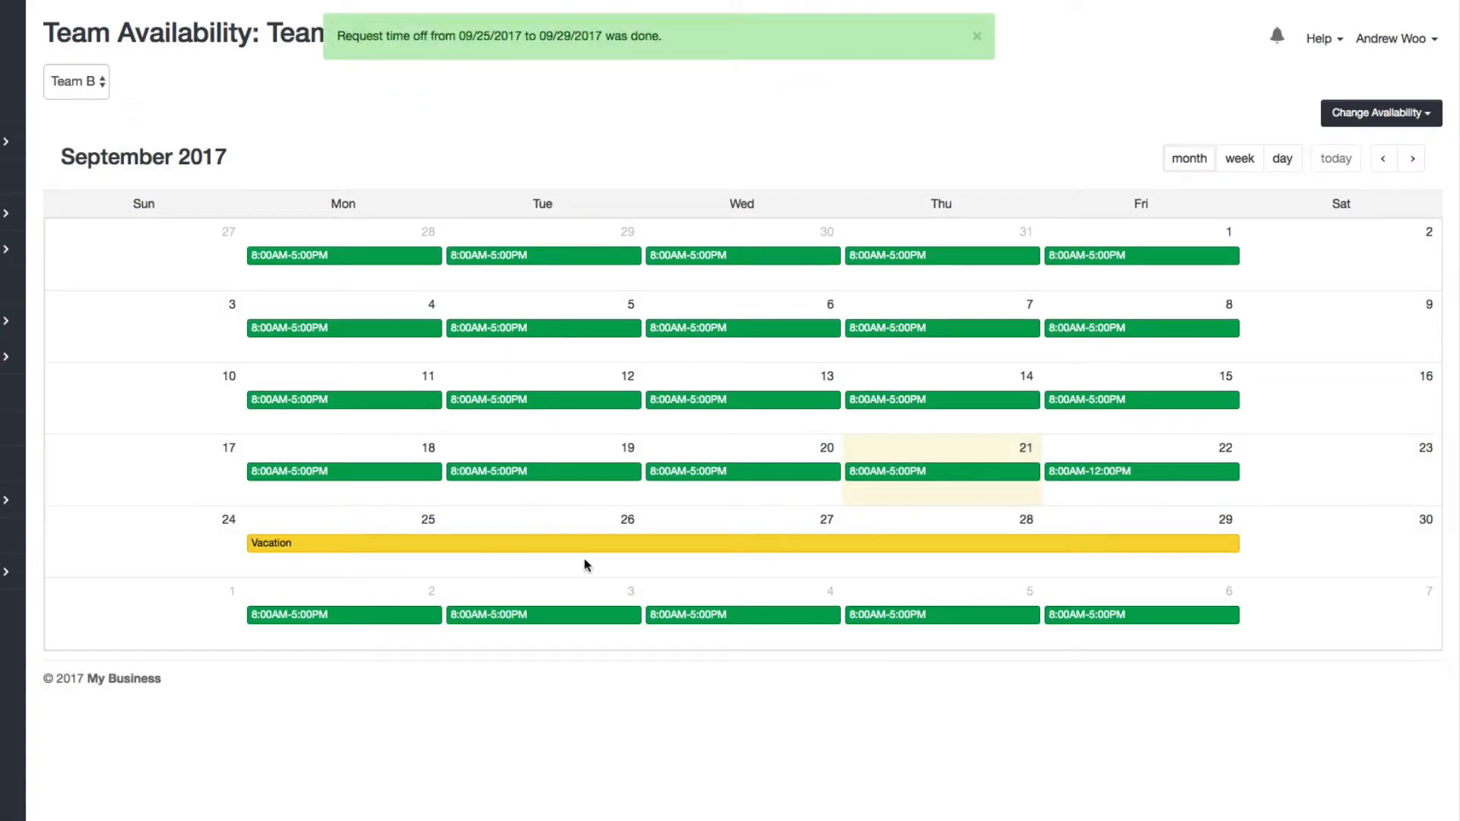
{"action": "left_click", "coordinate": [977, 36]}
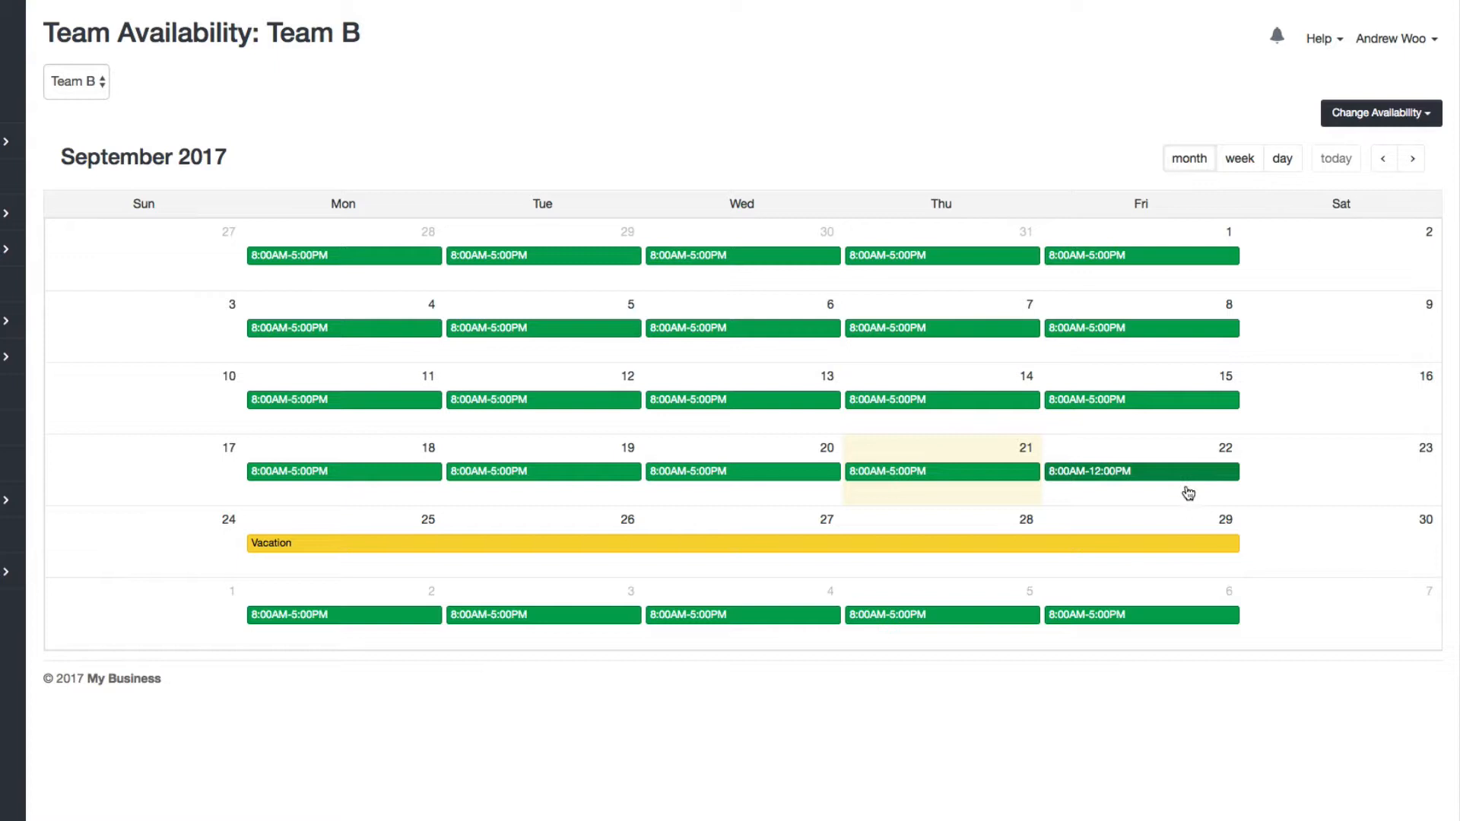
{"action": "mouse_move", "coordinate": [458, 564]}
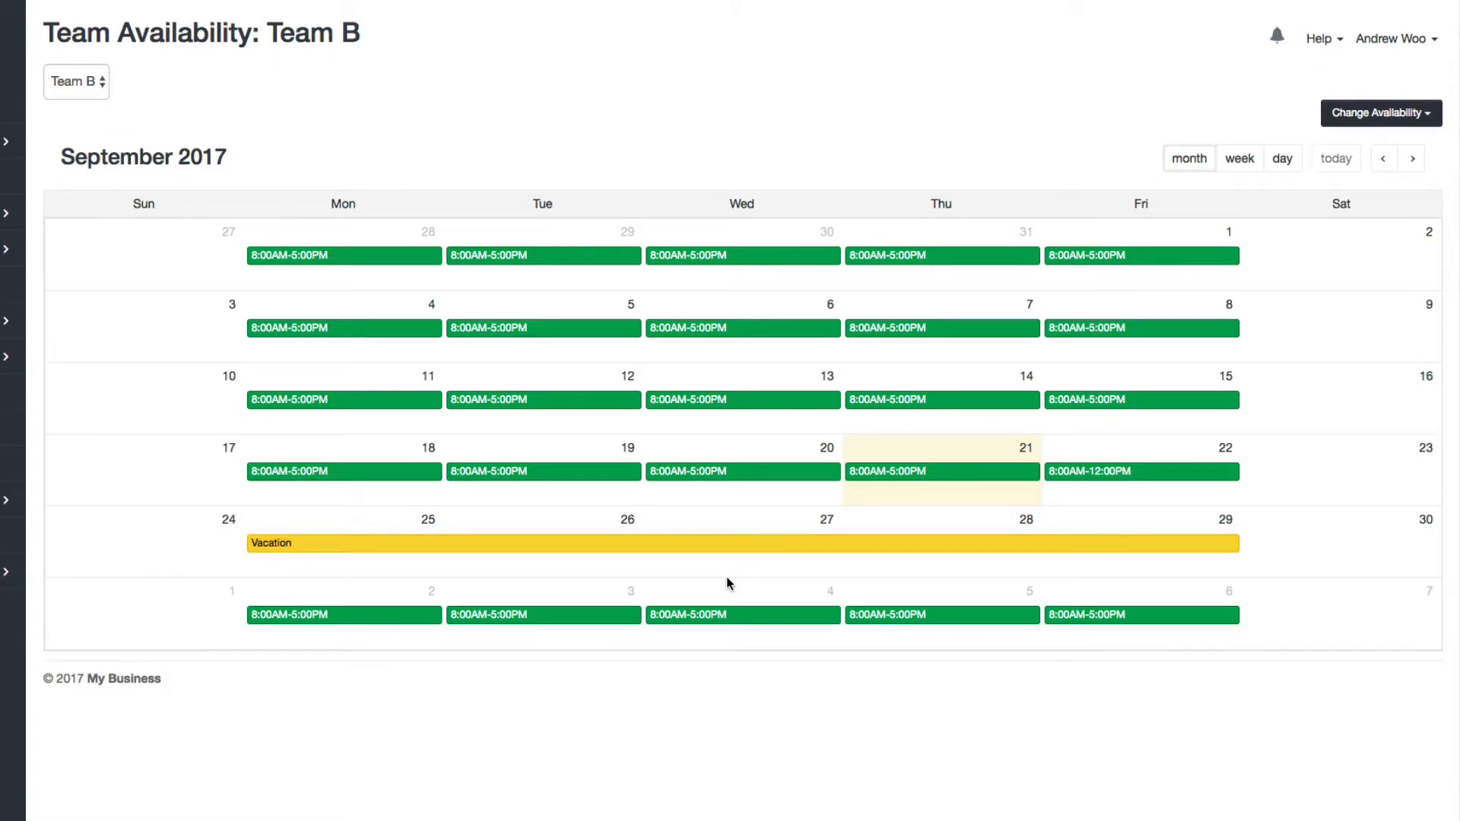
{"action": "mouse_move", "coordinate": [676, 539]}
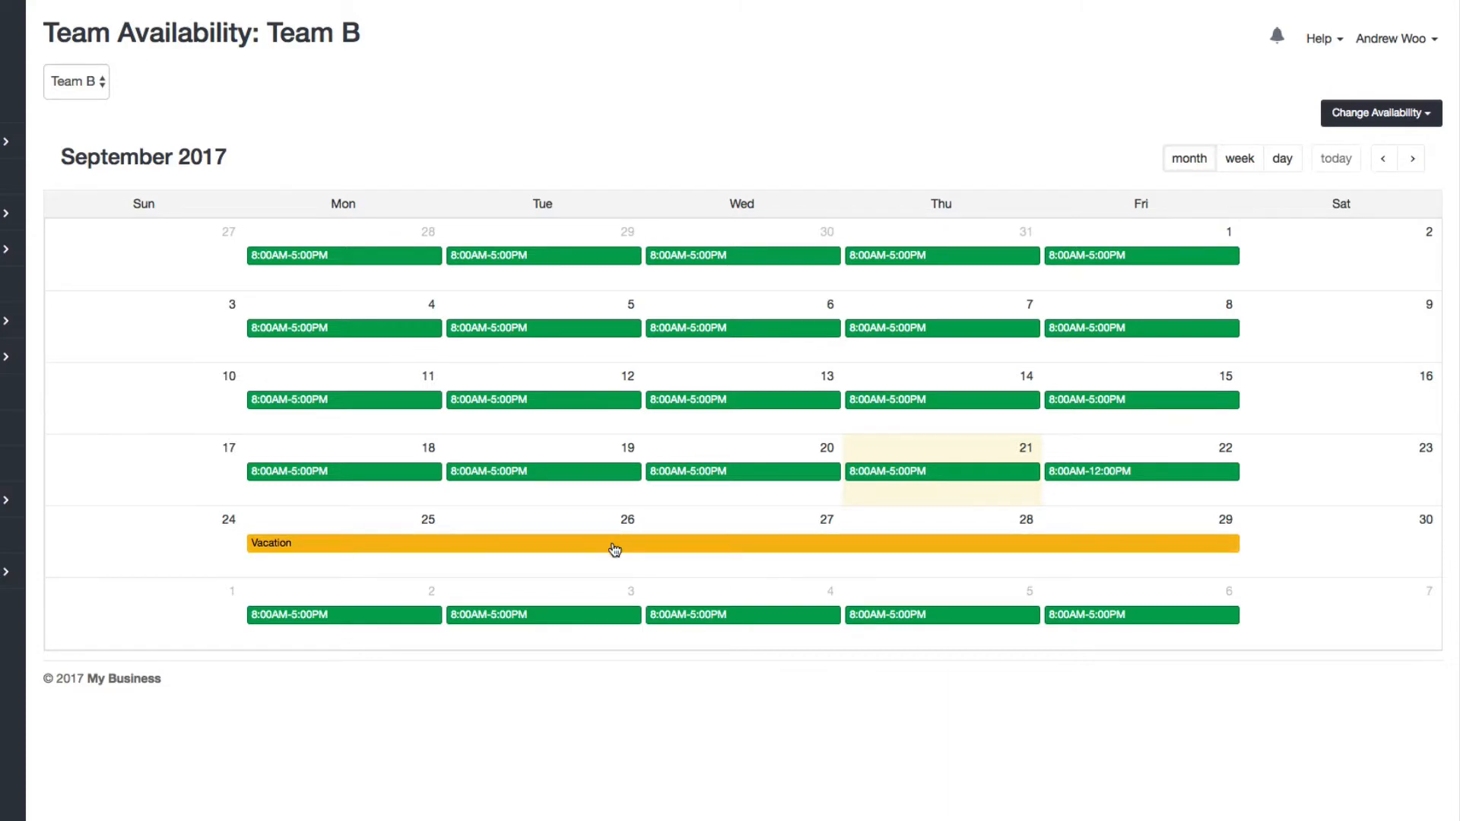
Change the September 25–29 note from 'Vacation' to 'Out Sick' and save the availability
{"action": "left_click", "coordinate": [615, 542]}
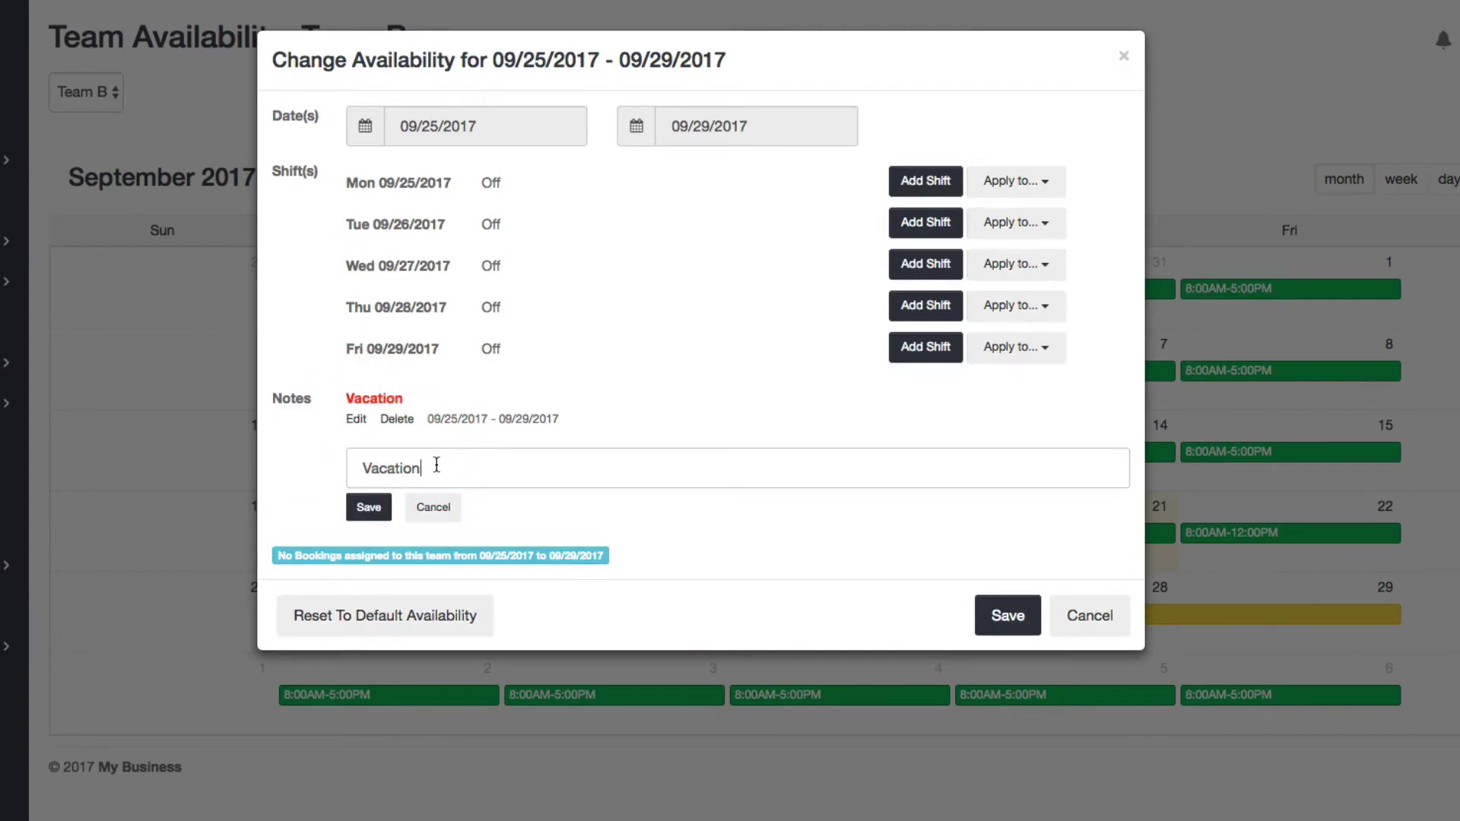
{"action": "type", "text": "Out"}
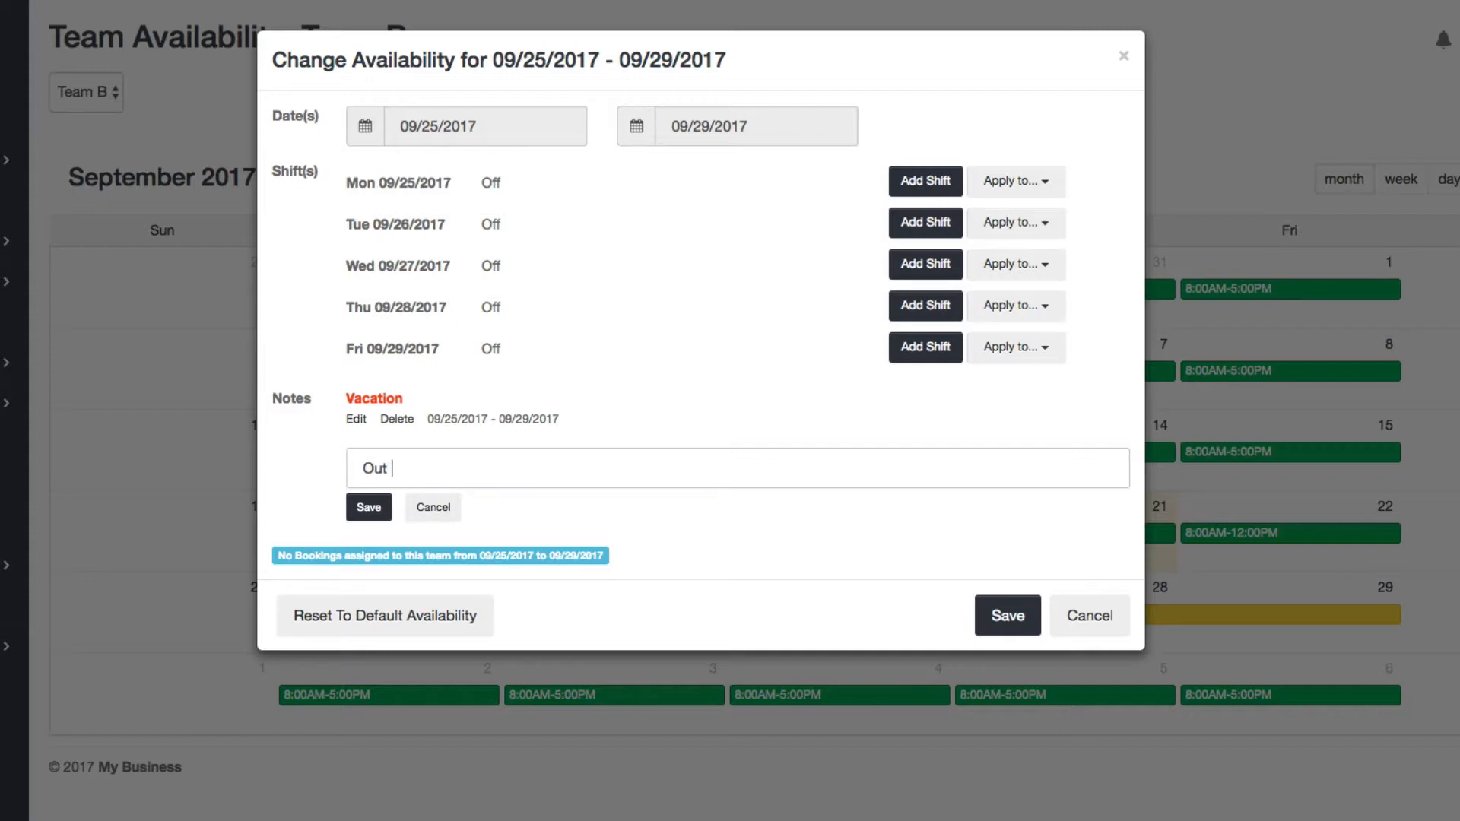
{"action": "type", "text": "Sick"}
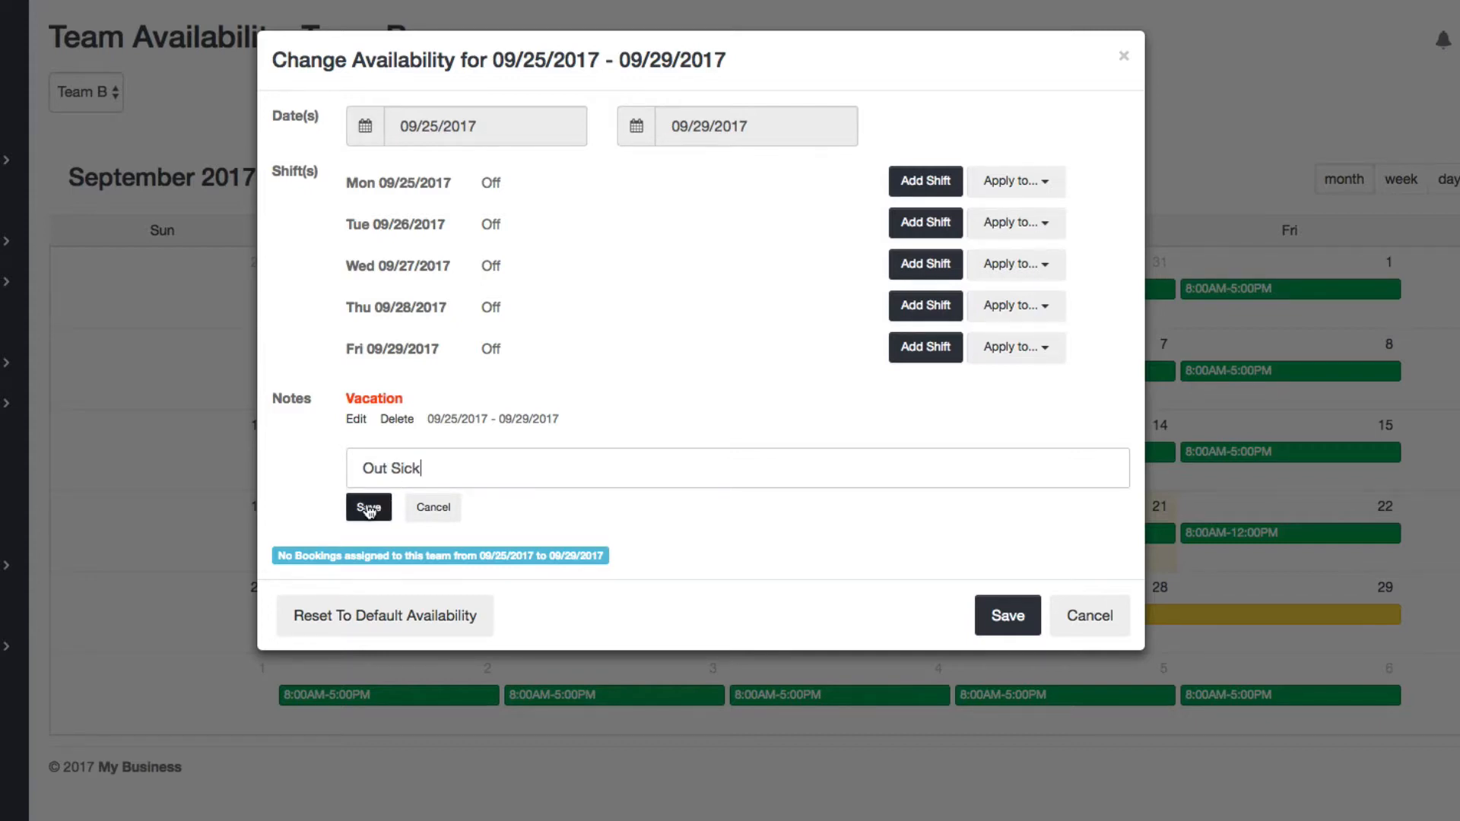
{"action": "left_click", "coordinate": [368, 508]}
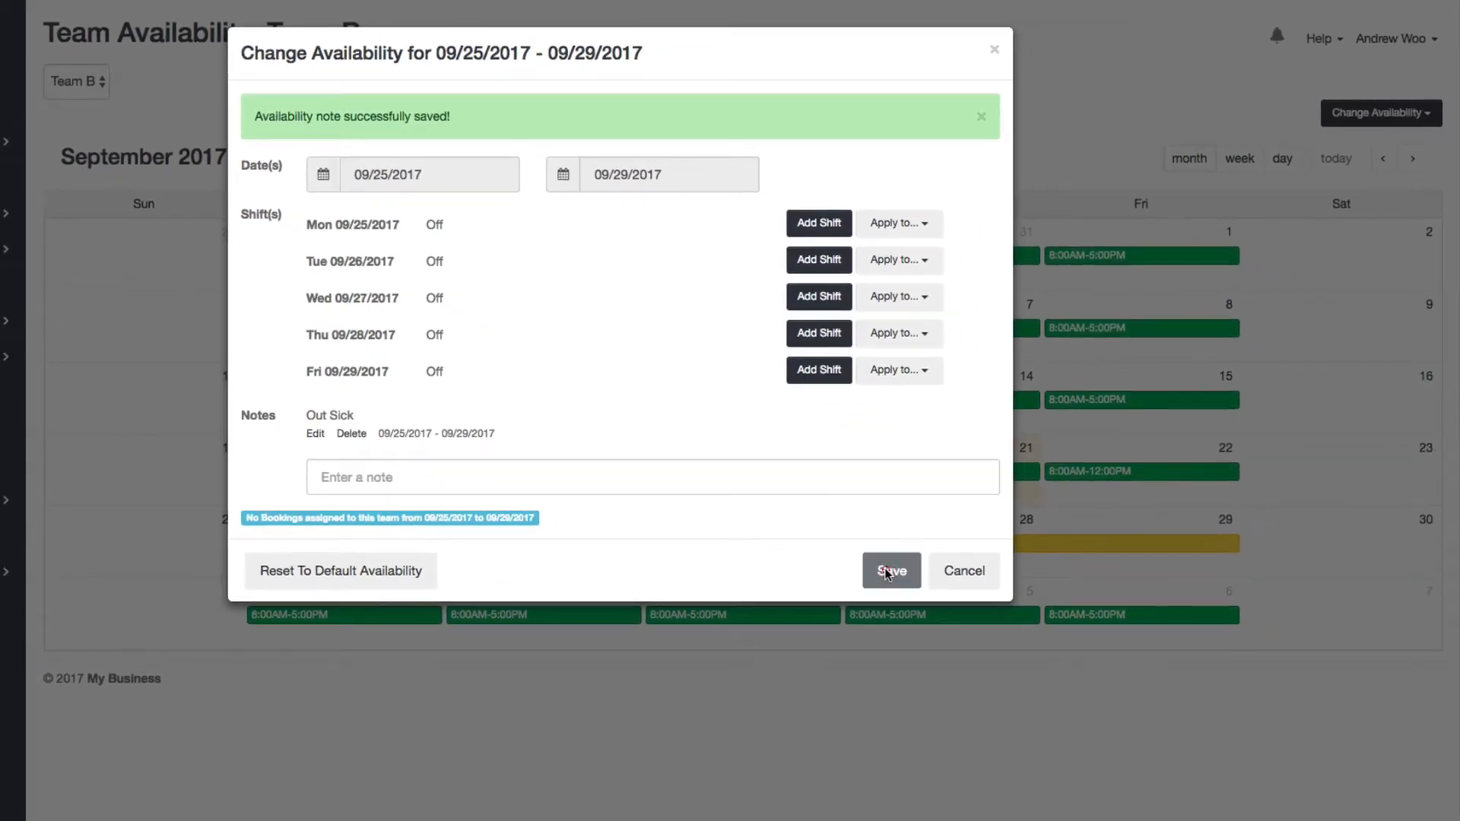
{"action": "left_click", "coordinate": [891, 571]}
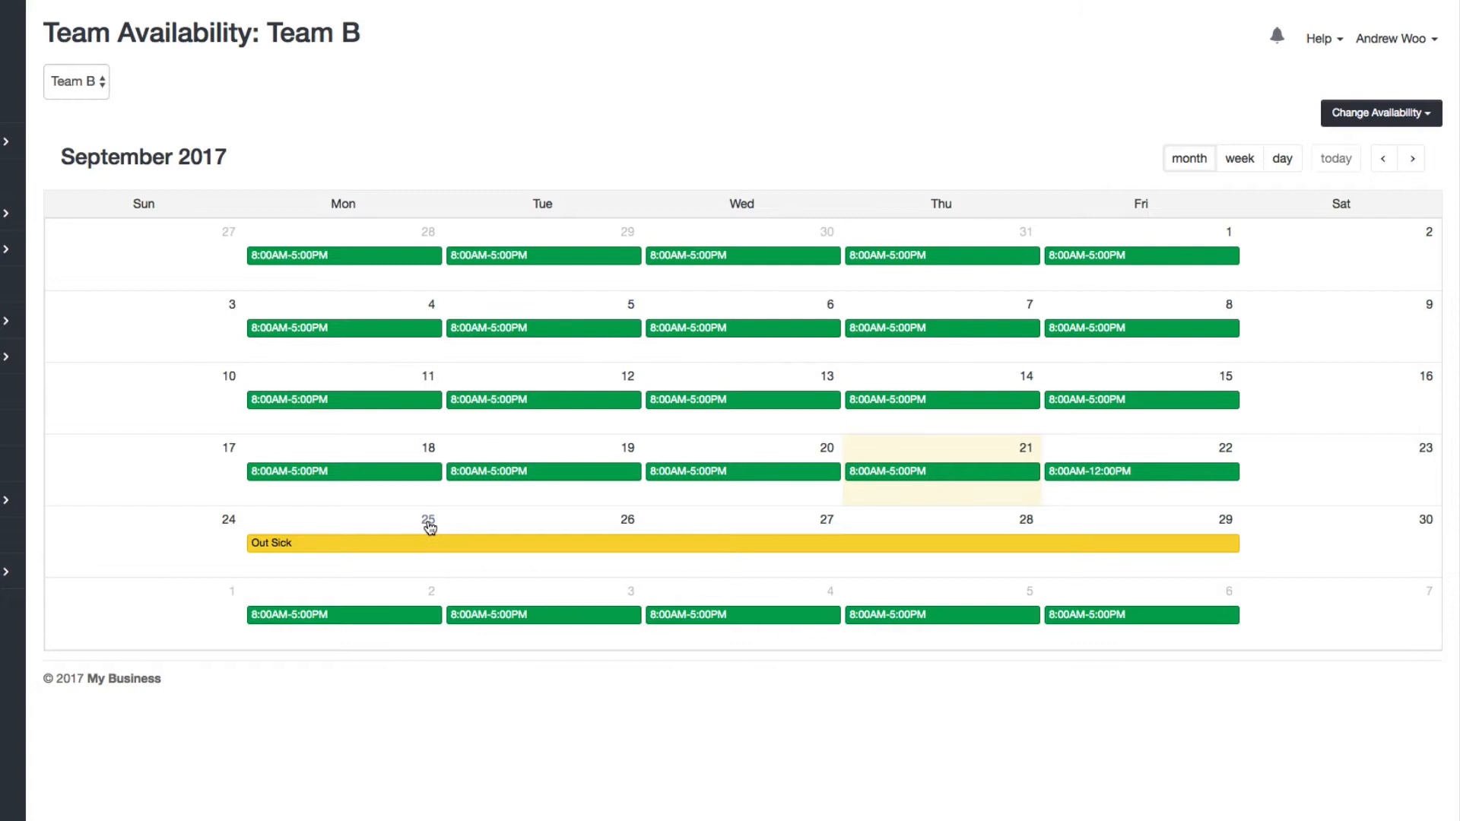
Add a saved 8:00AM–12:00PM shift on Monday September 25 and return to the month view
{"action": "left_click", "coordinate": [428, 520]}
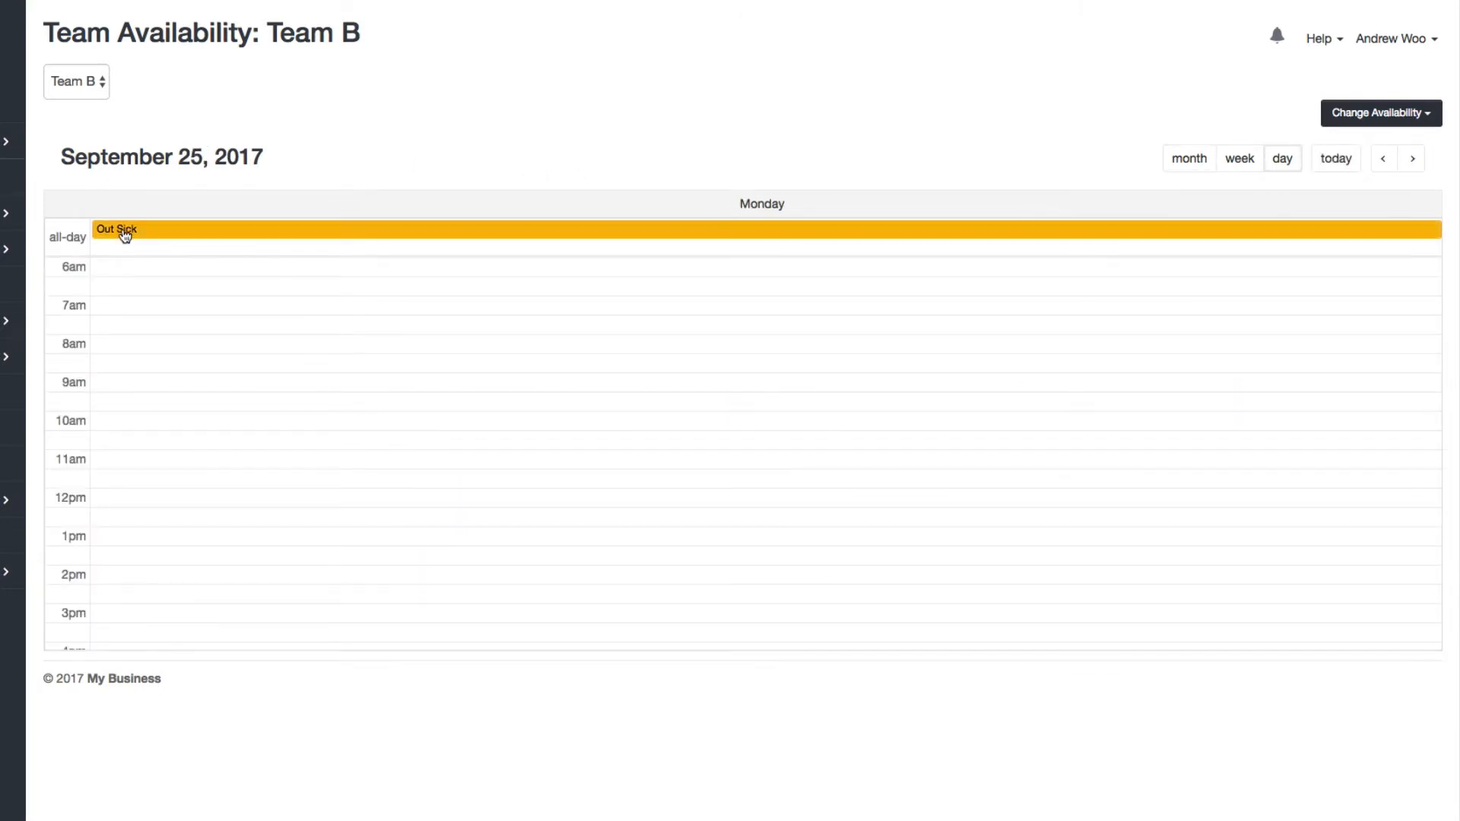
{"action": "left_click", "coordinate": [121, 231]}
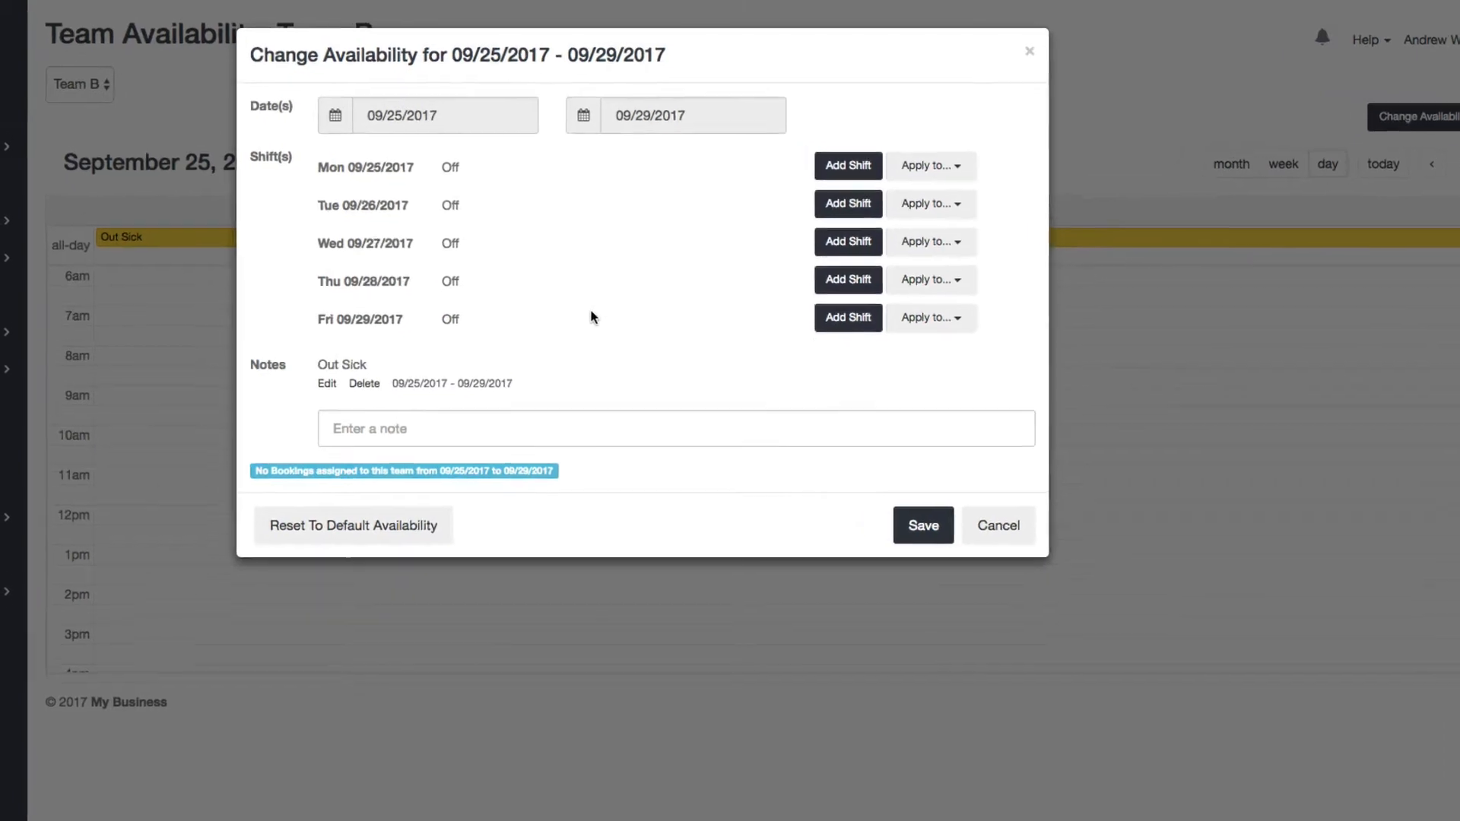
{"action": "left_click", "coordinate": [848, 166]}
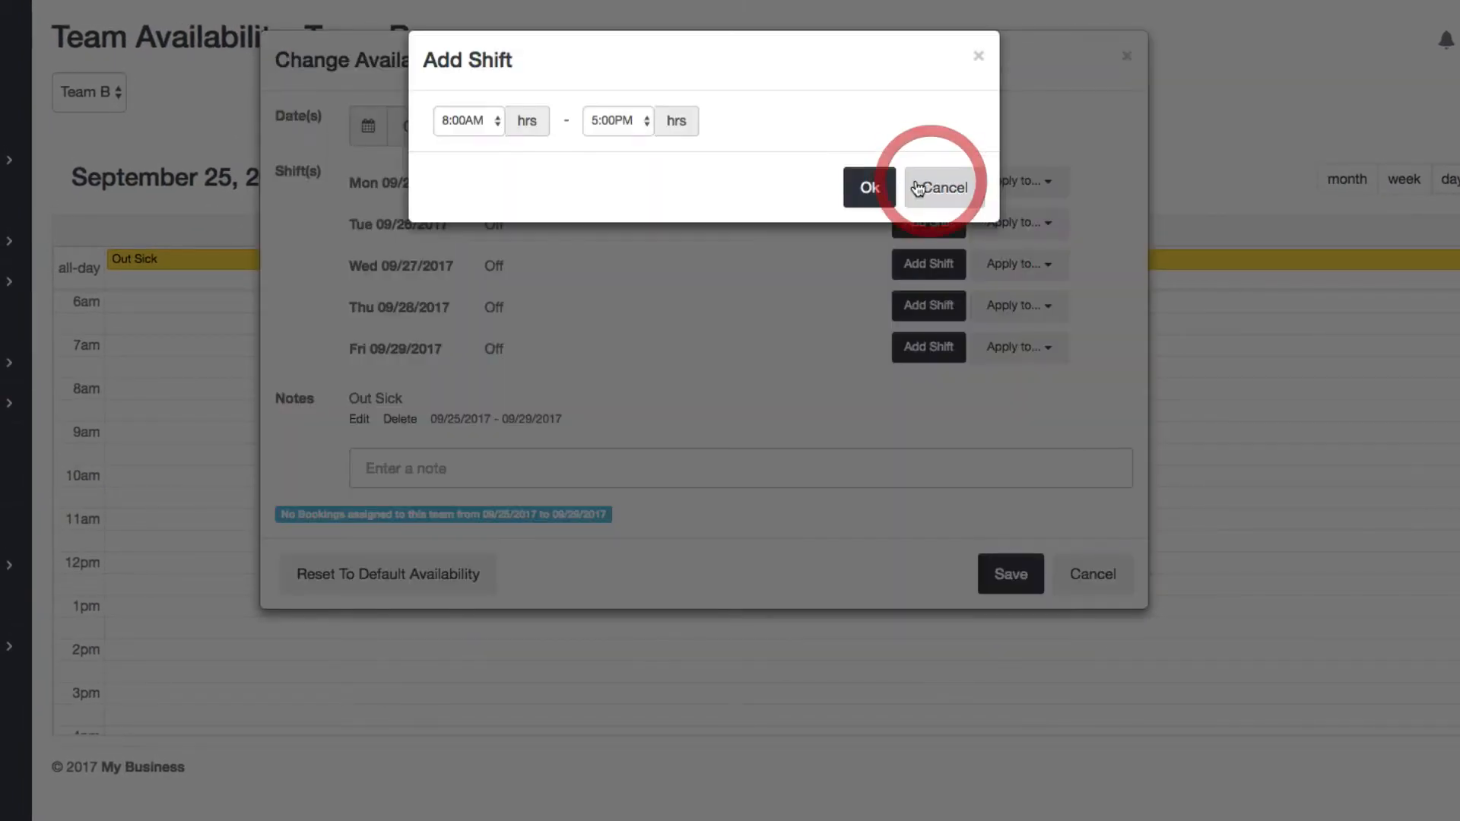
{"action": "left_click", "coordinate": [617, 122]}
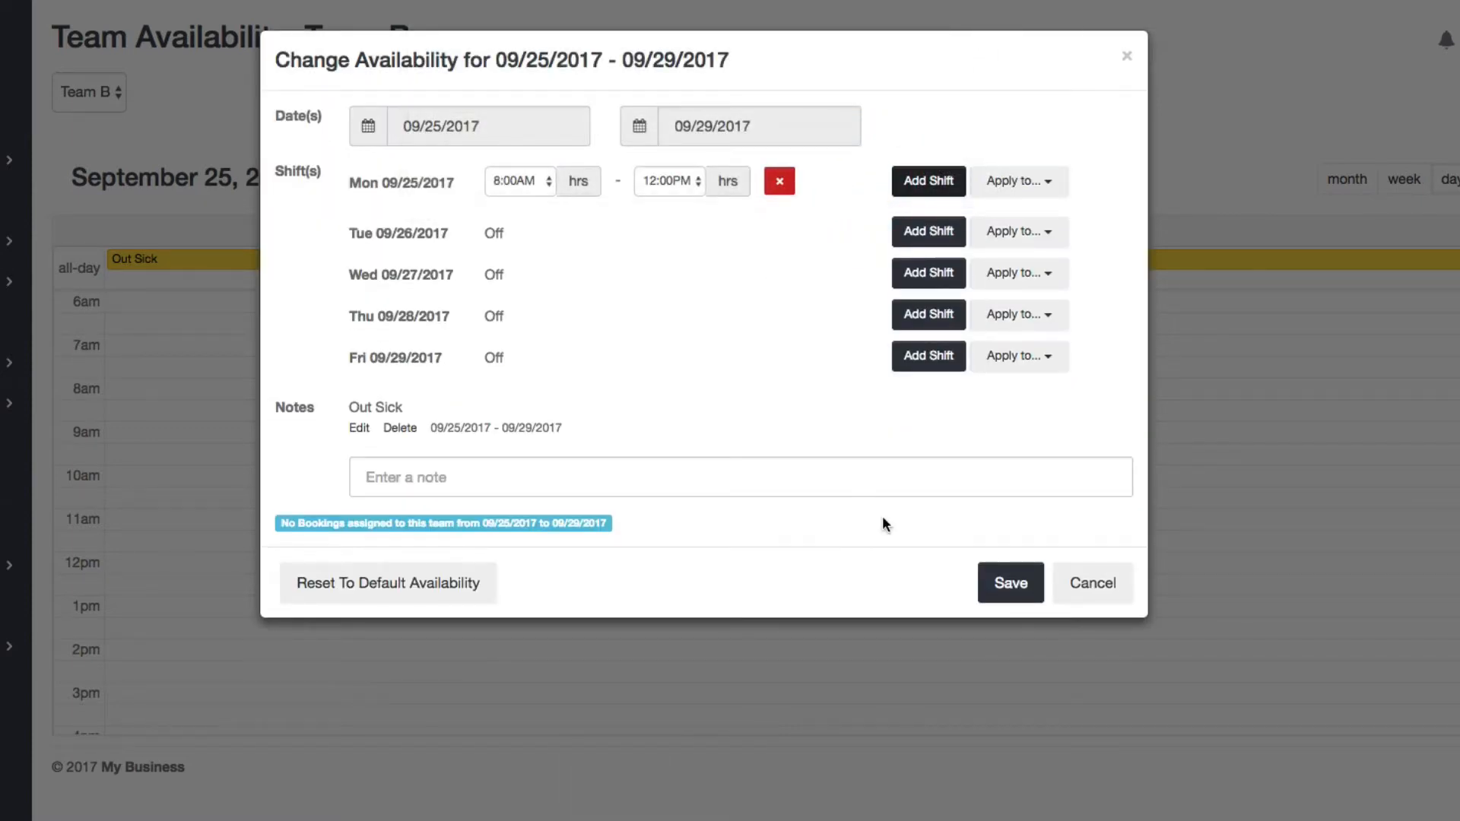
{"action": "left_click", "coordinate": [1009, 583]}
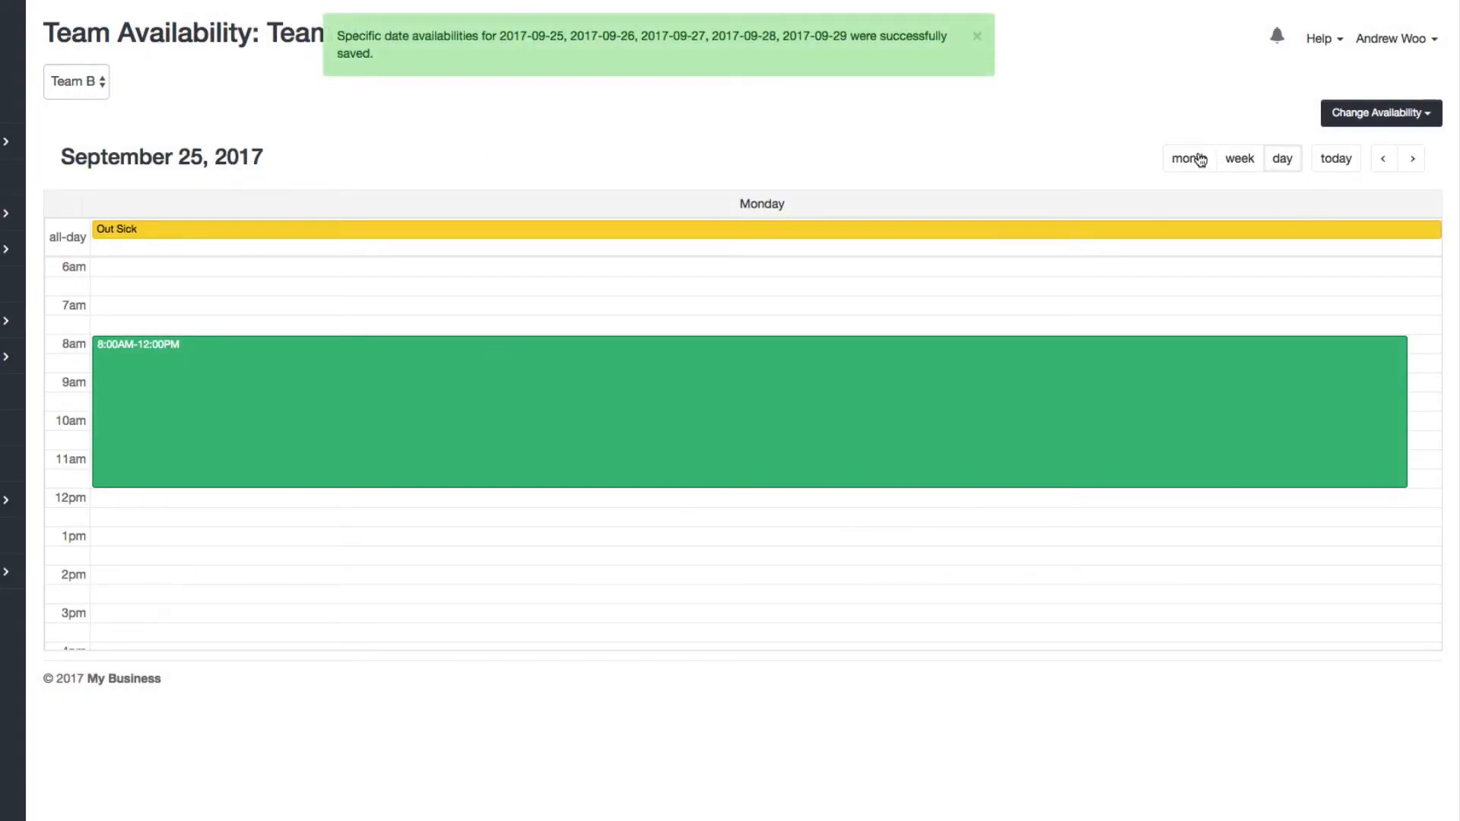
{"action": "left_click", "coordinate": [1189, 160]}
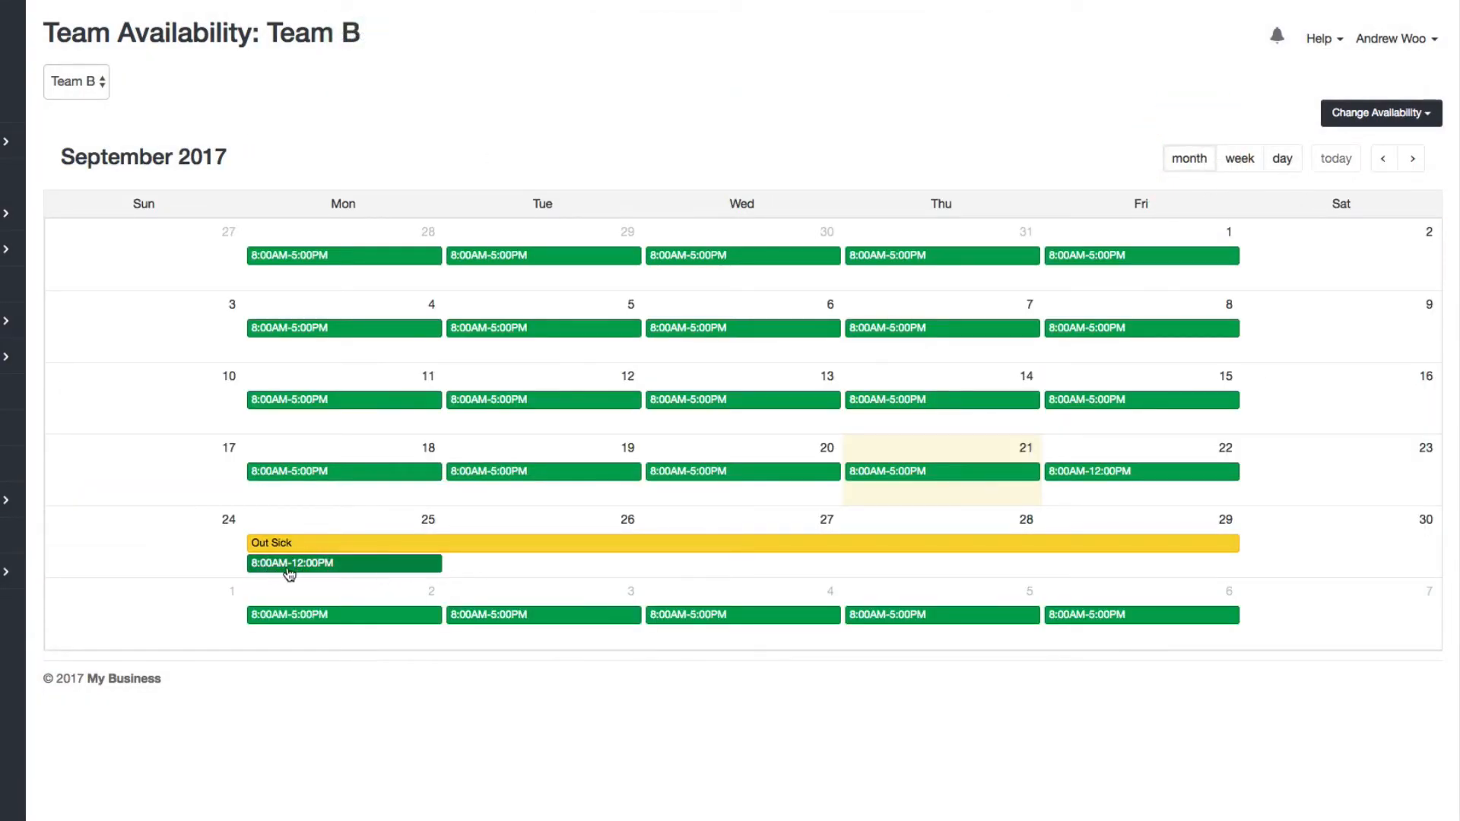
{"action": "mouse_move", "coordinate": [271, 571]}
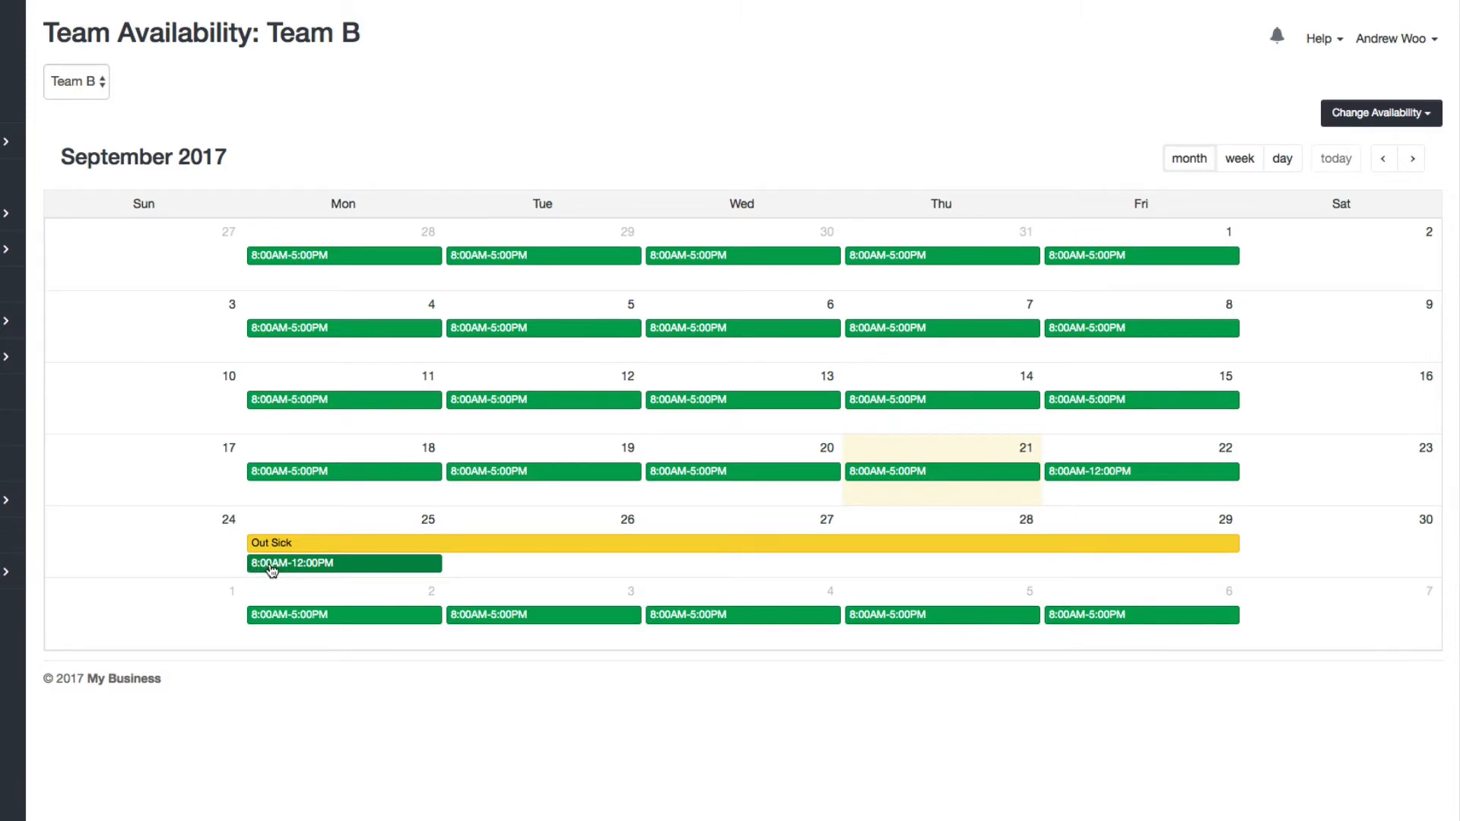
{"action": "mouse_move", "coordinate": [605, 552]}
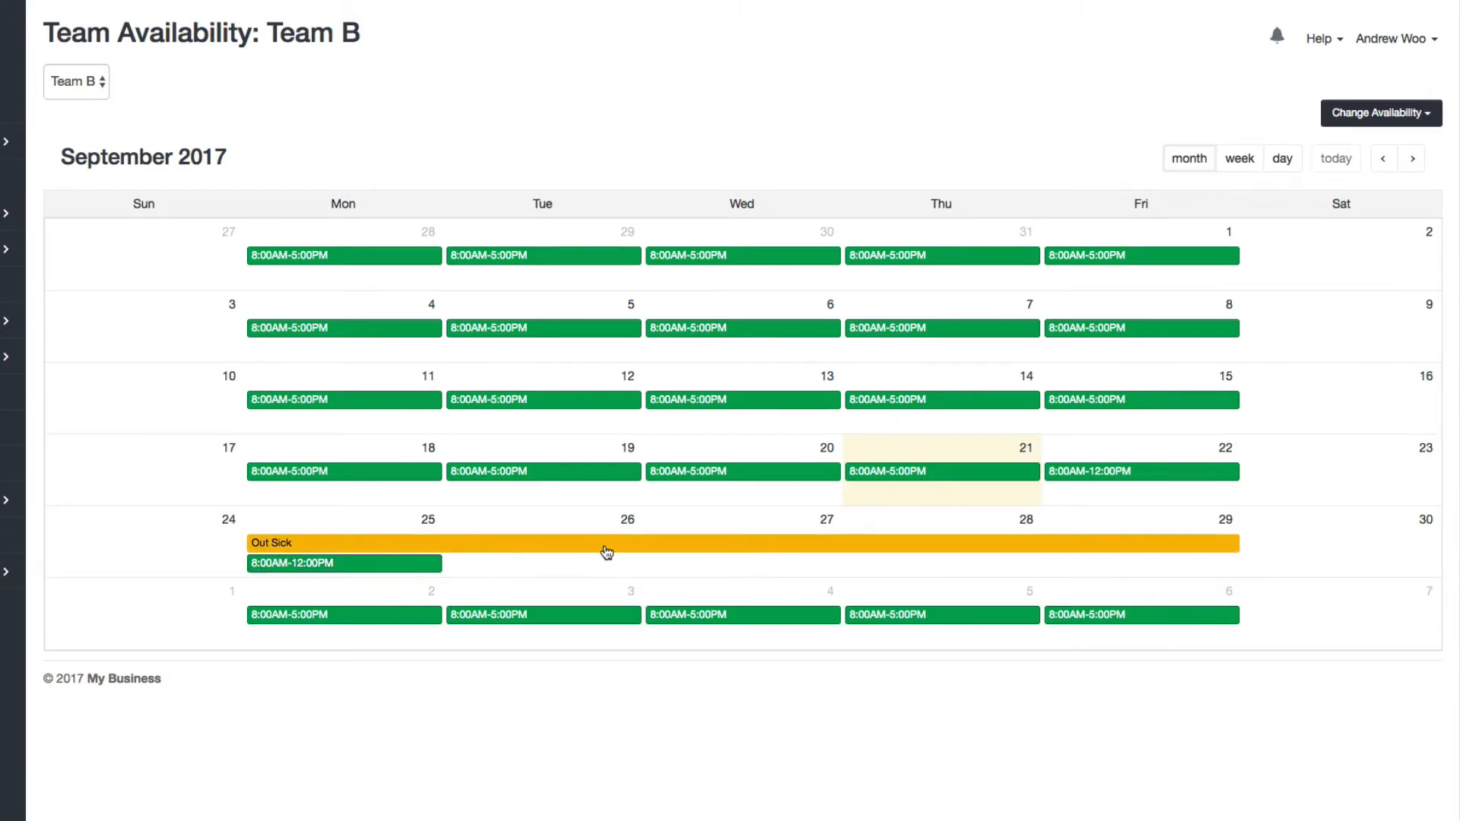
Delete the Out Sick note for September 25–29 and confirm its removal
{"action": "left_click", "coordinate": [605, 546]}
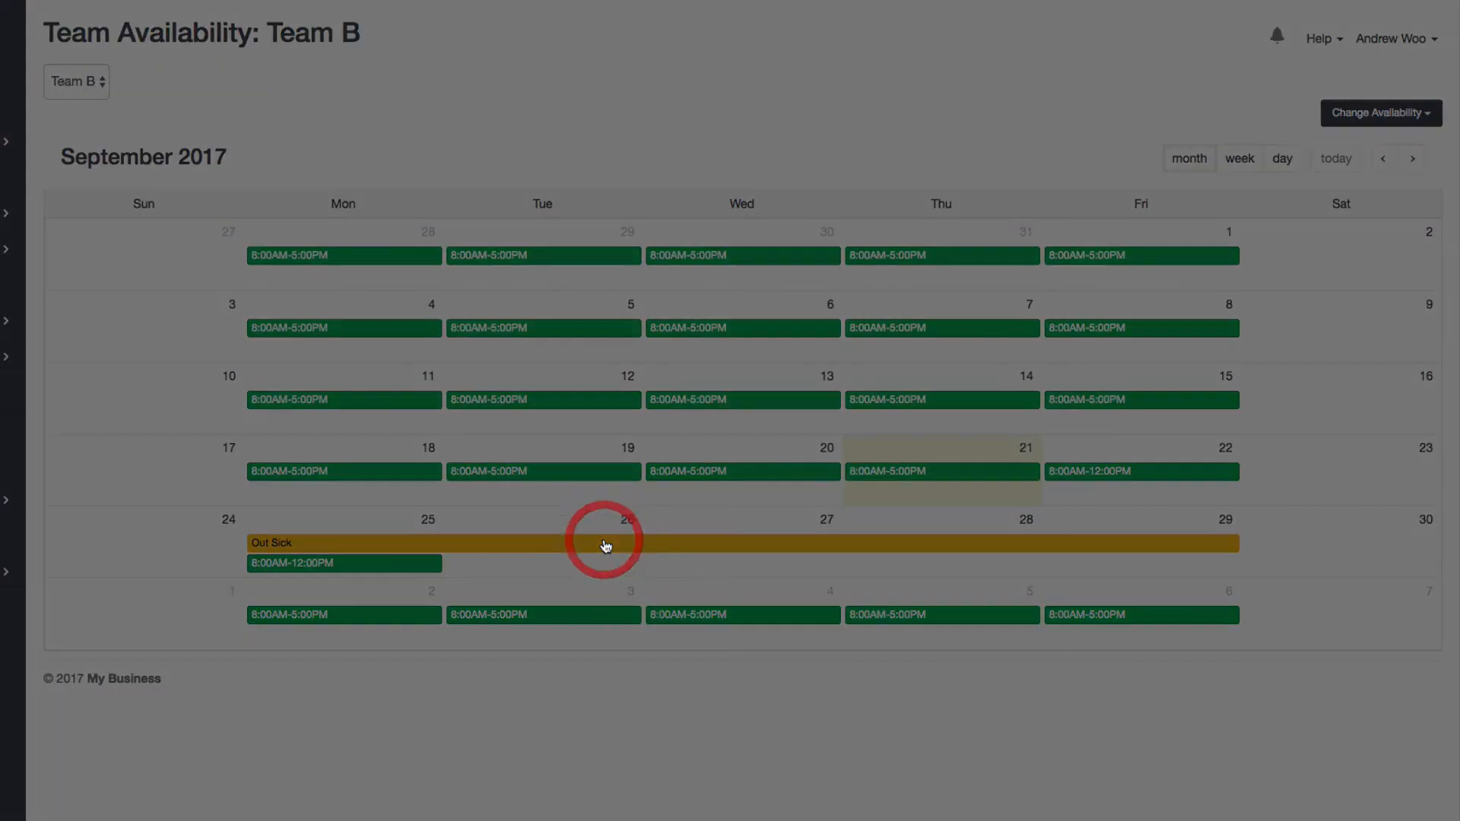
{"action": "left_click", "coordinate": [605, 543]}
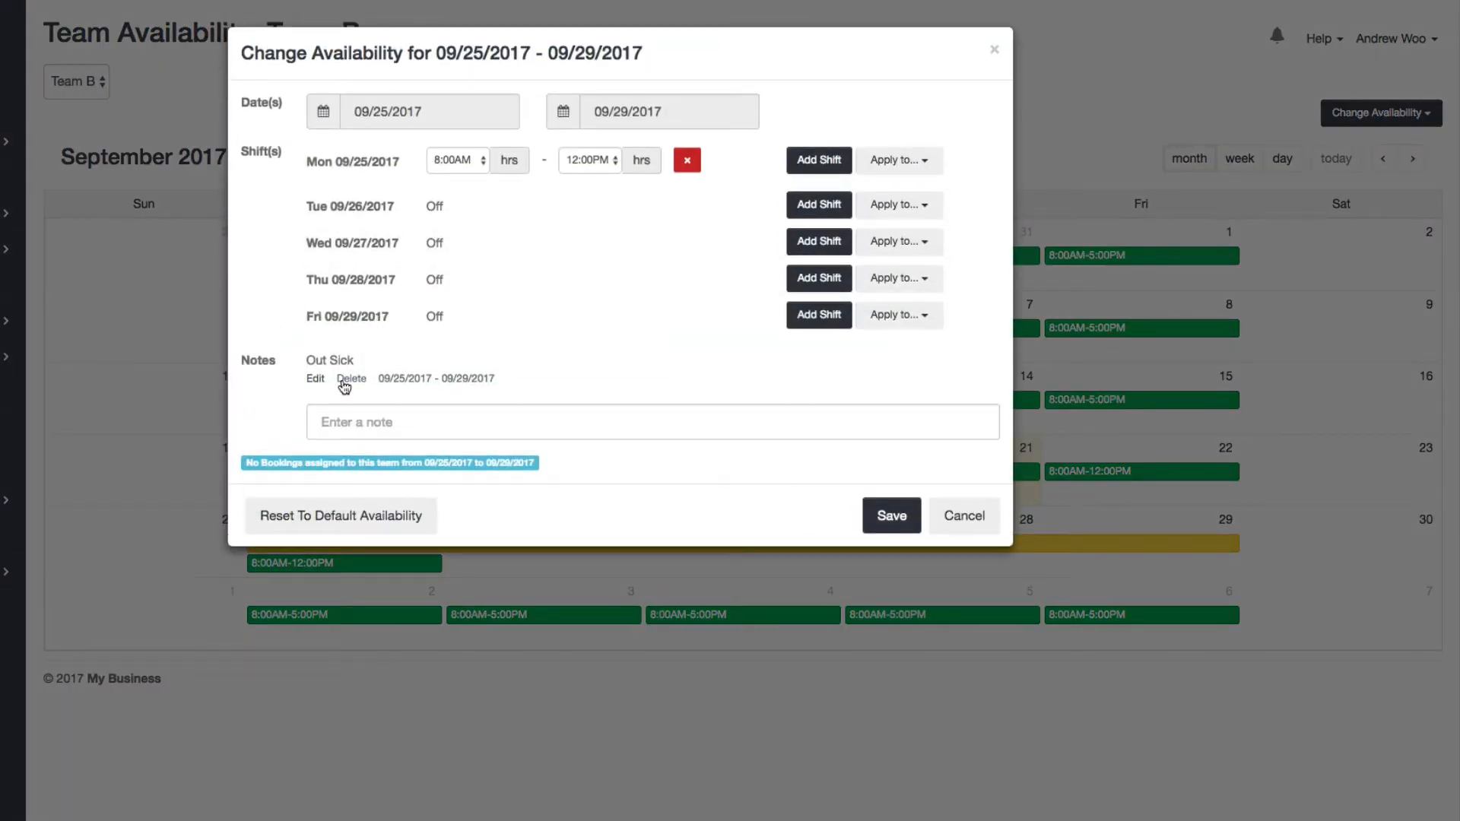
{"action": "left_click", "coordinate": [350, 377]}
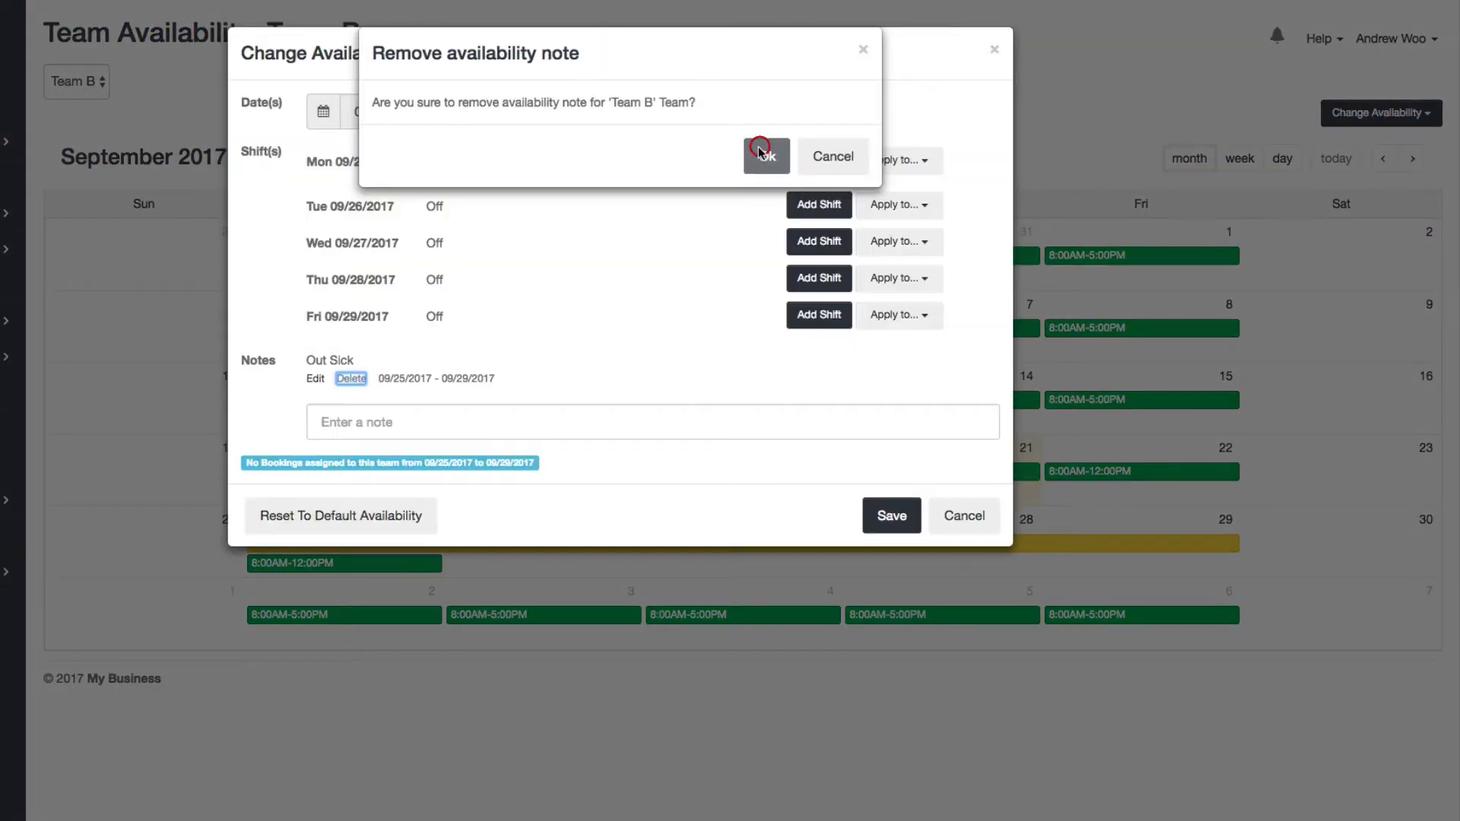
{"action": "left_click", "coordinate": [767, 156]}
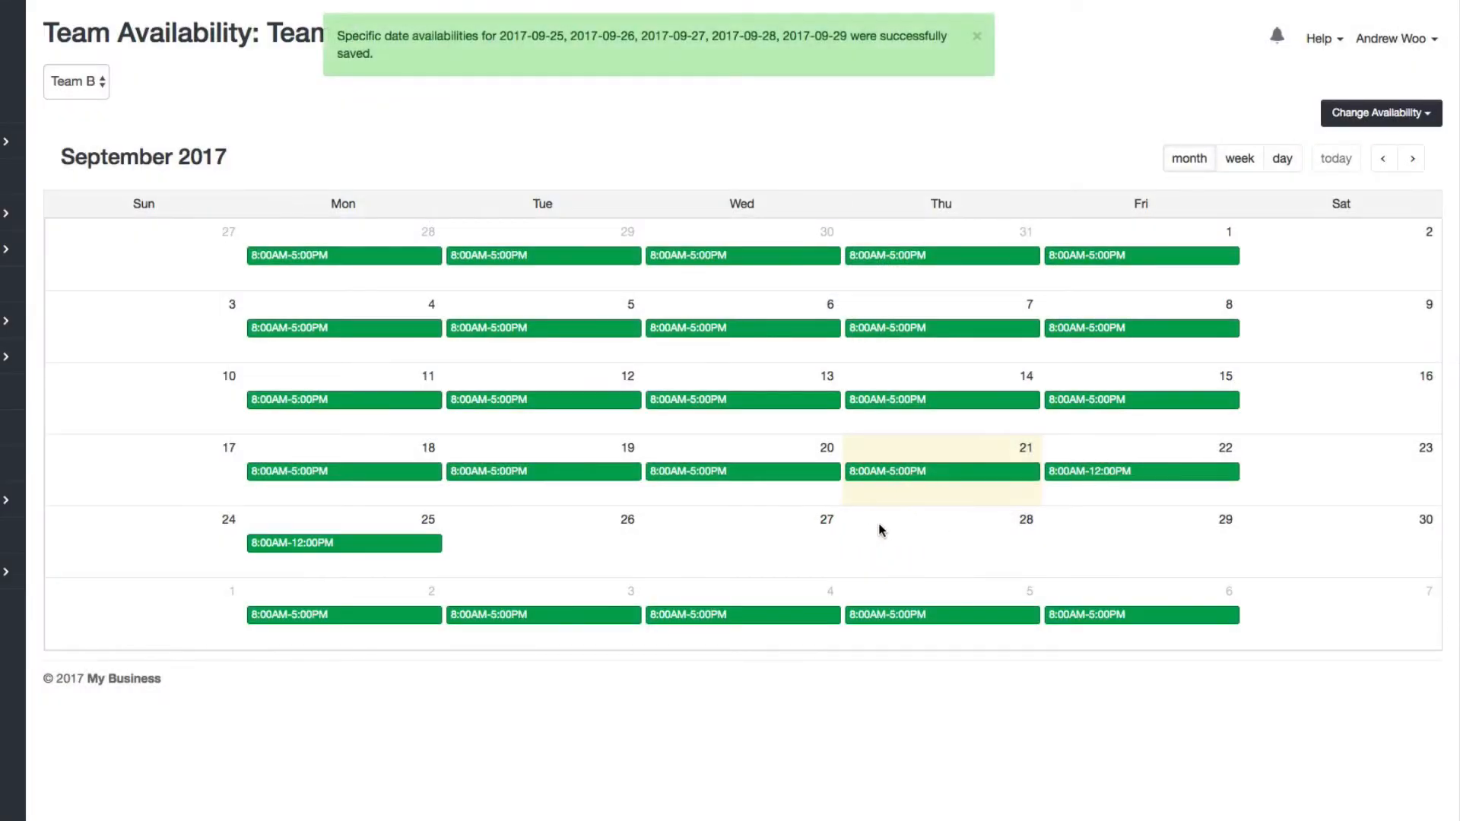
{"action": "mouse_move", "coordinate": [388, 563]}
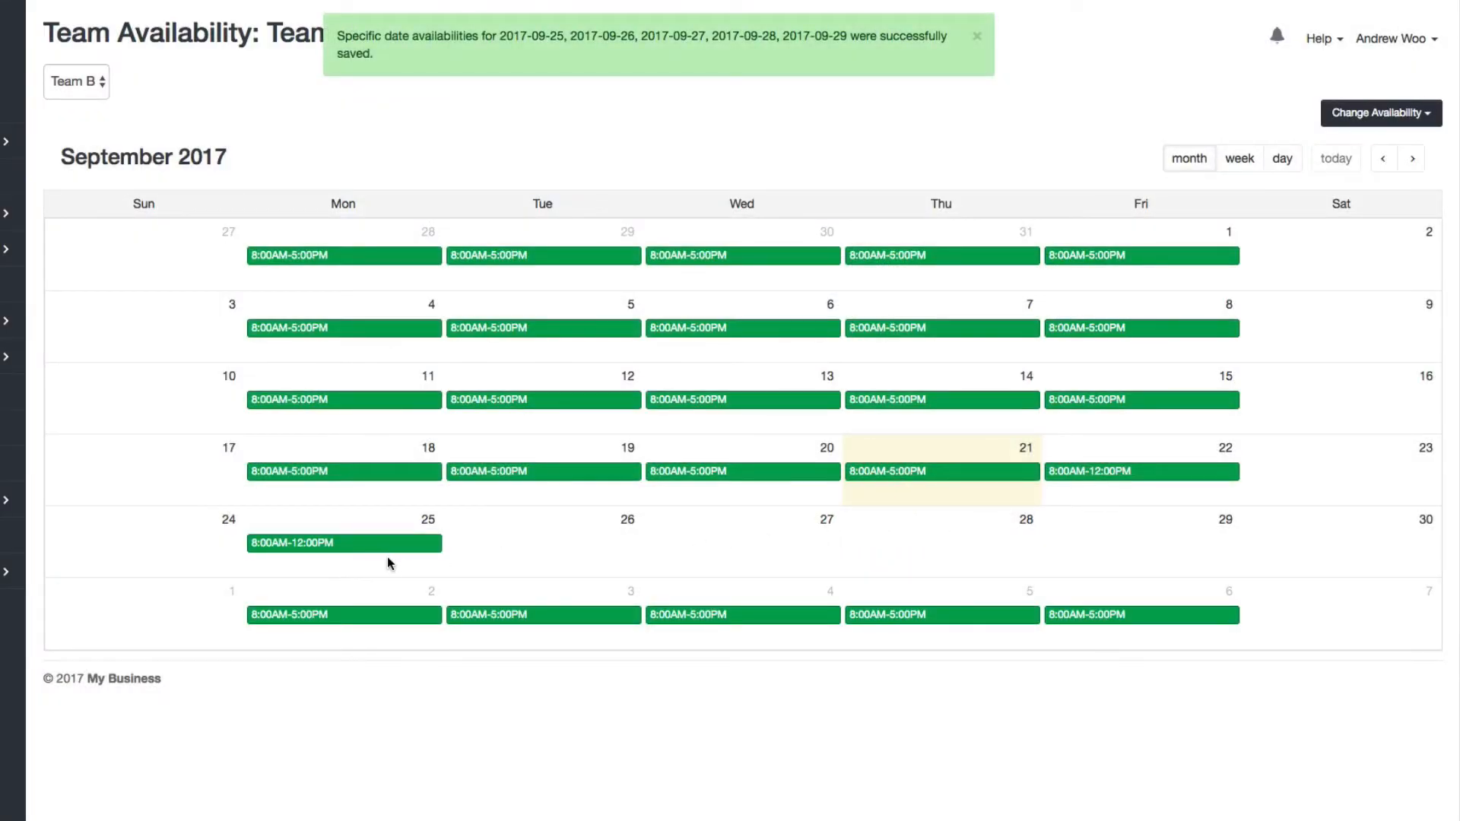
Save a 'Vacation' note for 09/25/2017–09/28/2017, then move the form to September 29
{"action": "left_click", "coordinate": [344, 543]}
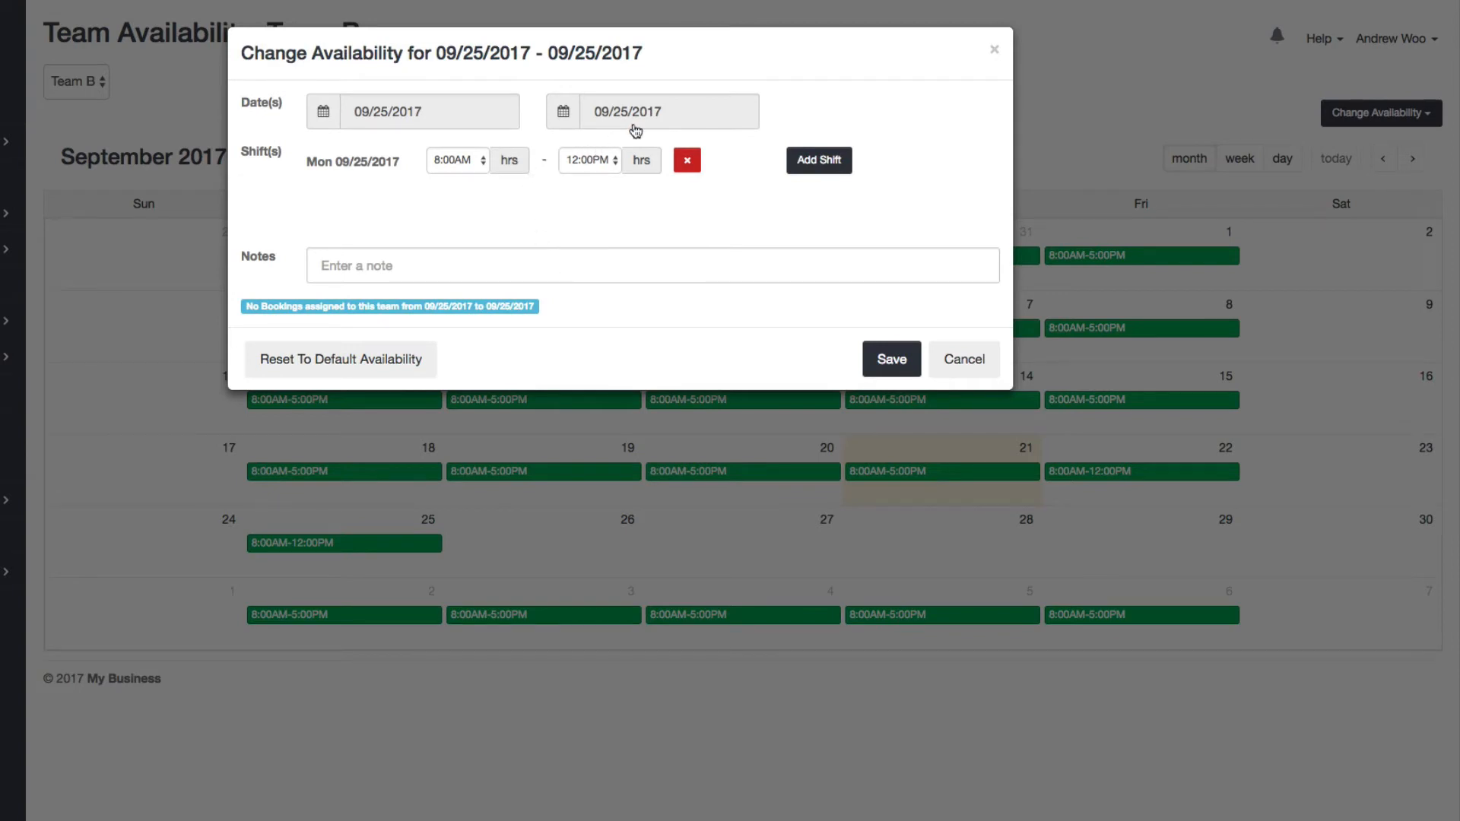
{"action": "left_click", "coordinate": [648, 113]}
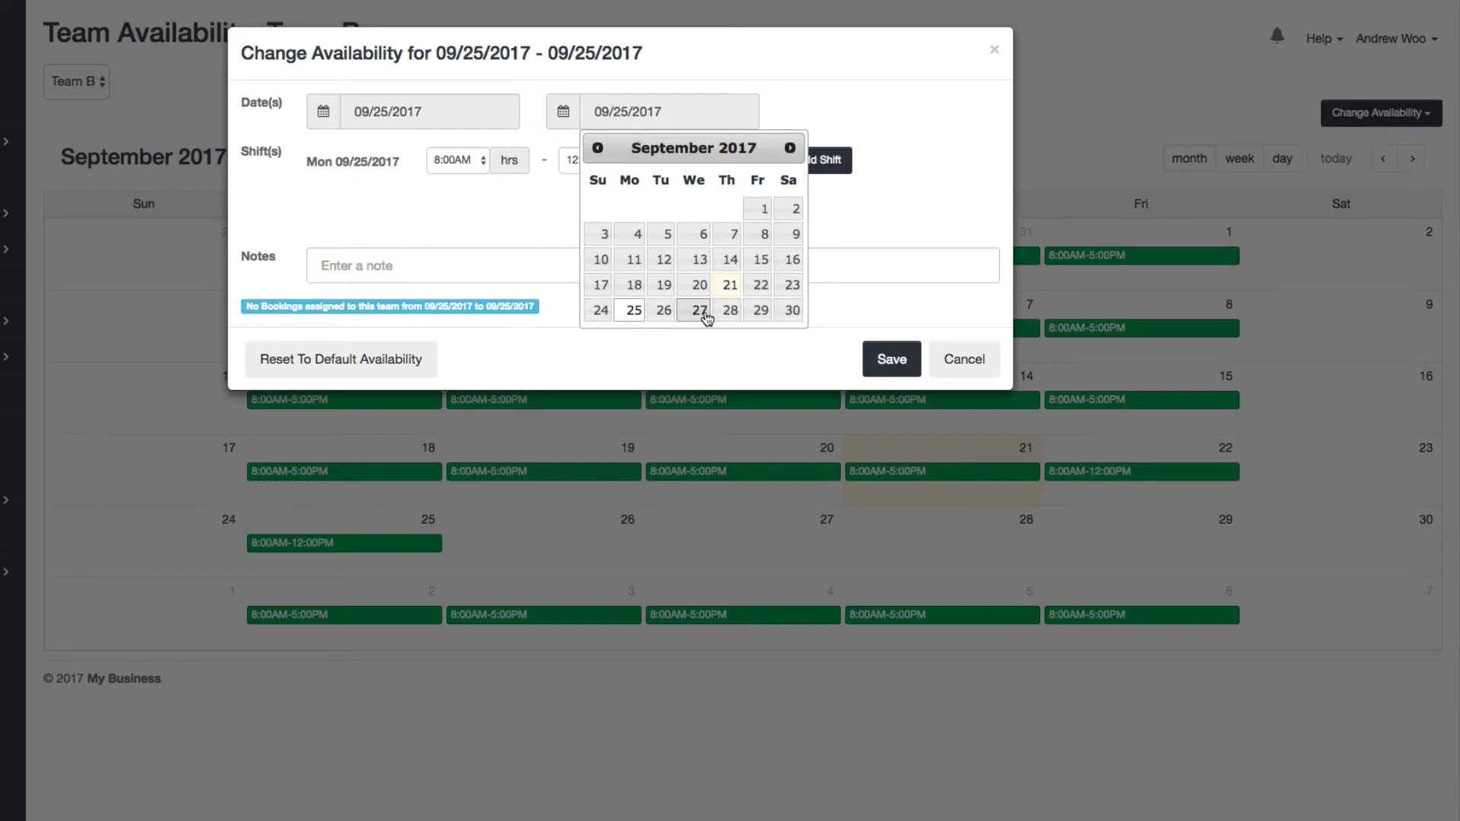
{"action": "left_click", "coordinate": [727, 310]}
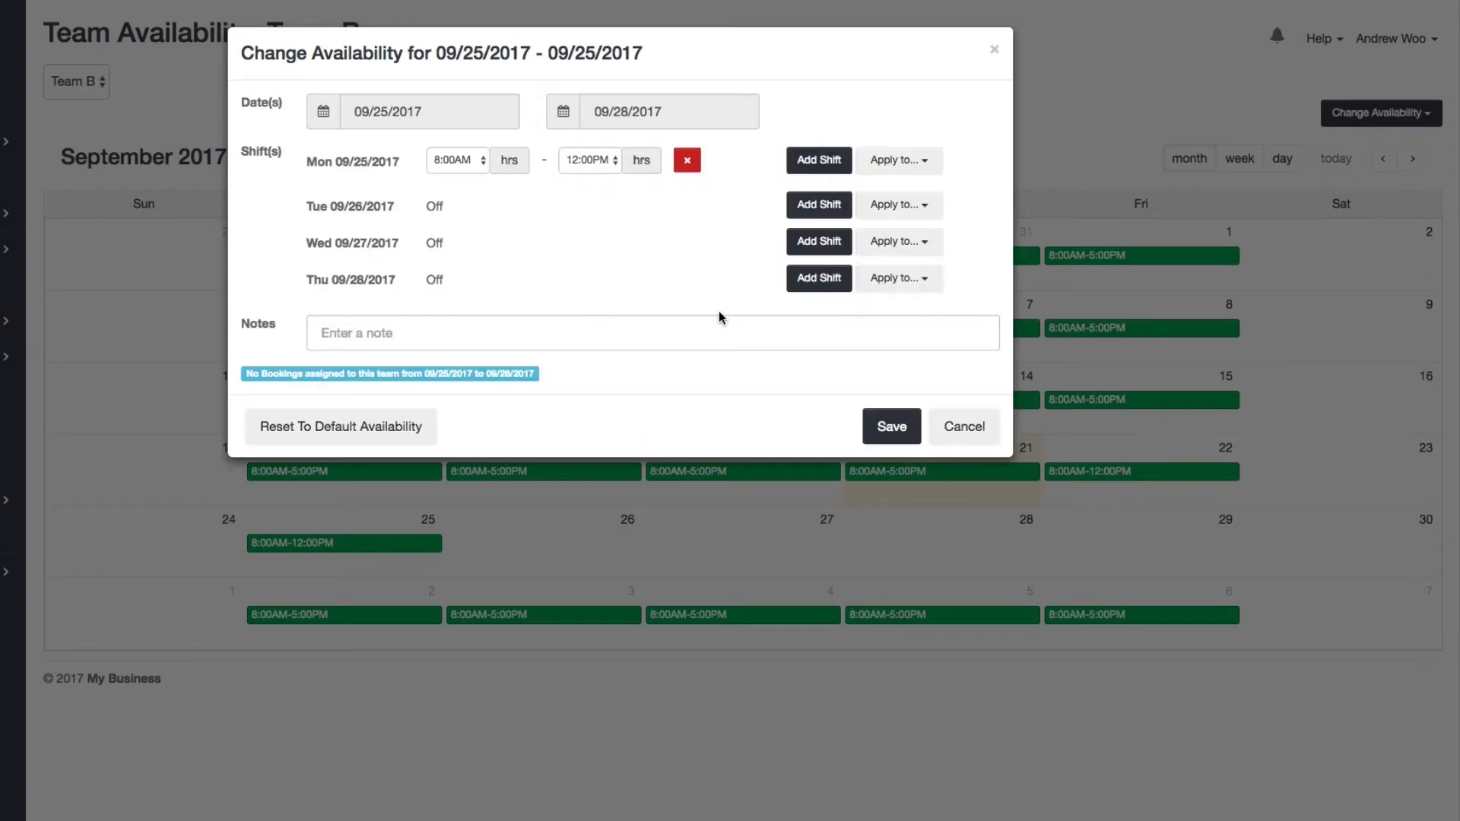
{"action": "mouse_move", "coordinate": [715, 316]}
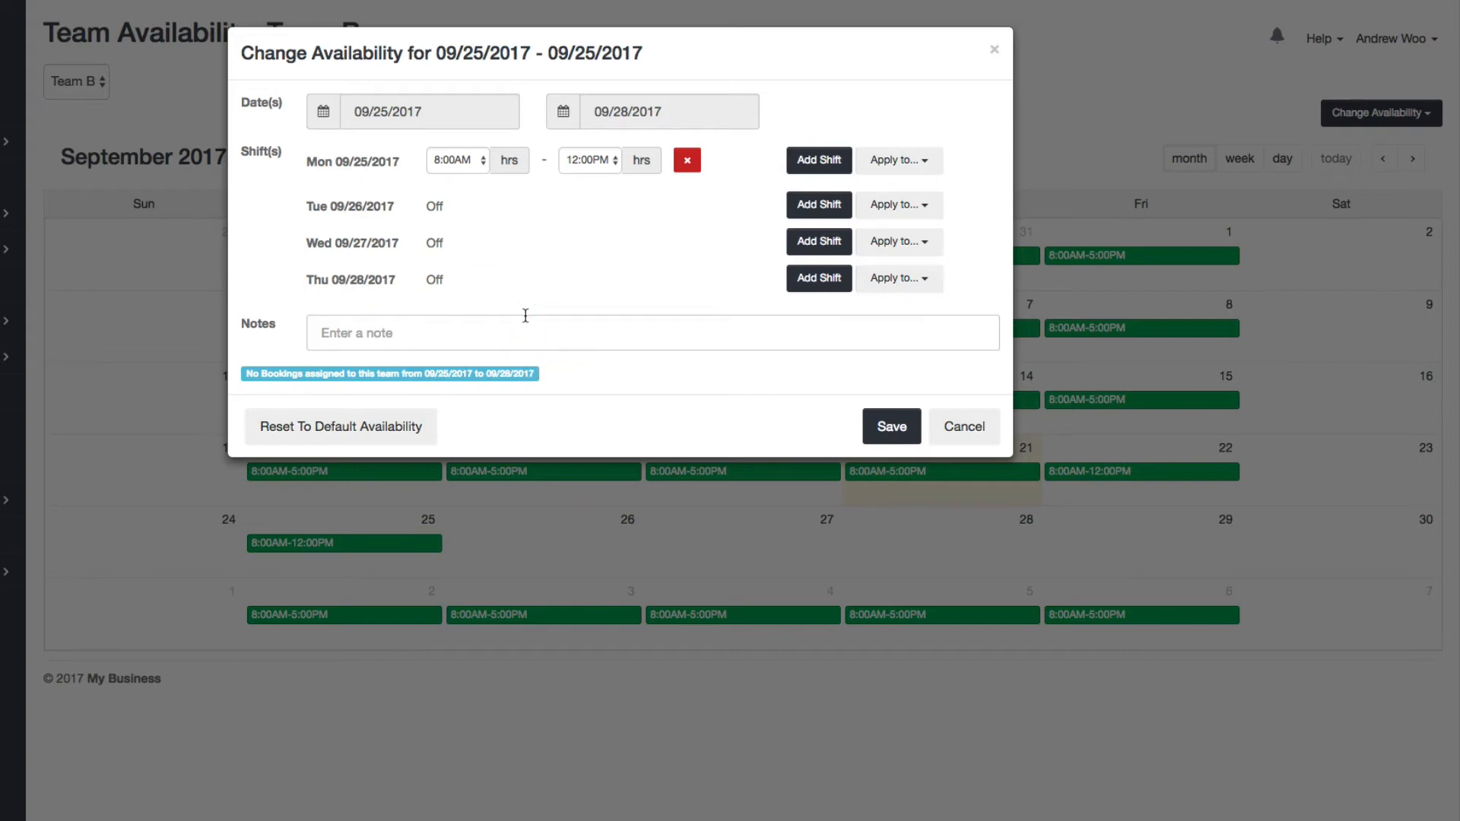
{"action": "type", "text": "Vacation"}
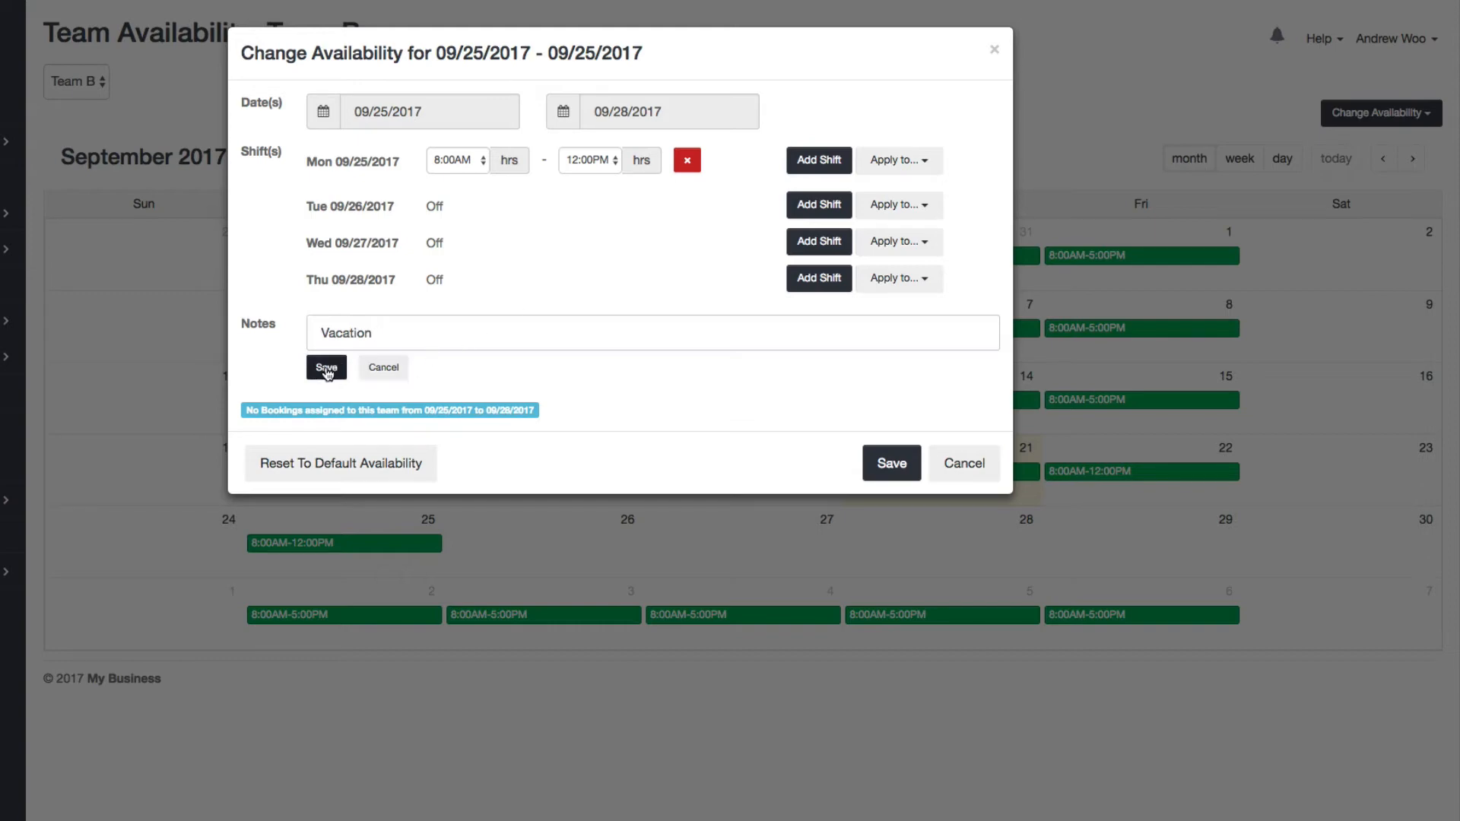
{"action": "left_click", "coordinate": [326, 368]}
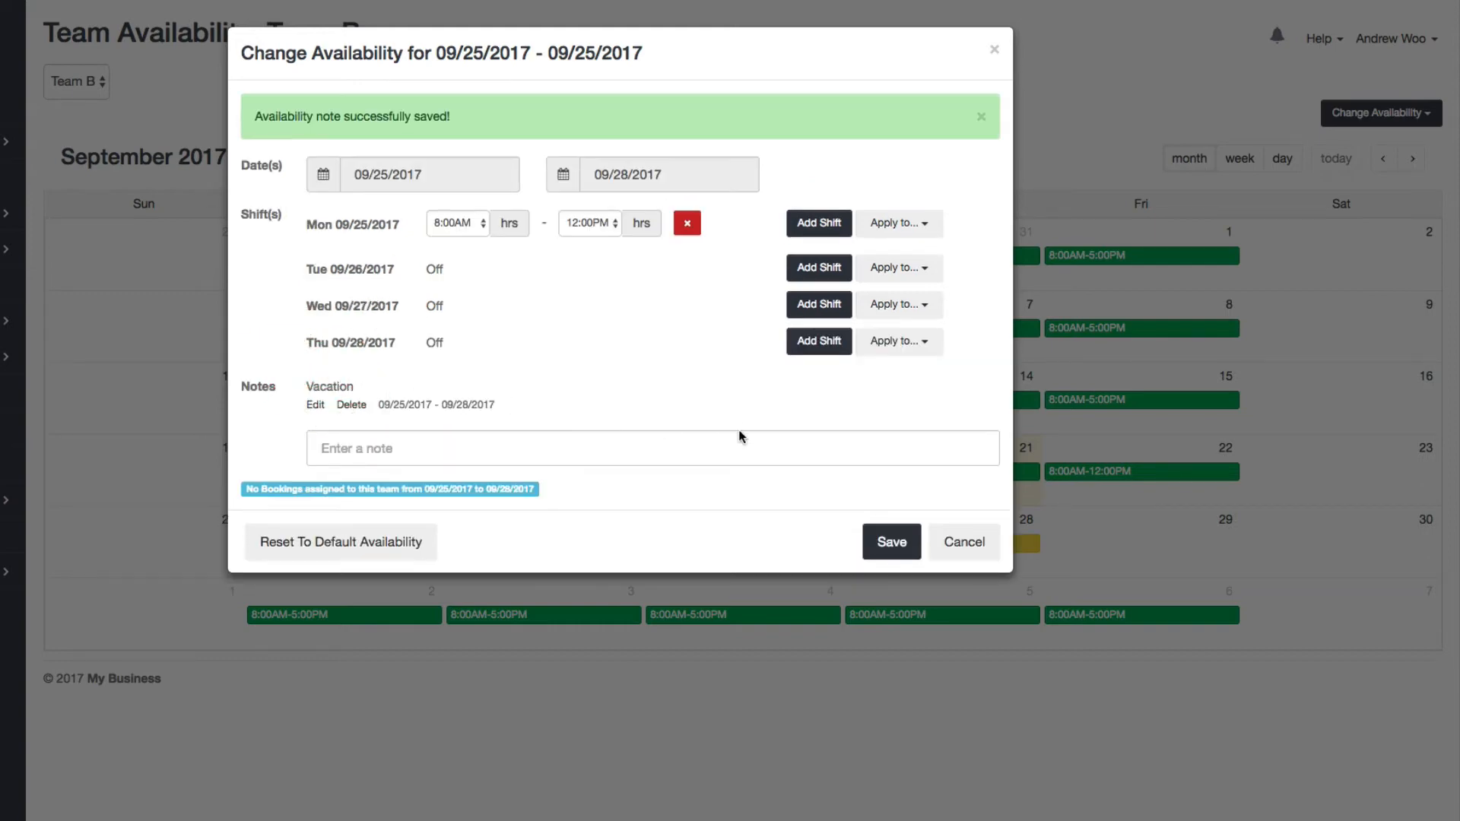
{"action": "left_click", "coordinate": [402, 175]}
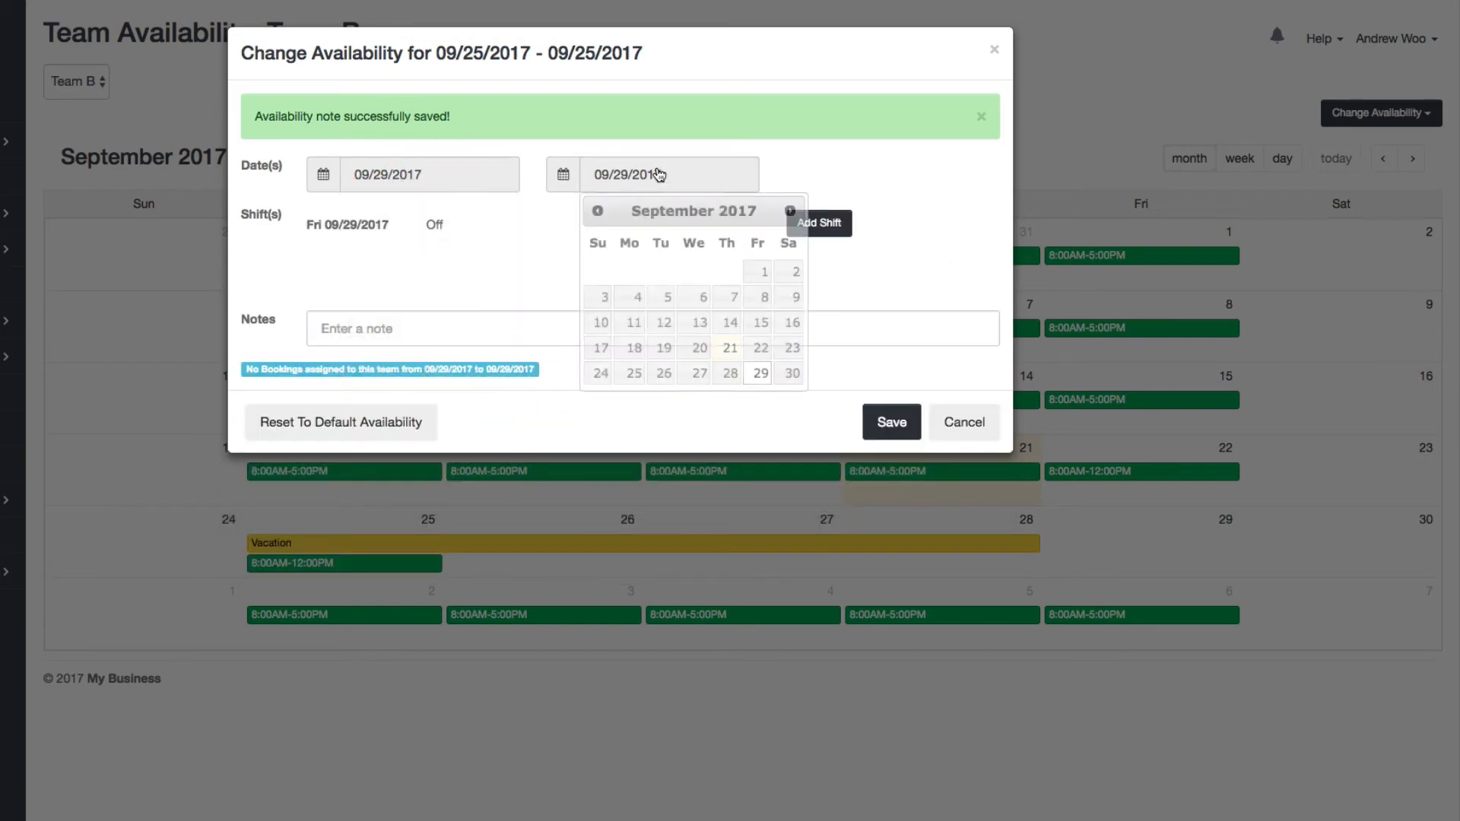
Add a 'Doc Appt' note on September 29 and save Team B's availability changes
{"action": "left_click", "coordinate": [423, 328]}
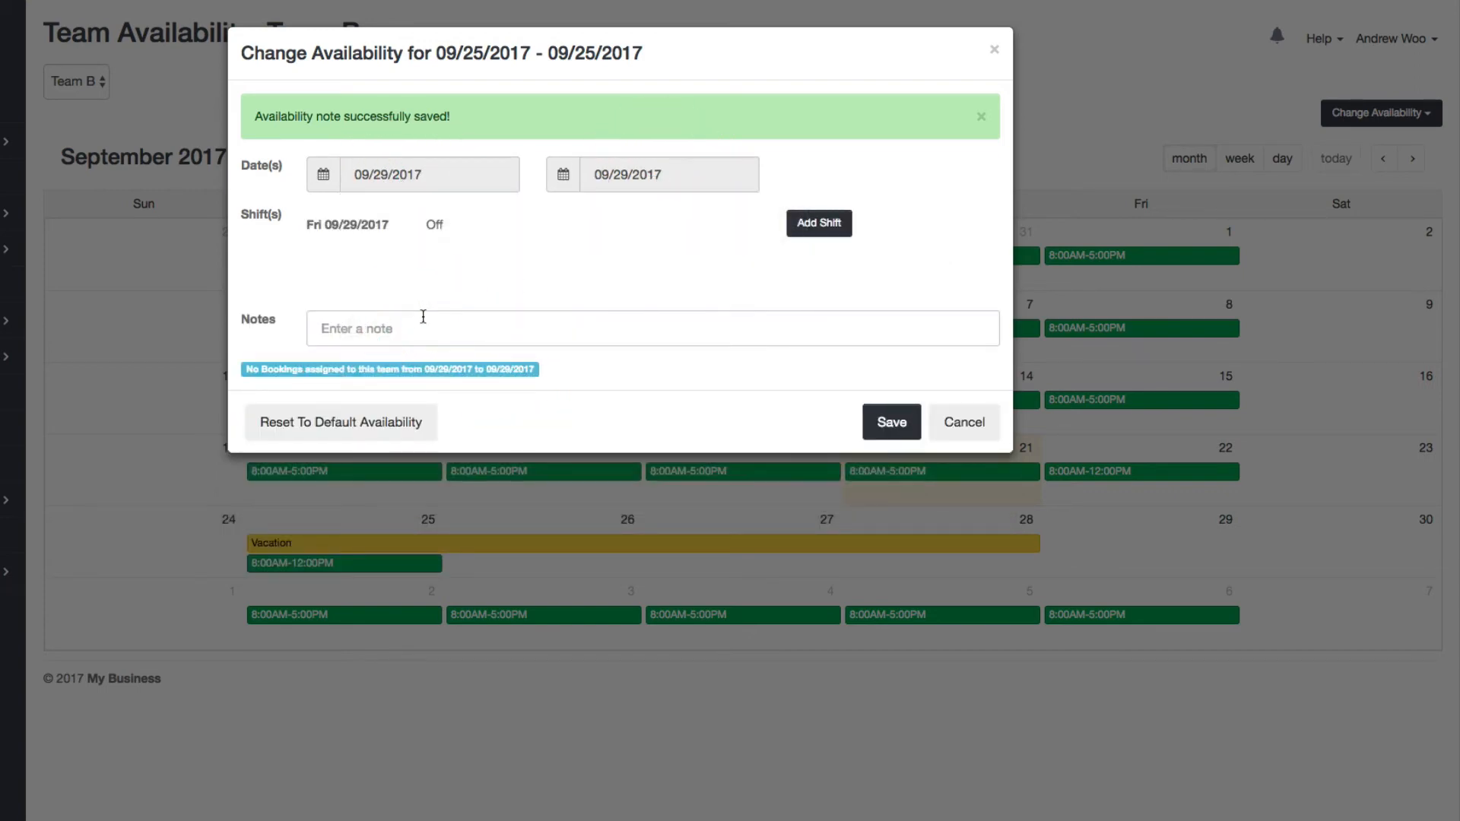
{"action": "type", "text": "DO"}
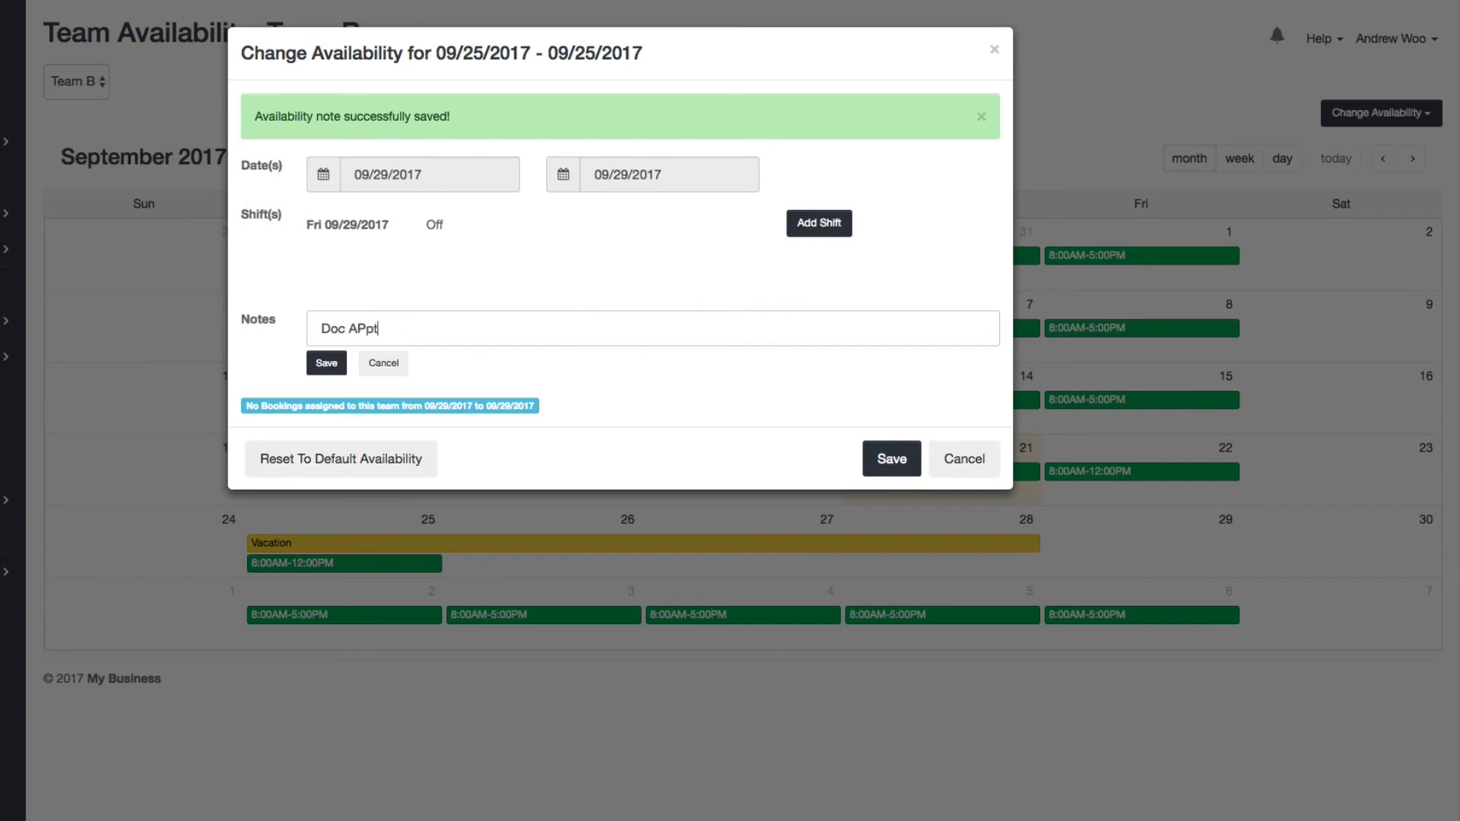
{"action": "type", "text": "Doc Appt"}
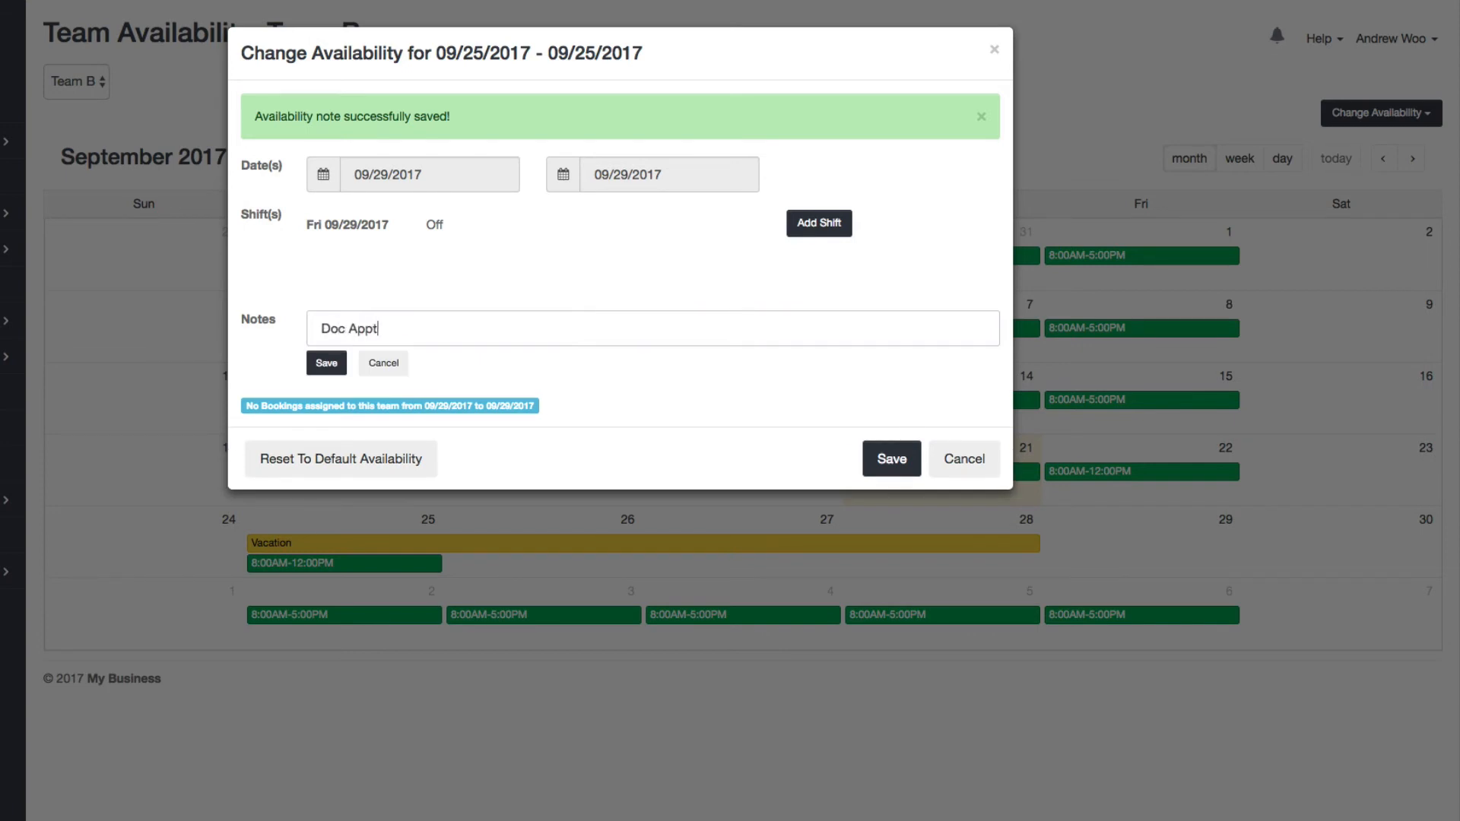
{"action": "left_click", "coordinate": [326, 364]}
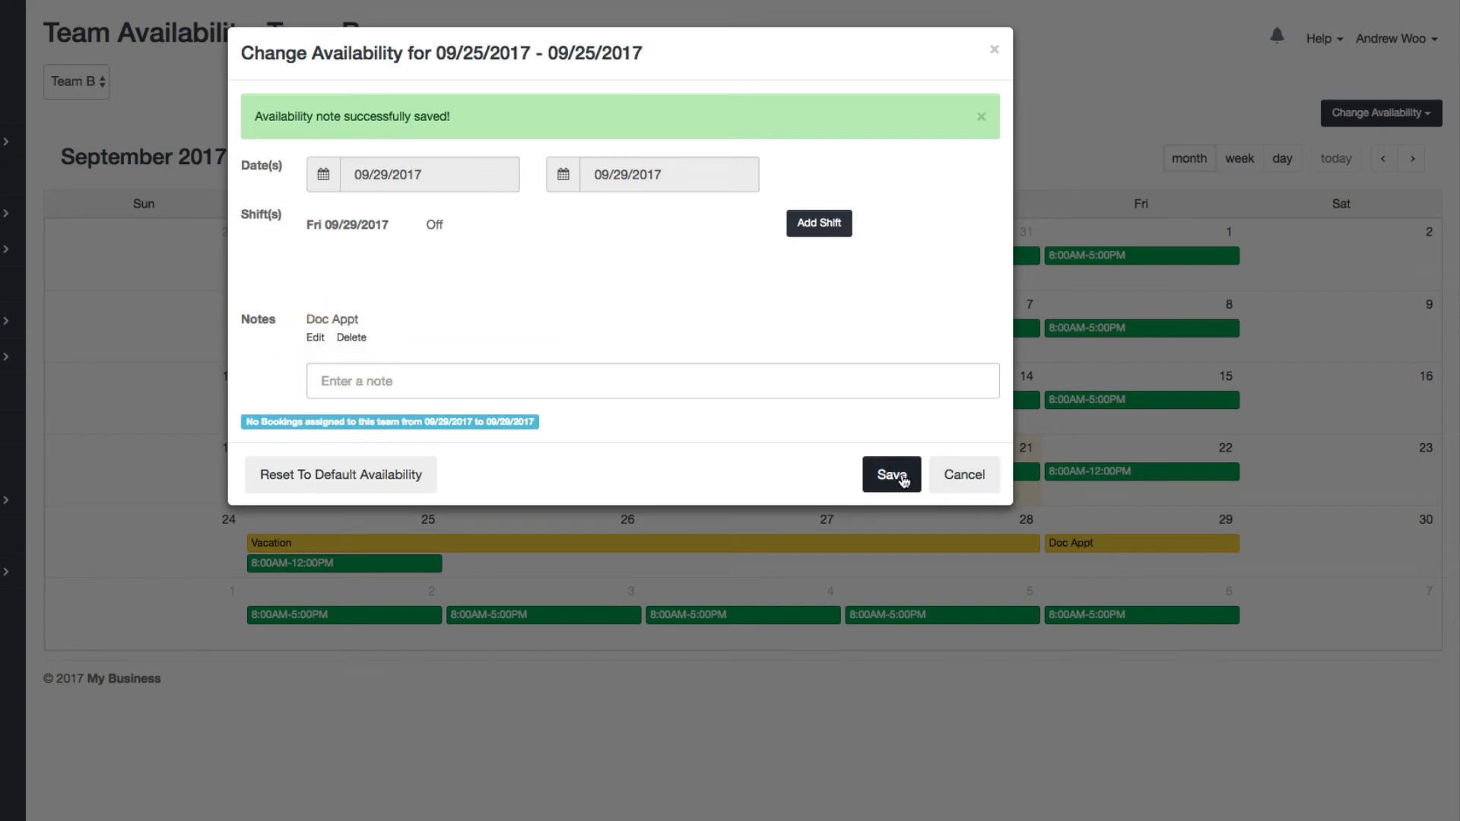
{"action": "left_click", "coordinate": [892, 475]}
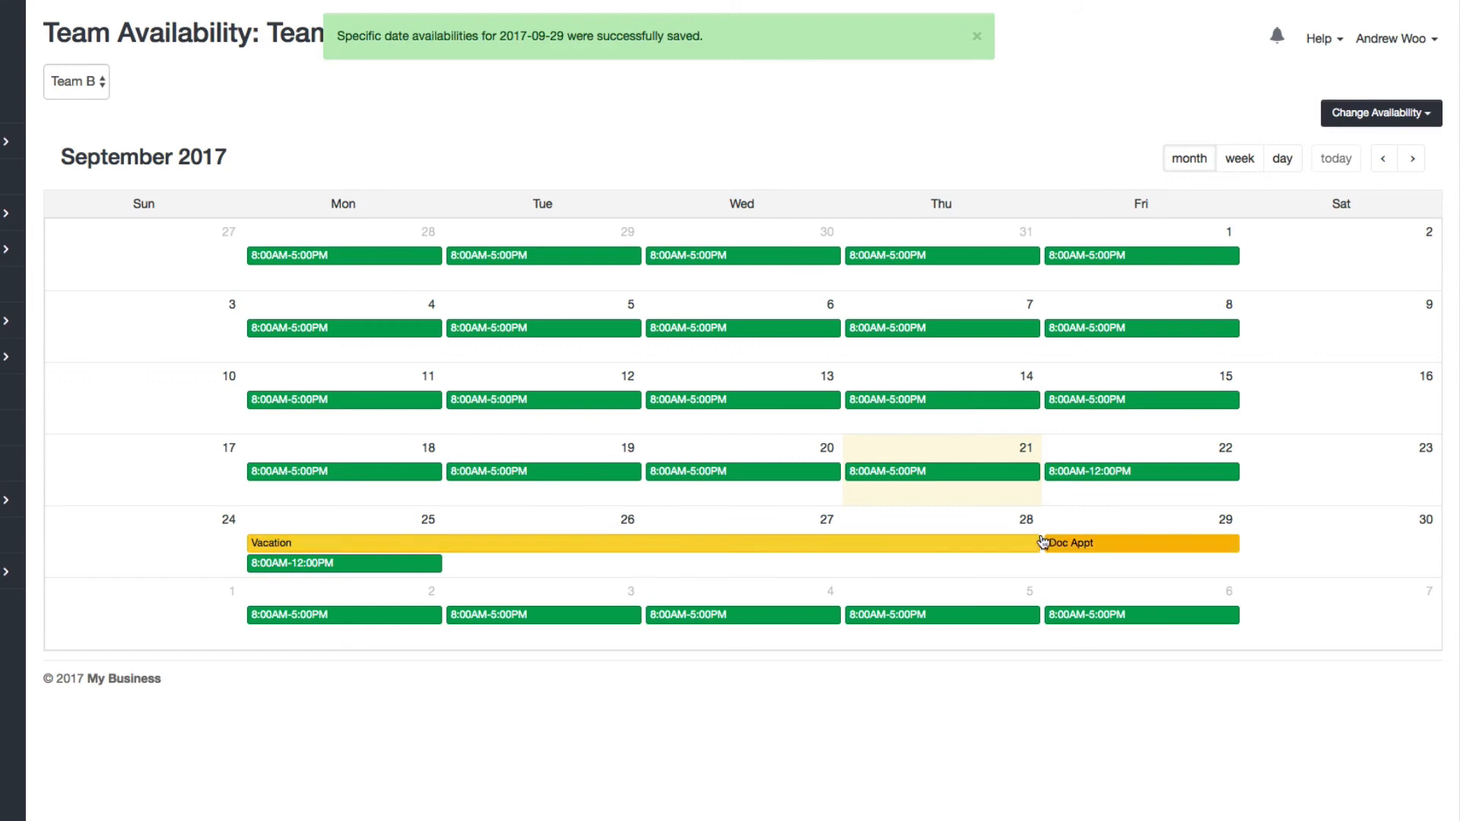
{"action": "left_click", "coordinate": [977, 36]}
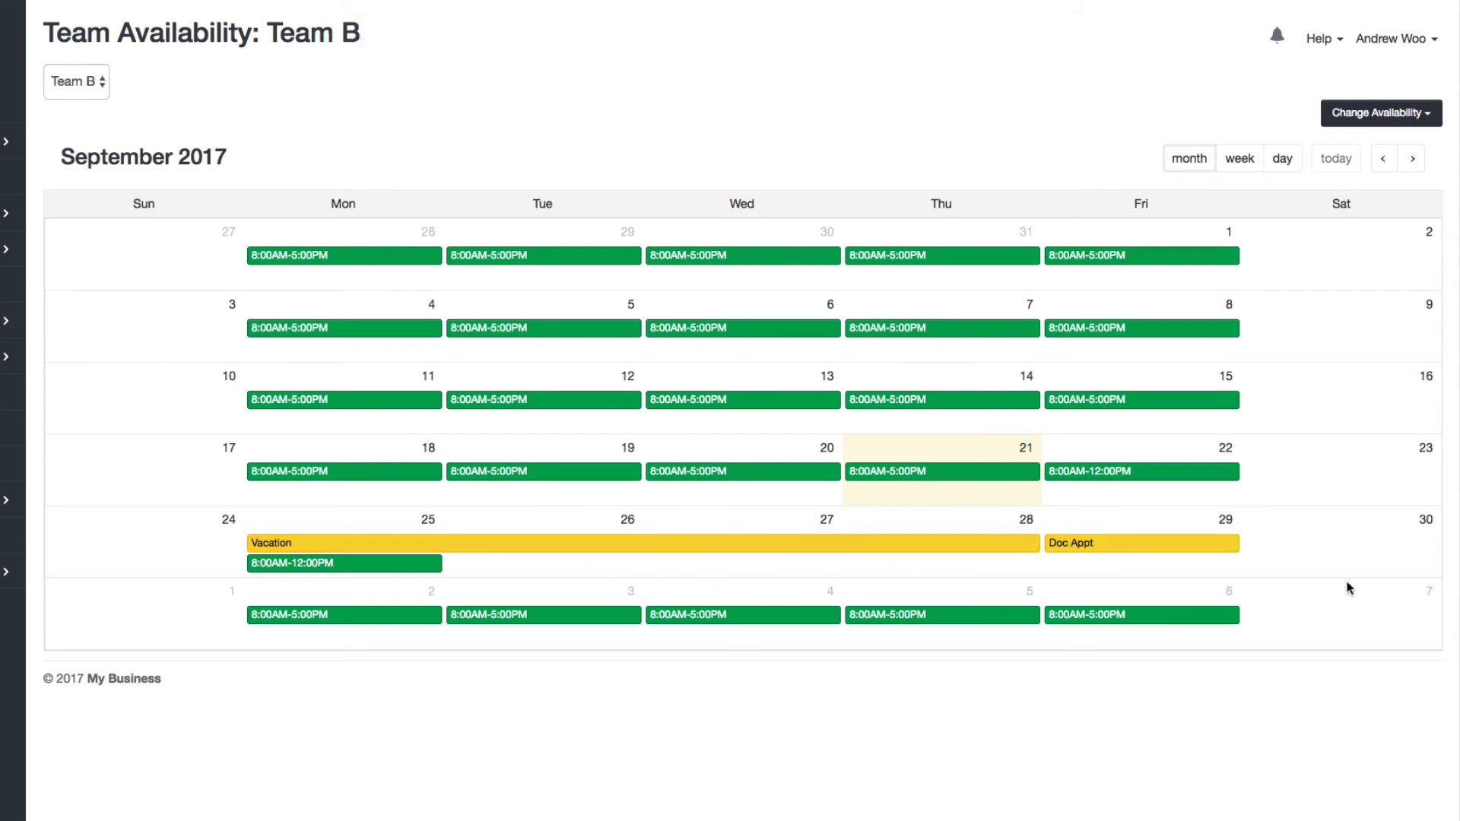
{"action": "mouse_move", "coordinate": [679, 718]}
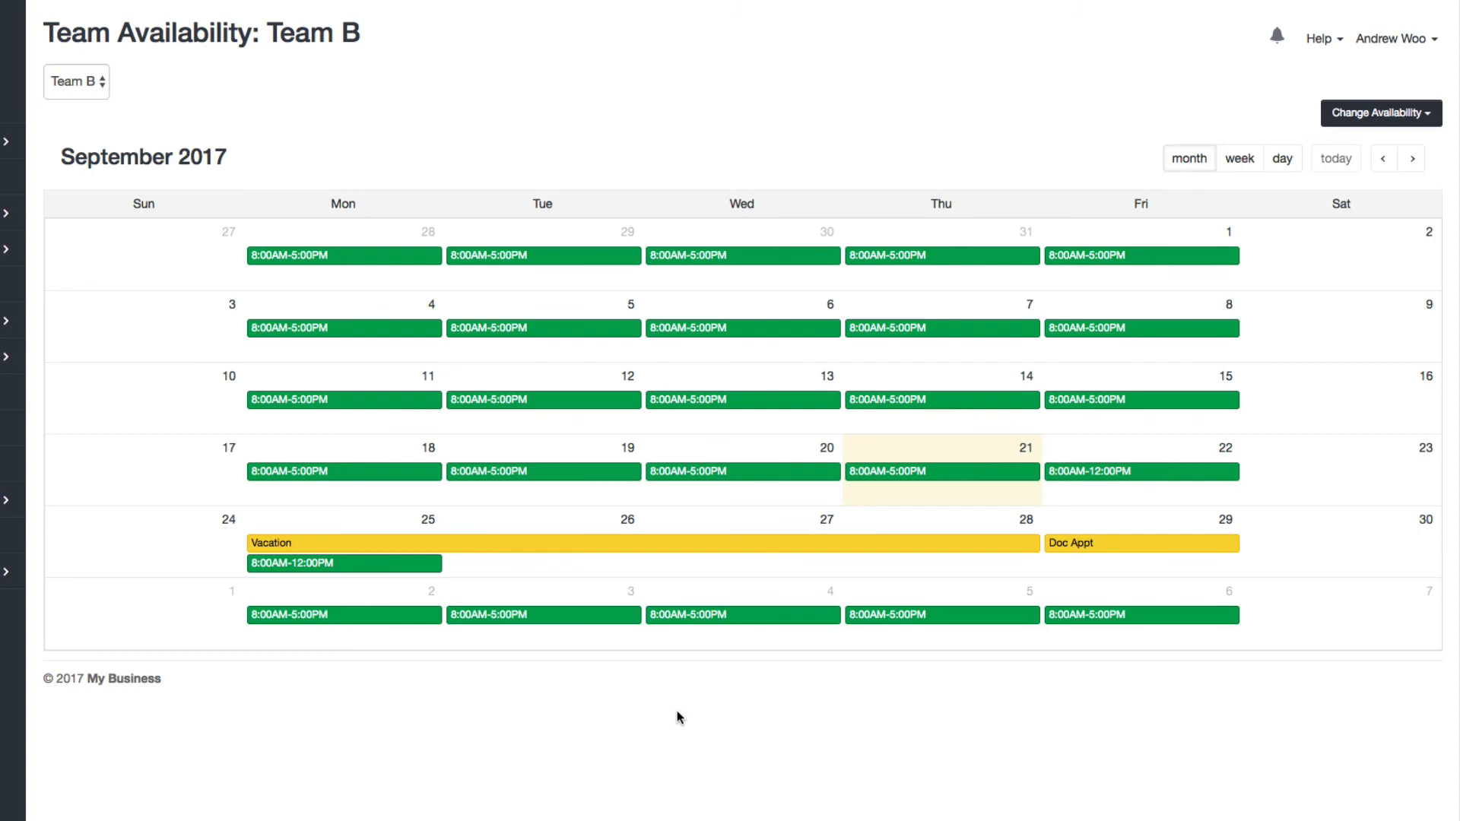
{"action": "mouse_move", "coordinate": [608, 696]}
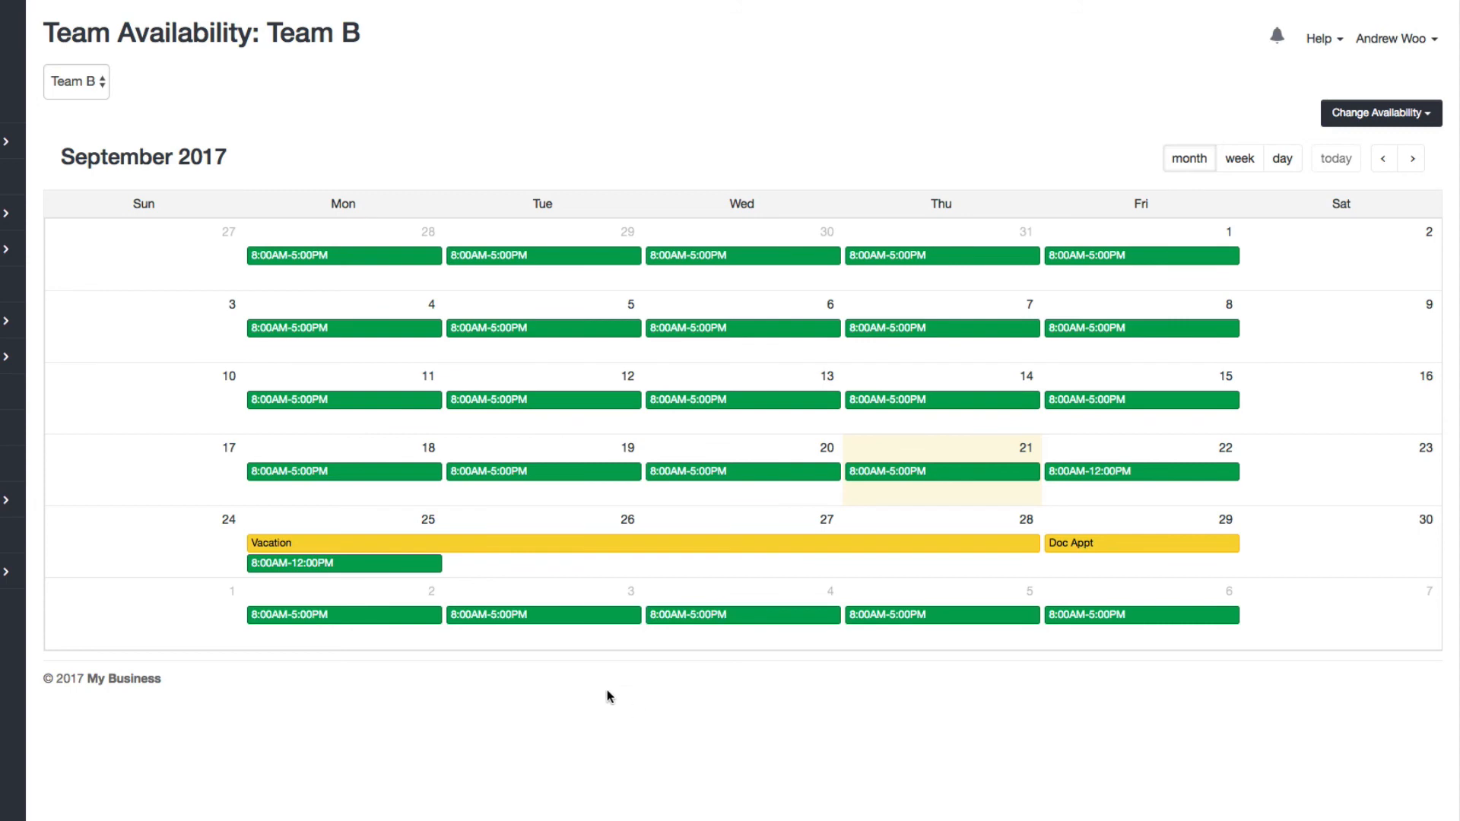